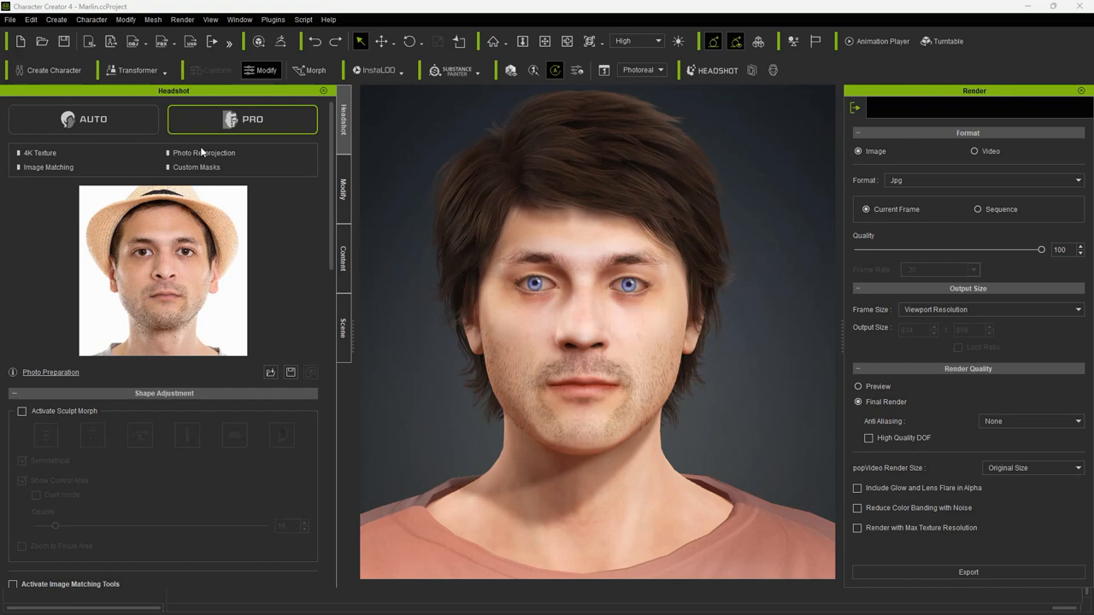
Step: Export Marlin as USD (Omniverse) with the Audio2Face mesh included and send to server
click(9, 19)
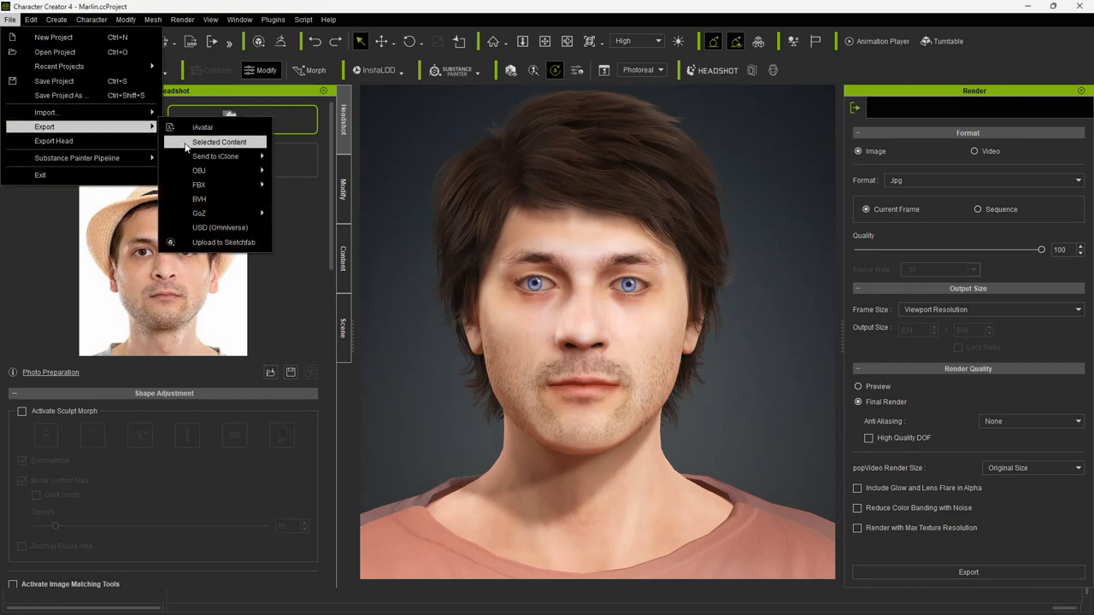
click(219, 227)
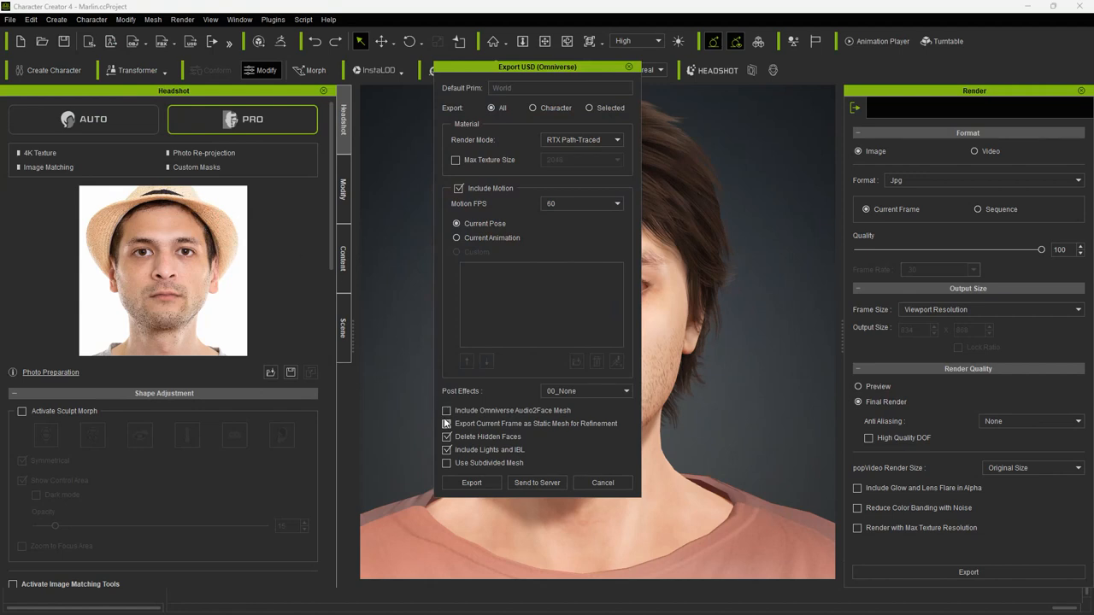
click(445, 410)
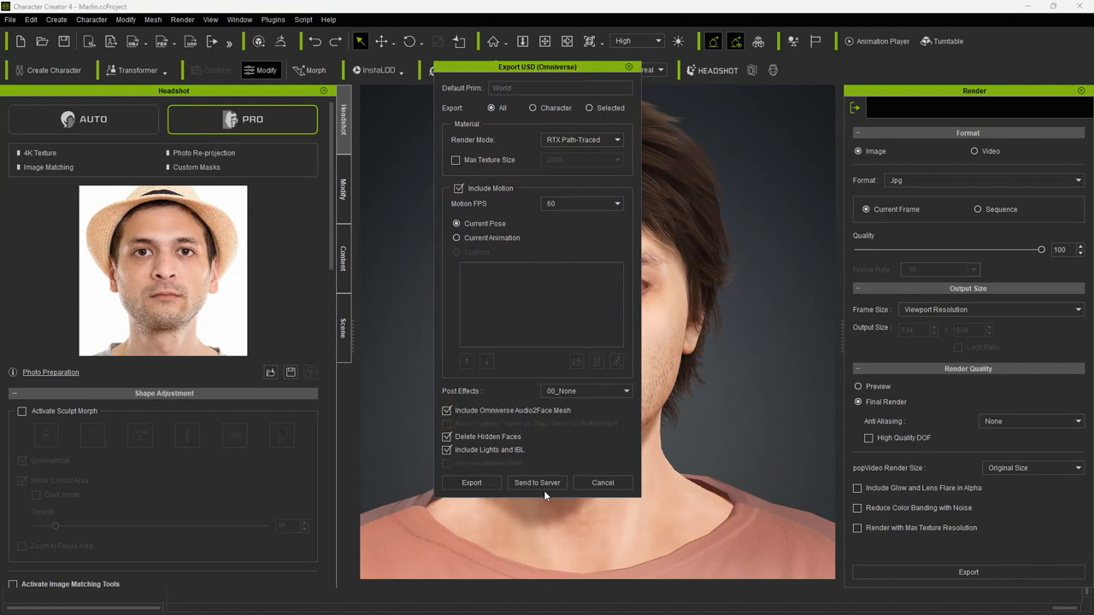
click(471, 483)
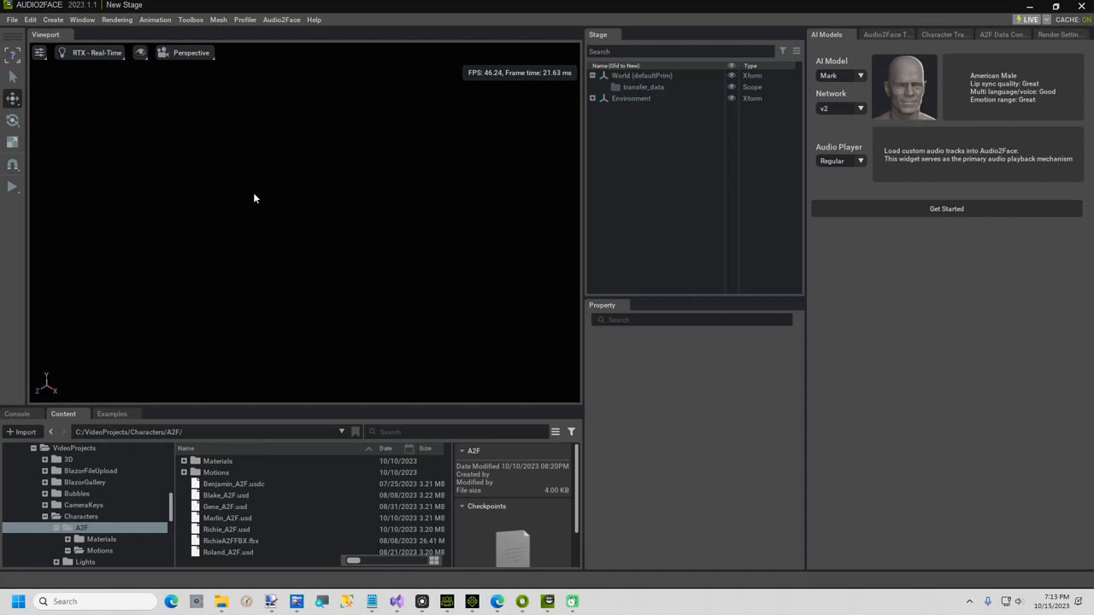
mouse_move(749, 228)
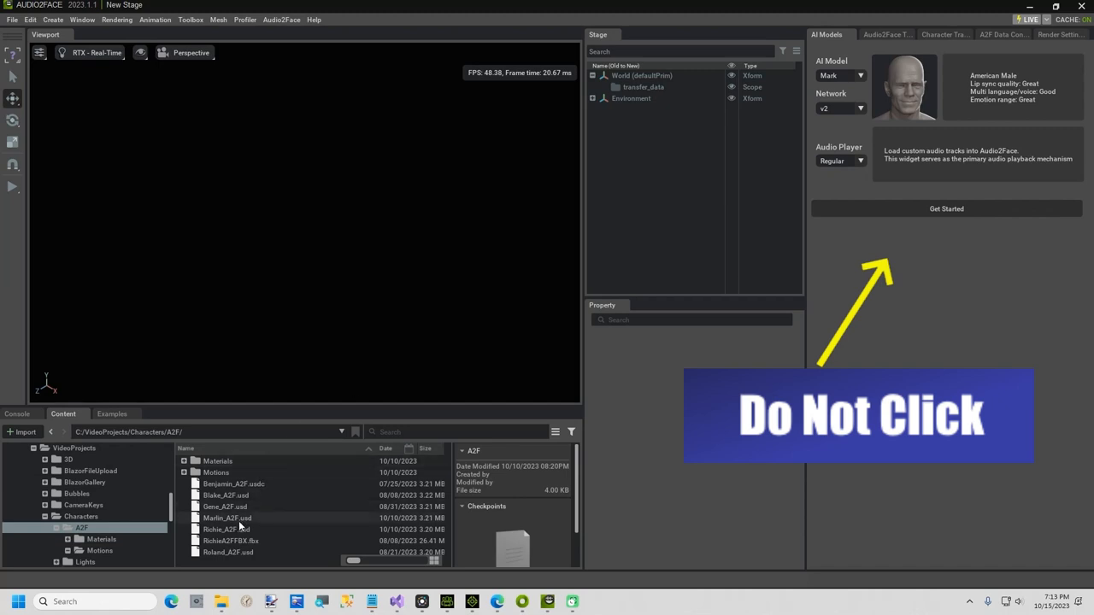
Step: Load Marlin_A2F.usd from the A2F folder into the Audio2Face stage
click(227, 518)
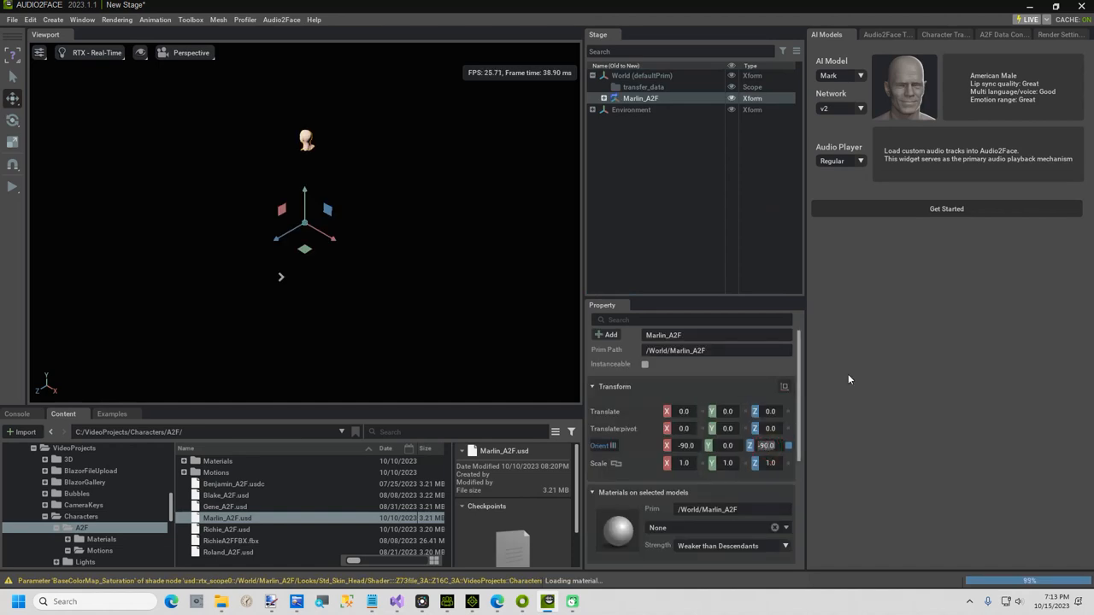
scroll(down, 3)
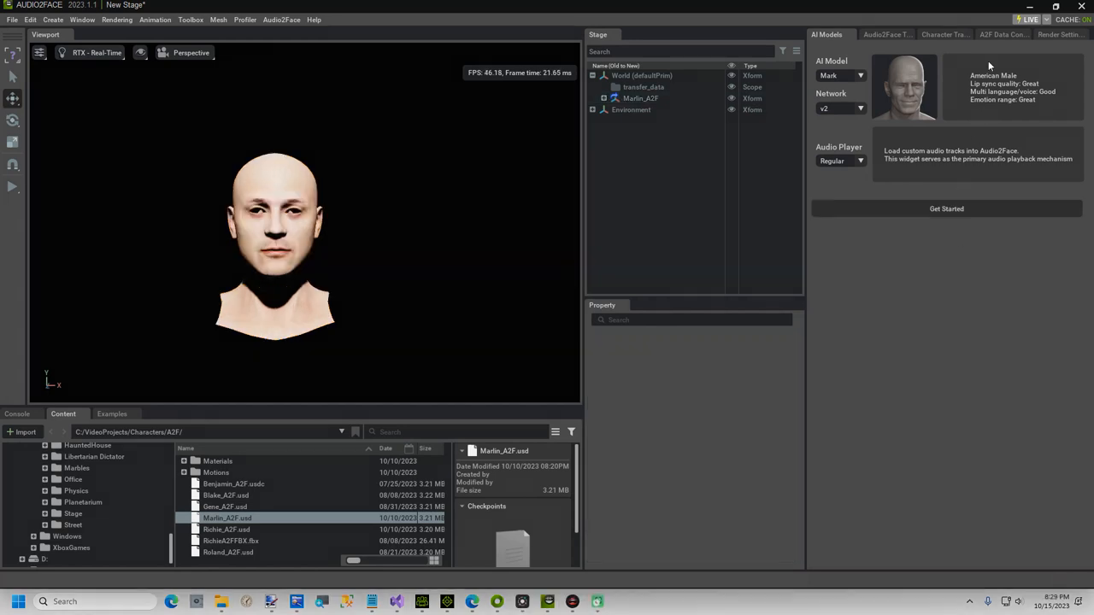
Step: In Character Transfer, expand the stage tree and assign CC_Base_Body as the skin mesh
click(941, 34)
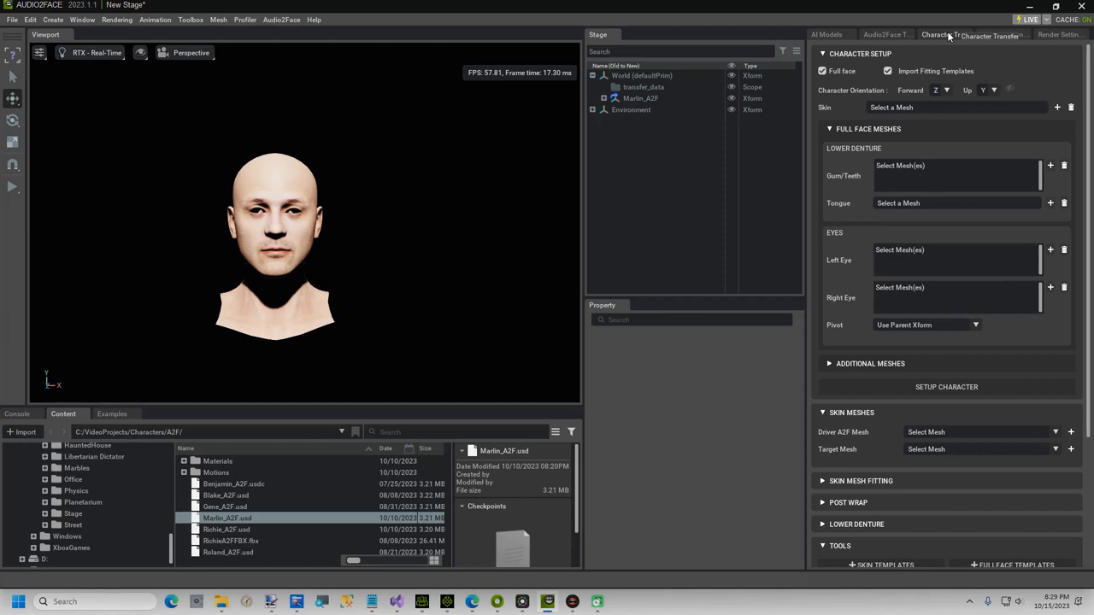
click(592, 97)
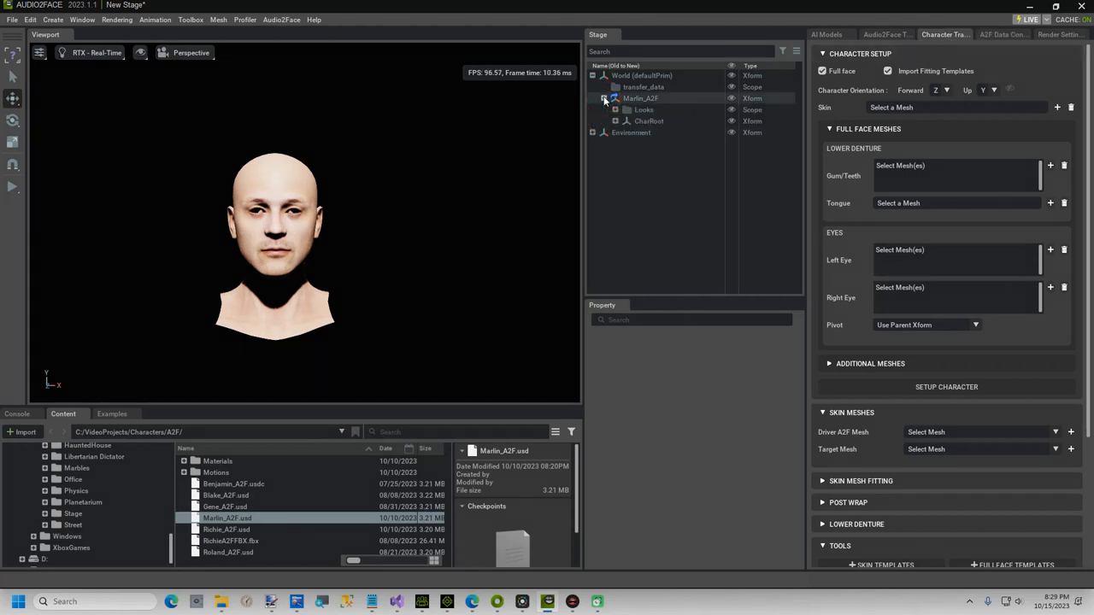
click(616, 120)
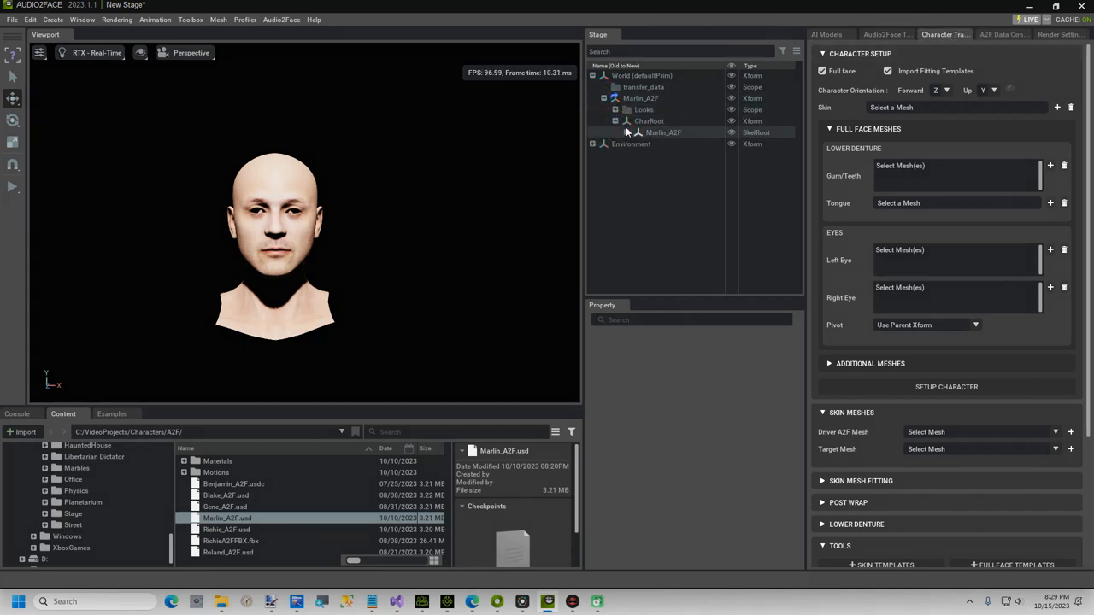
click(615, 133)
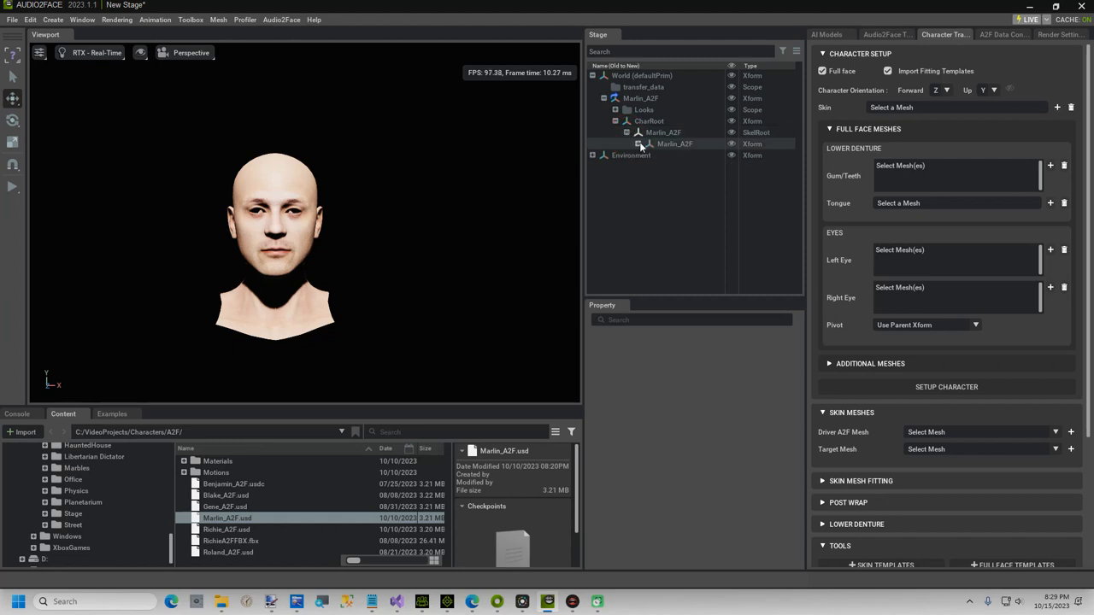
click(650, 144)
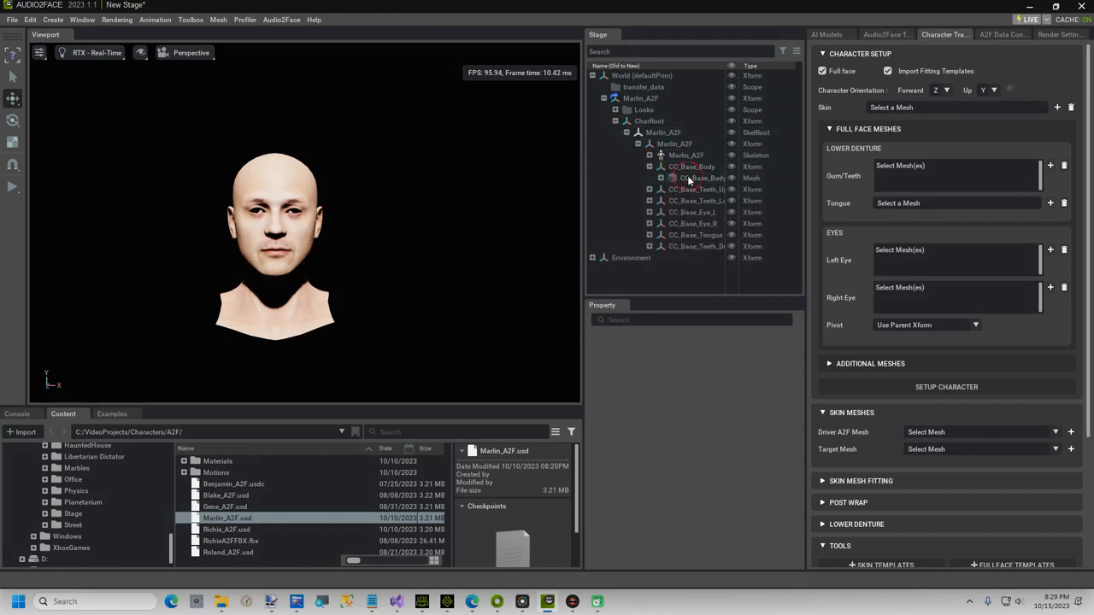
click(694, 177)
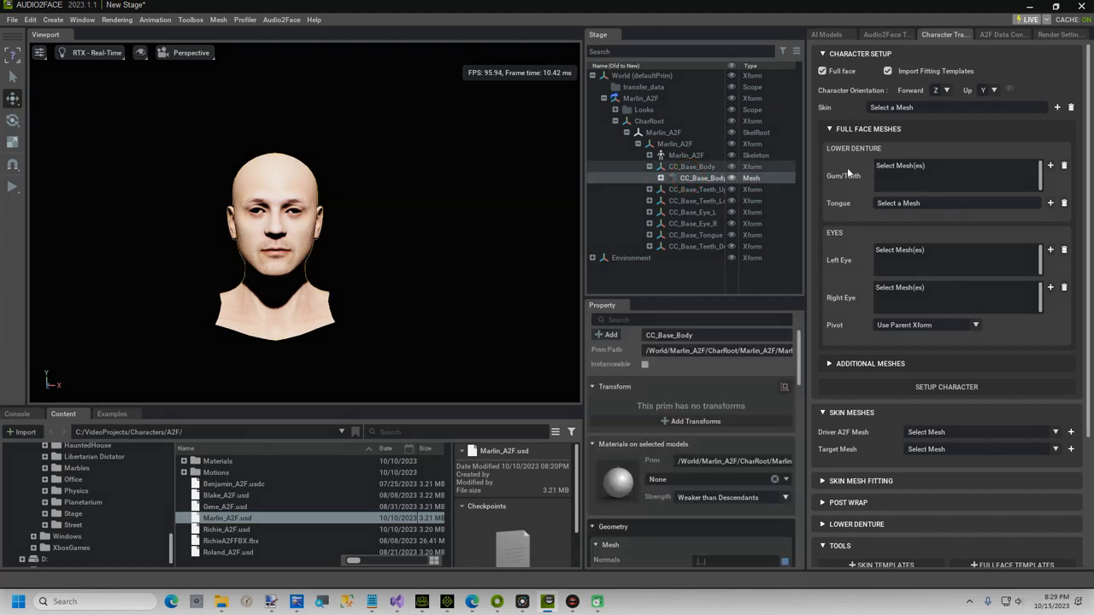
click(1058, 107)
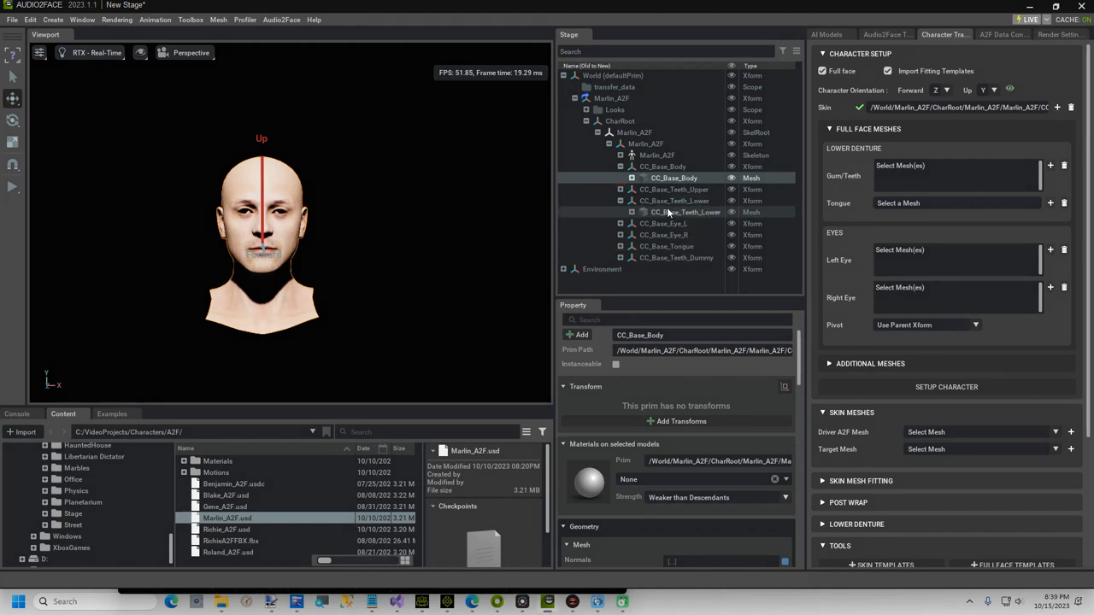
Step: Assign CC_Base_Teeth_Lower as gum/teeth and CC_Base_Tongue as the tongue
click(684, 212)
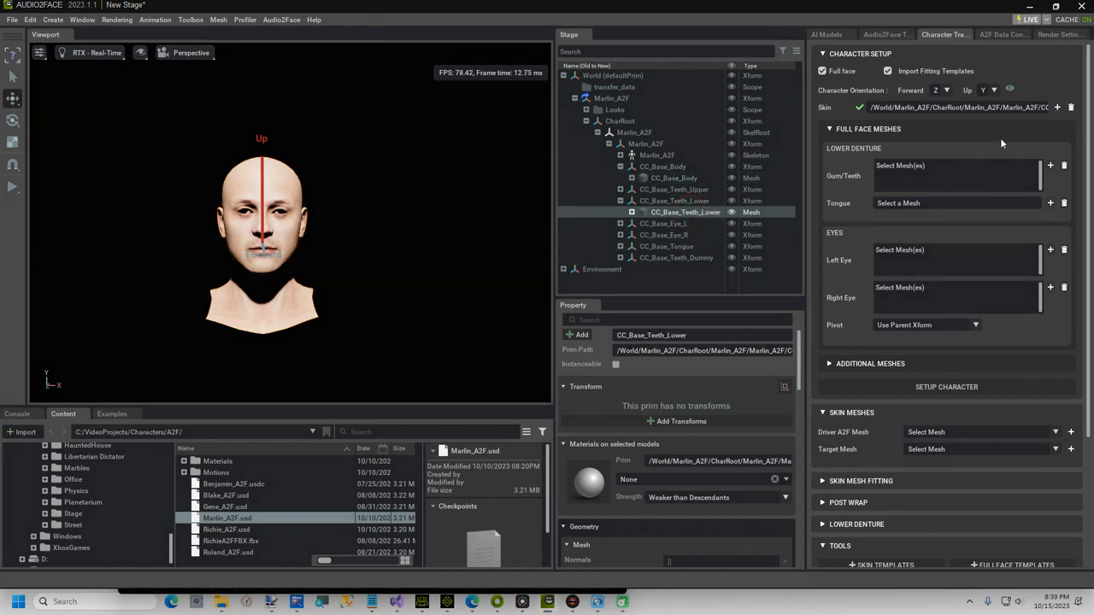
click(1051, 165)
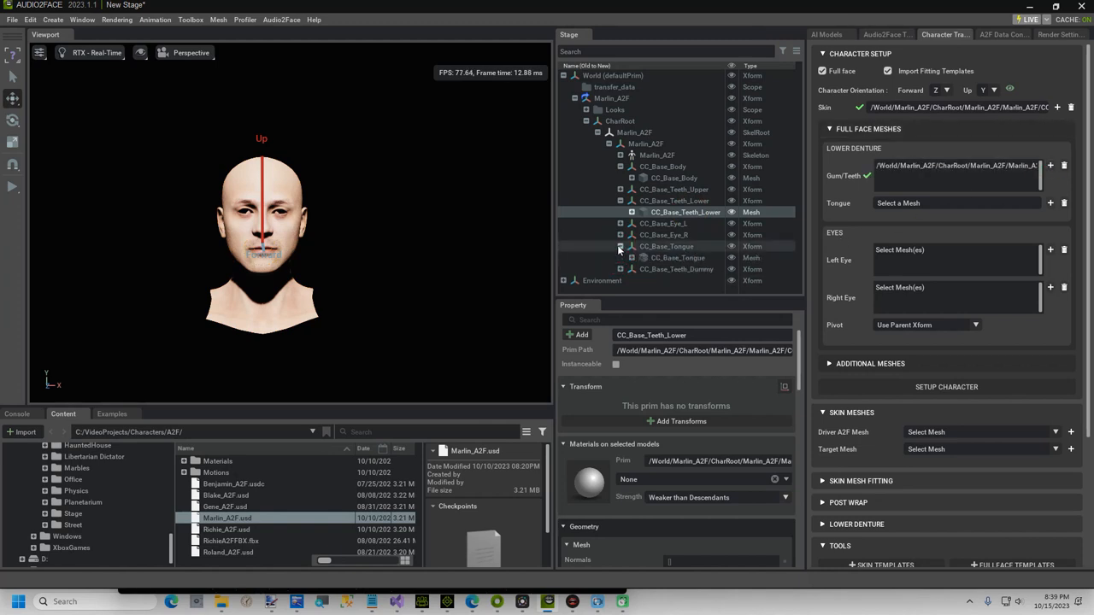
click(678, 257)
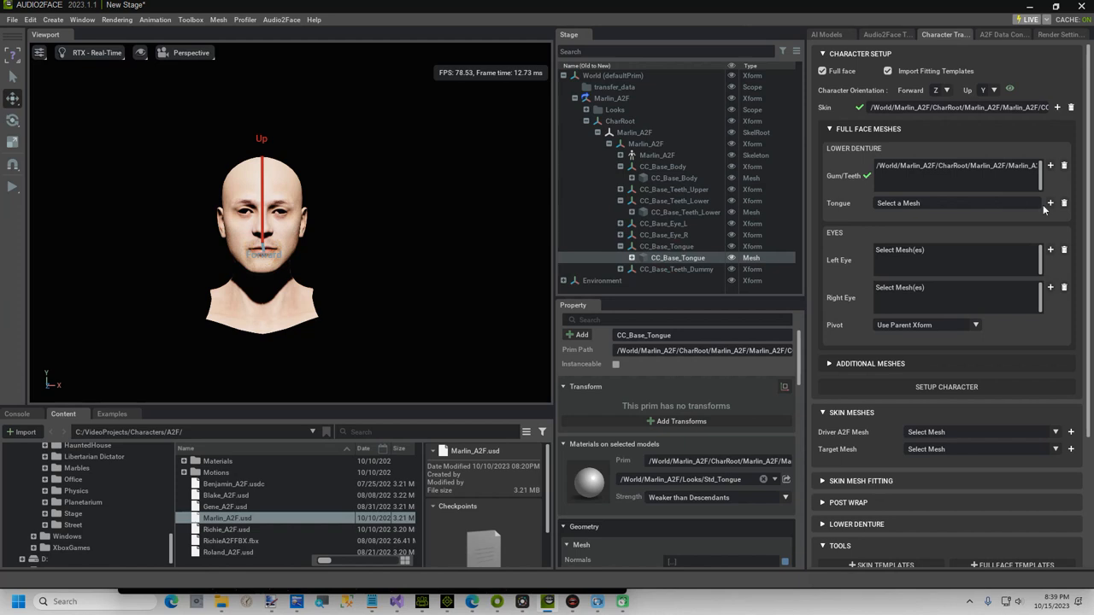
click(1051, 203)
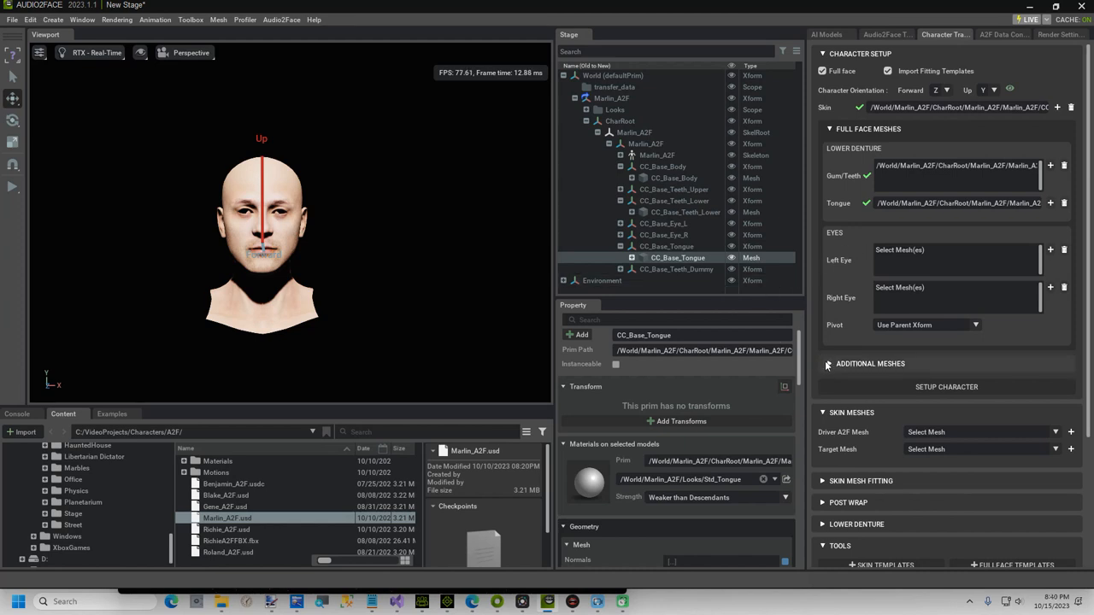
Step: Add CC_Base_Teeth_Upper as a static mesh and run the character setup
click(829, 363)
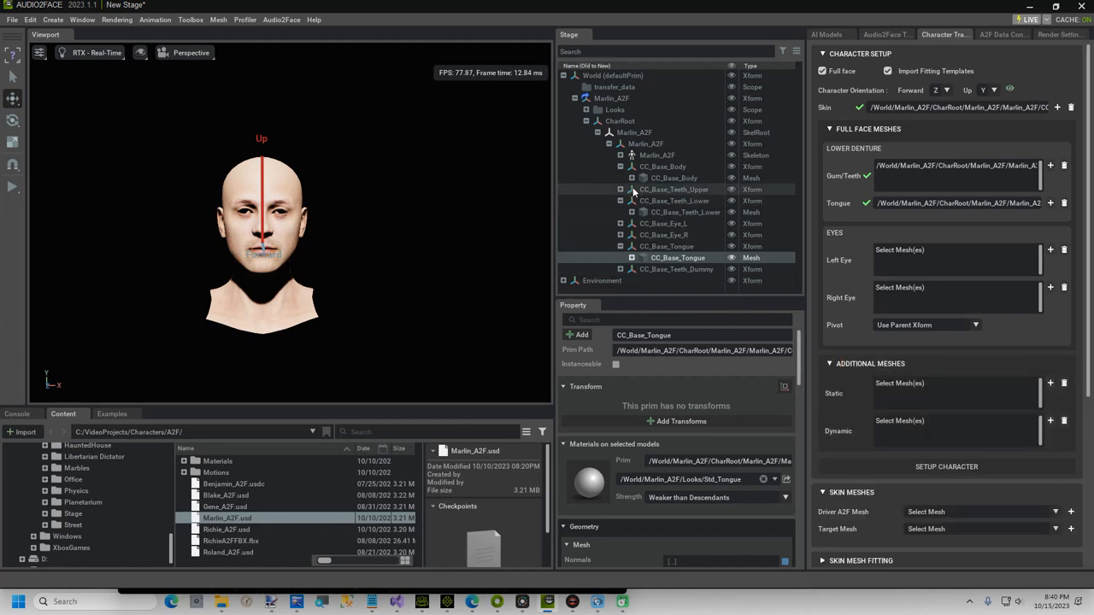
click(620, 189)
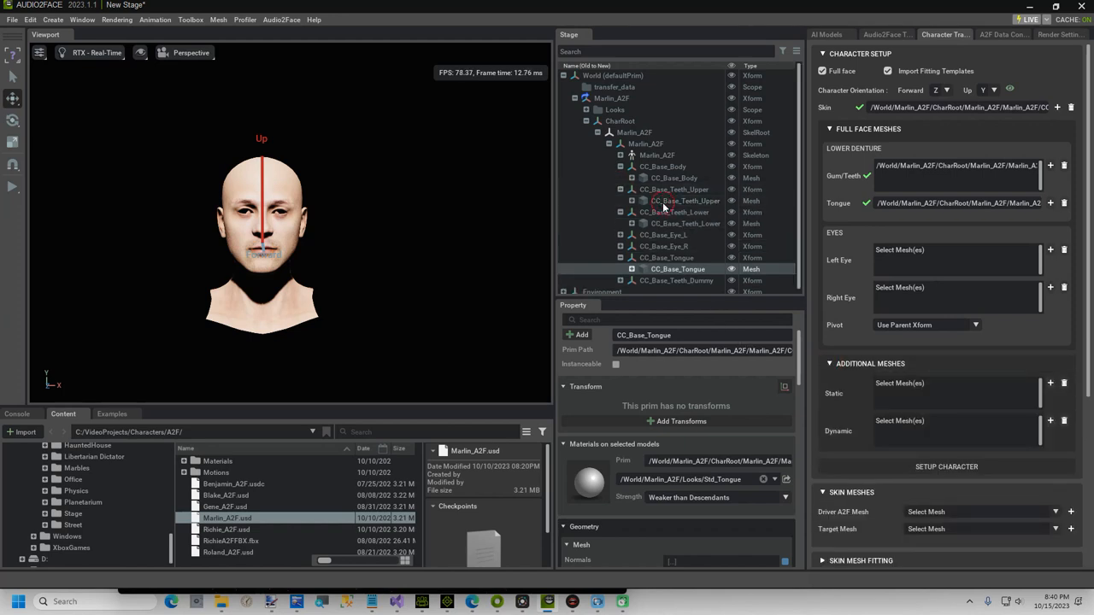
click(685, 200)
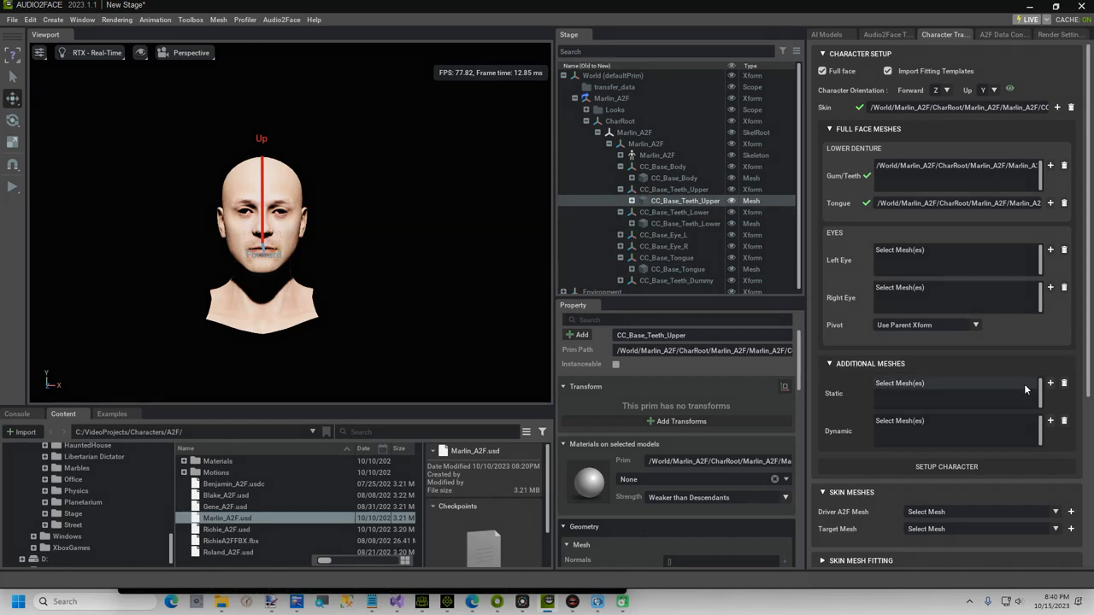
click(1050, 383)
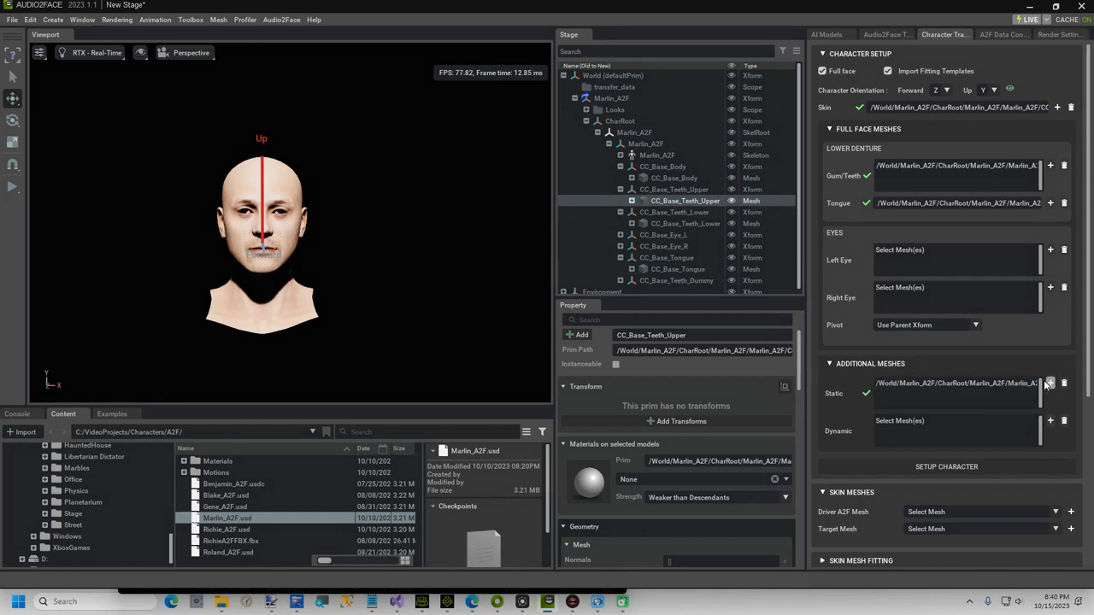
click(946, 467)
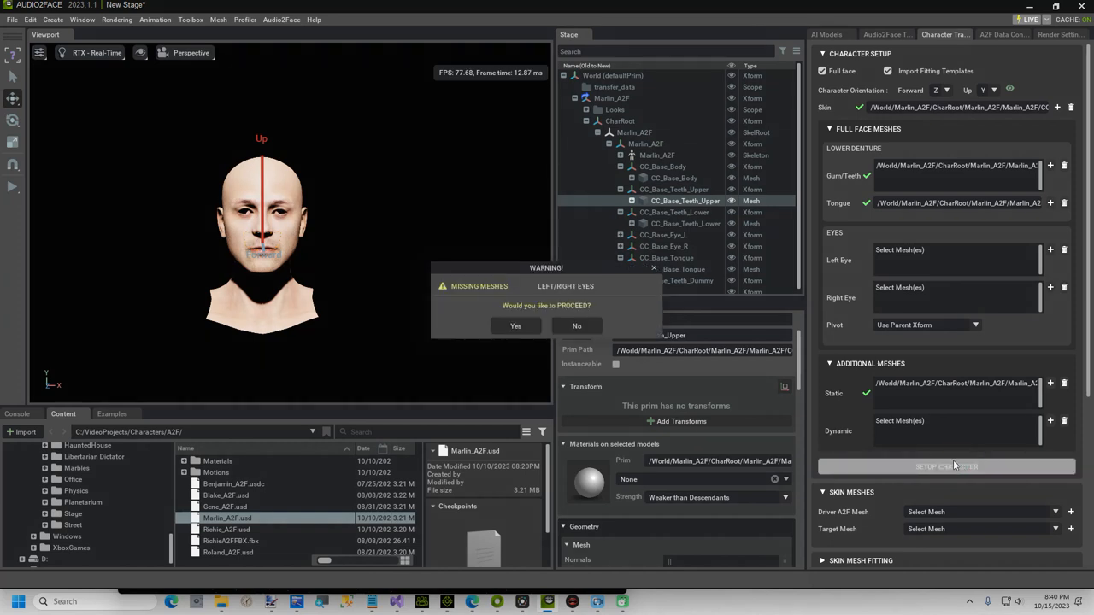
mouse_move(772, 370)
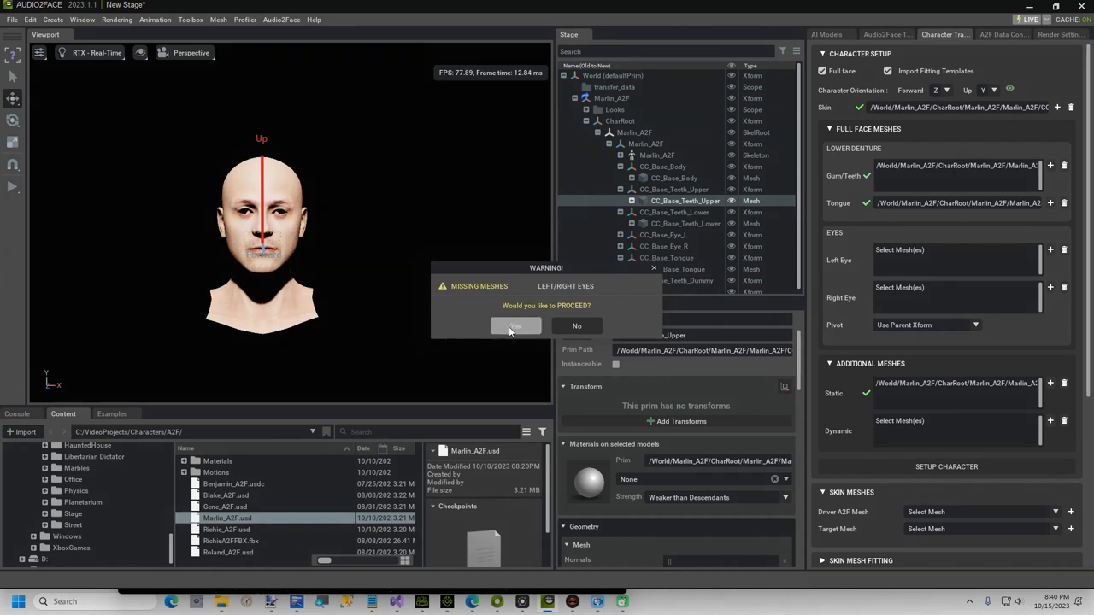
Step: Proceed past the missing-eye warning, choose the Reallusion CC4 fitting preset, and undo two stray edits
click(516, 326)
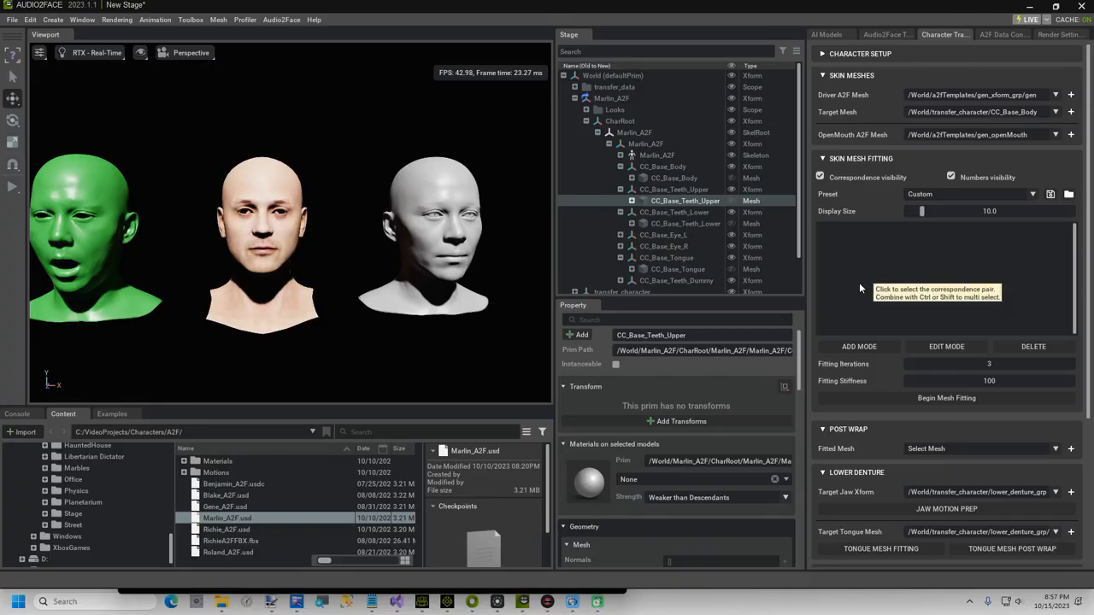
mouse_move(926, 213)
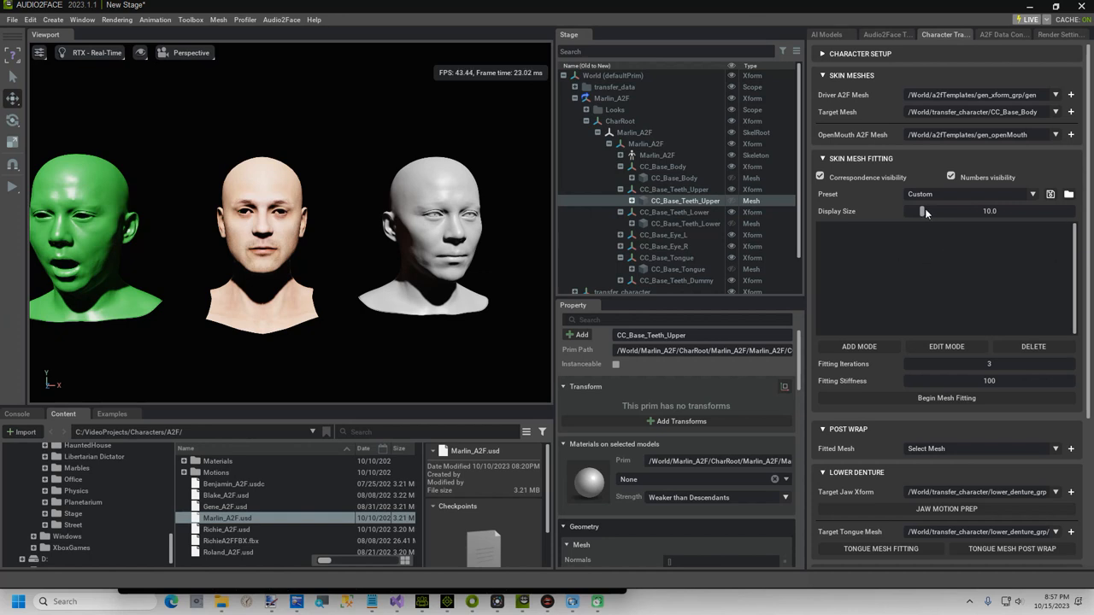
click(1032, 194)
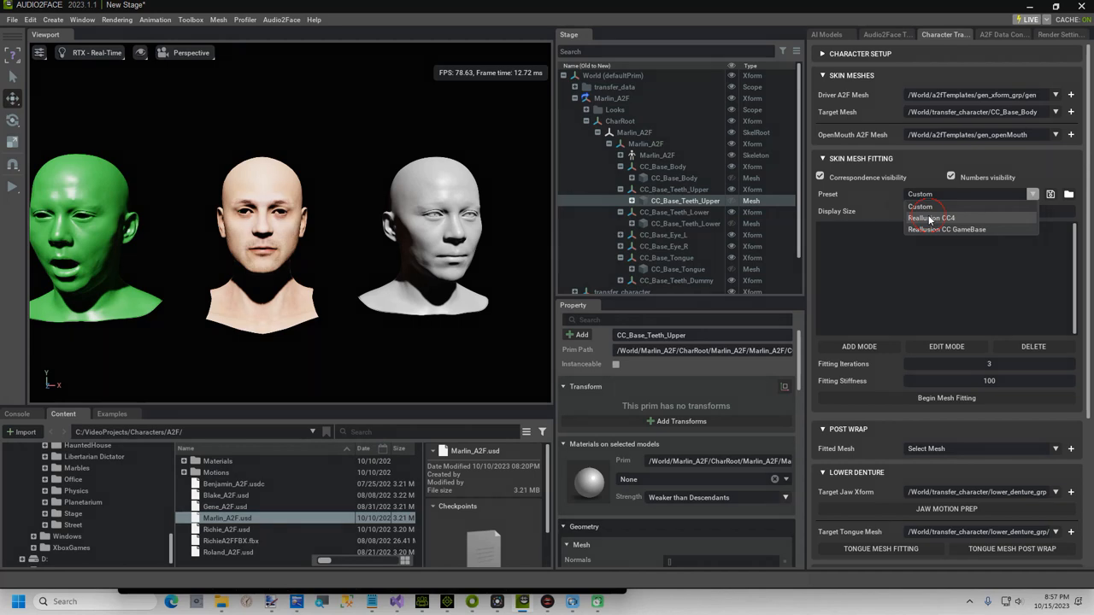
click(931, 218)
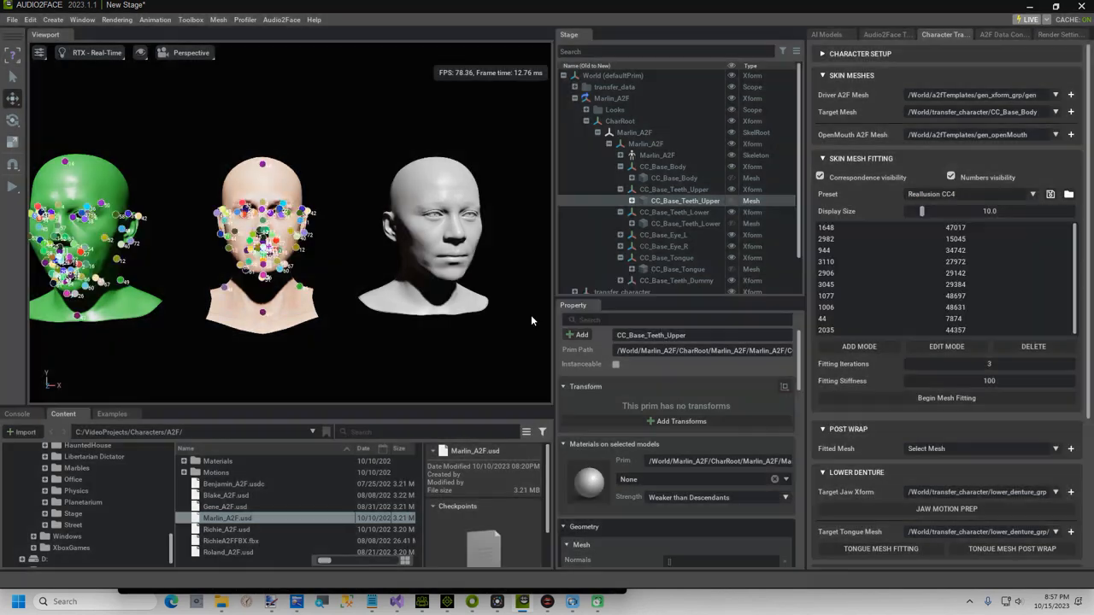
key(ctrl+z)
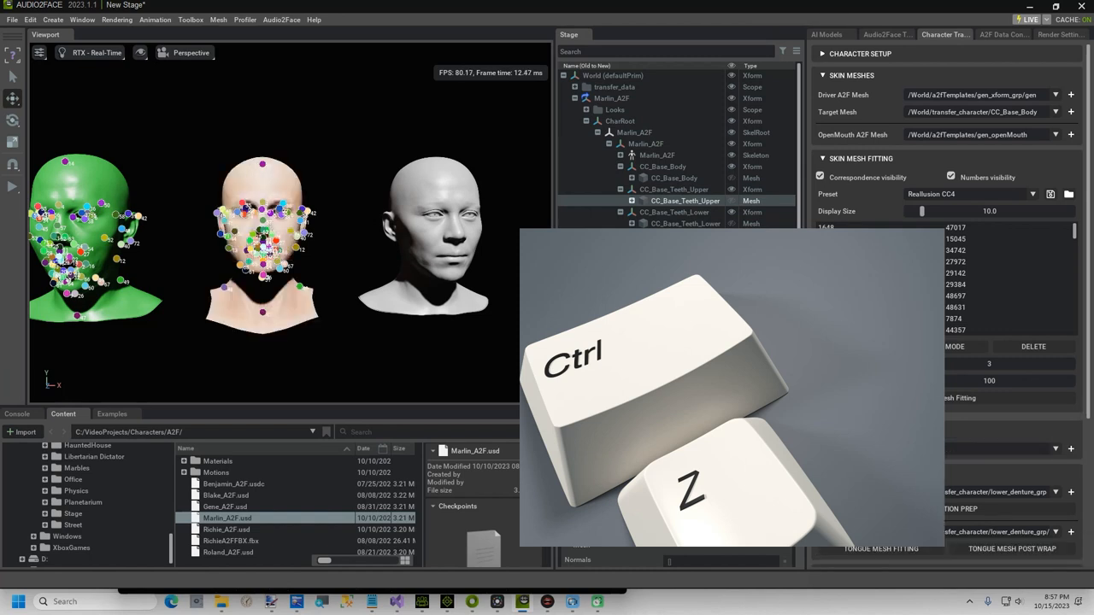
key(ctrl+z)
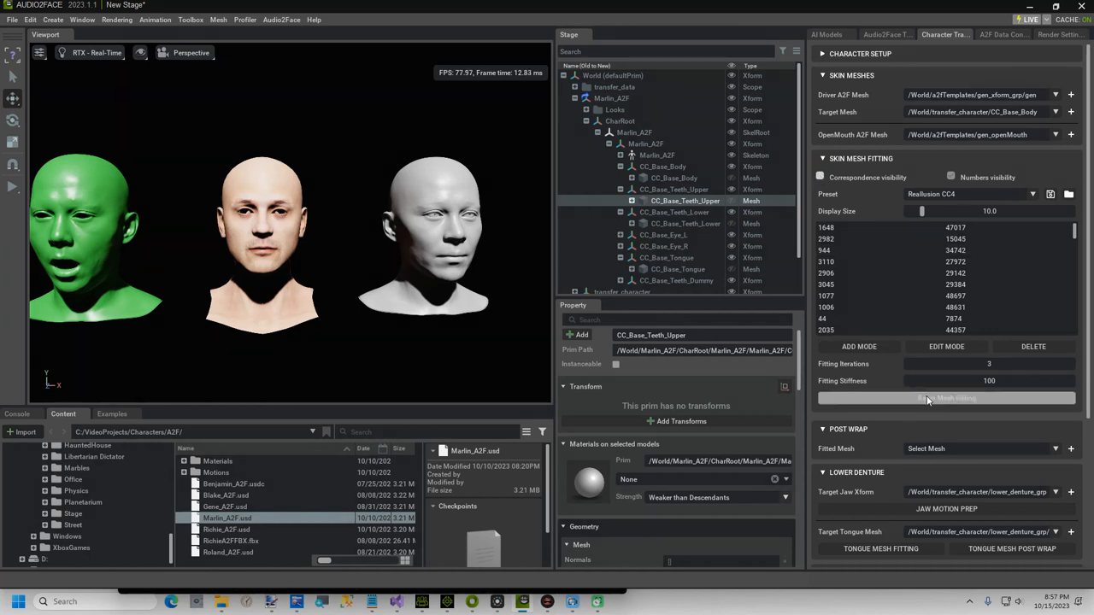
Step: Fit the face mesh to the template and post-wrap it onto the character
click(946, 398)
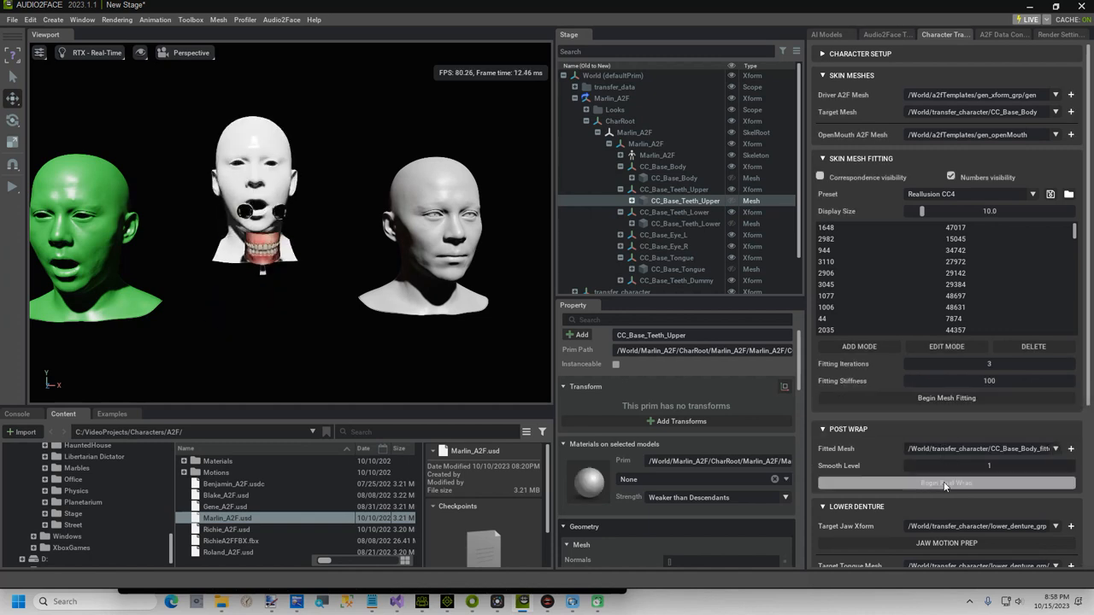
click(946, 483)
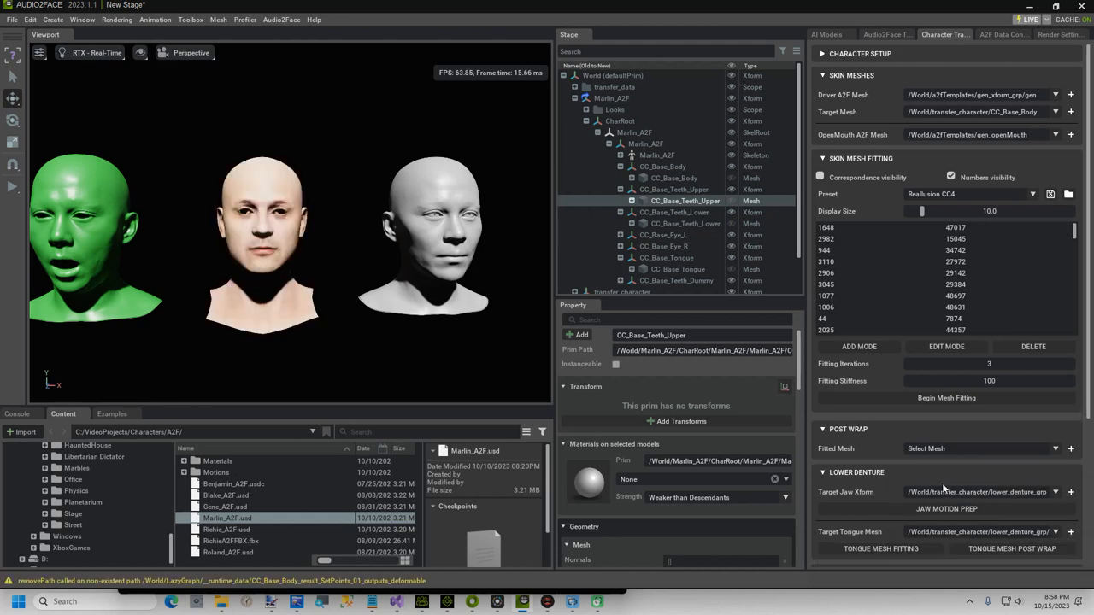
scroll(down, 3)
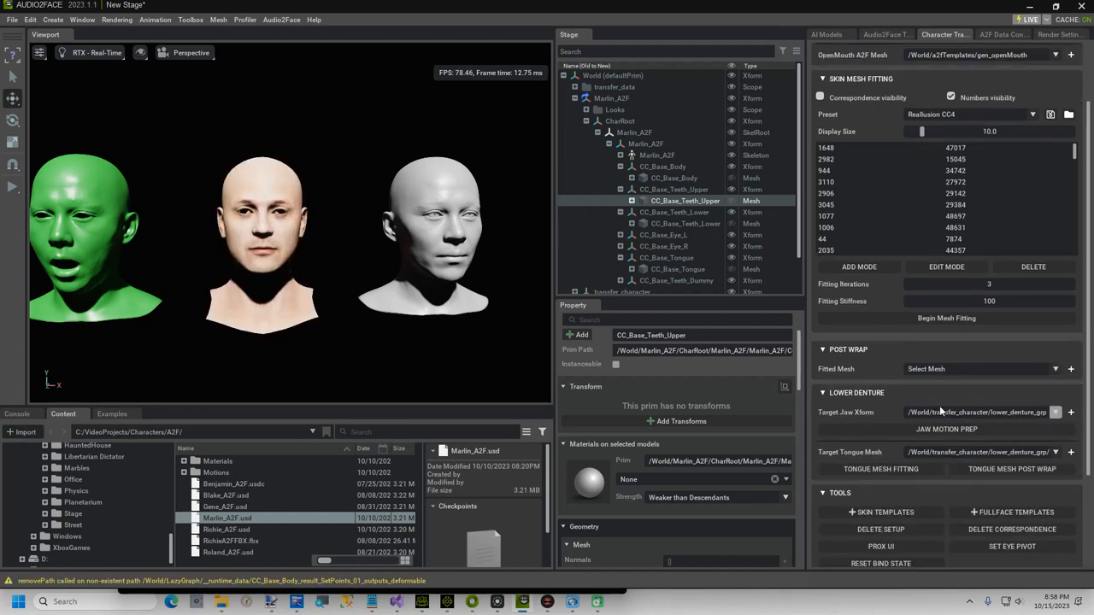
Step: Retarget jaw motion to the lower denture and fit and wrap the tongue mesh
click(947, 429)
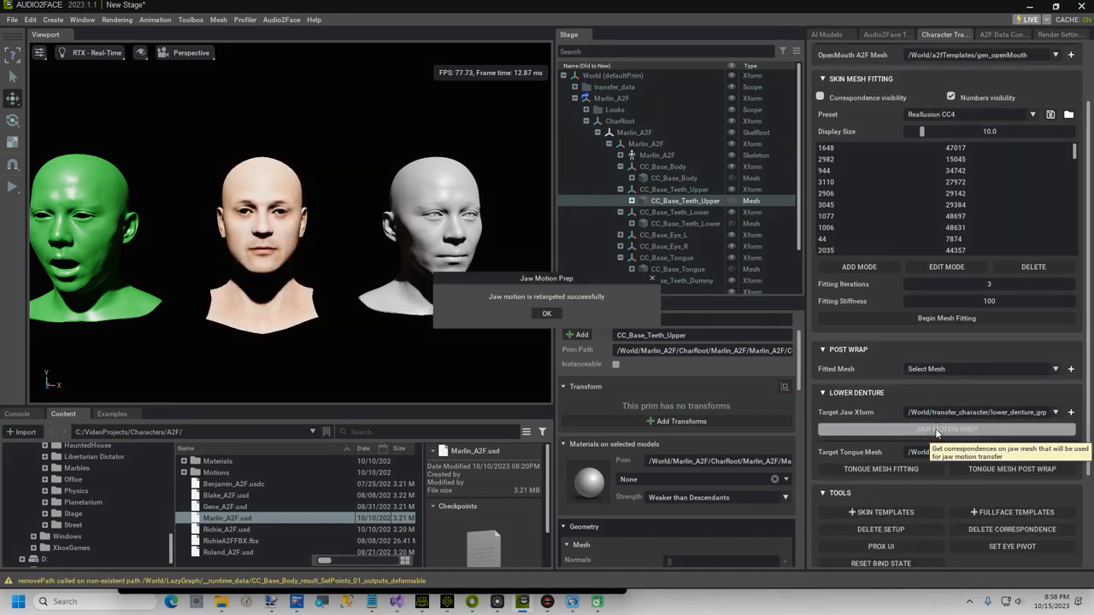
click(546, 313)
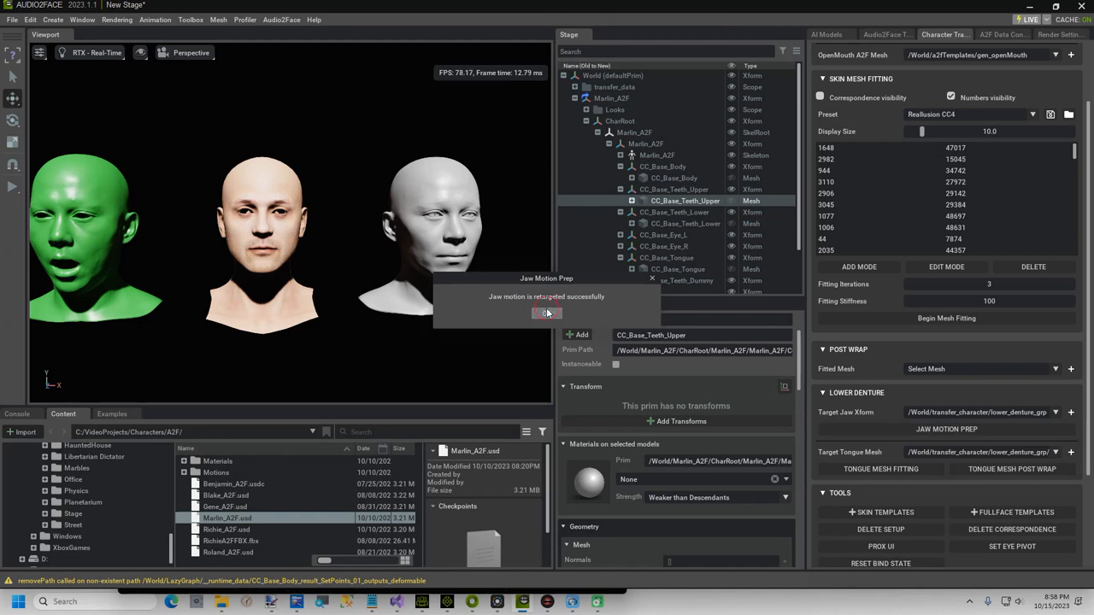
click(547, 313)
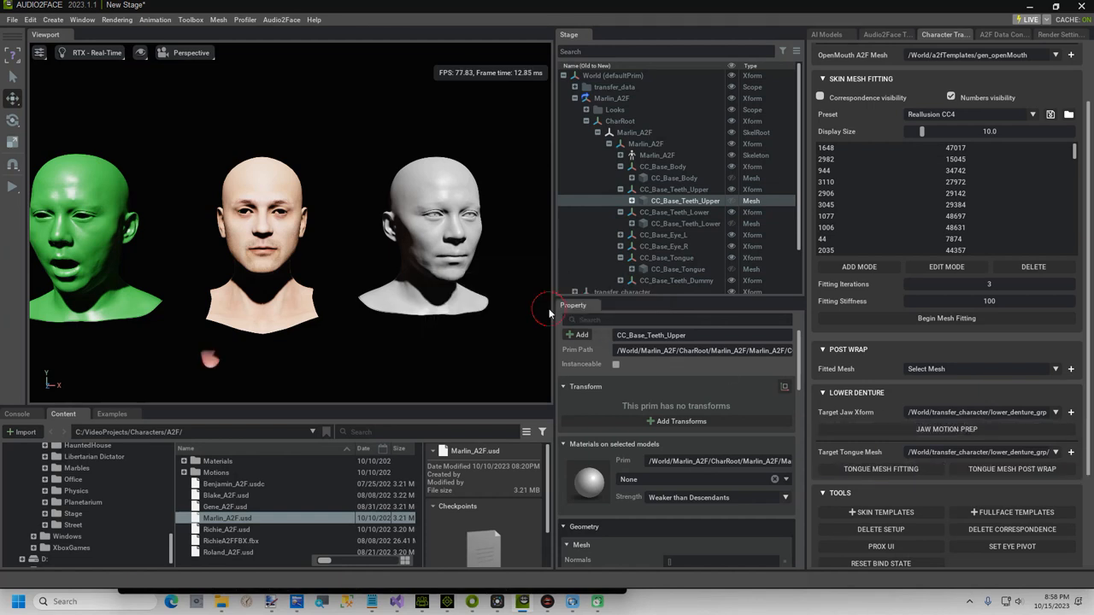
mouse_move(1004, 488)
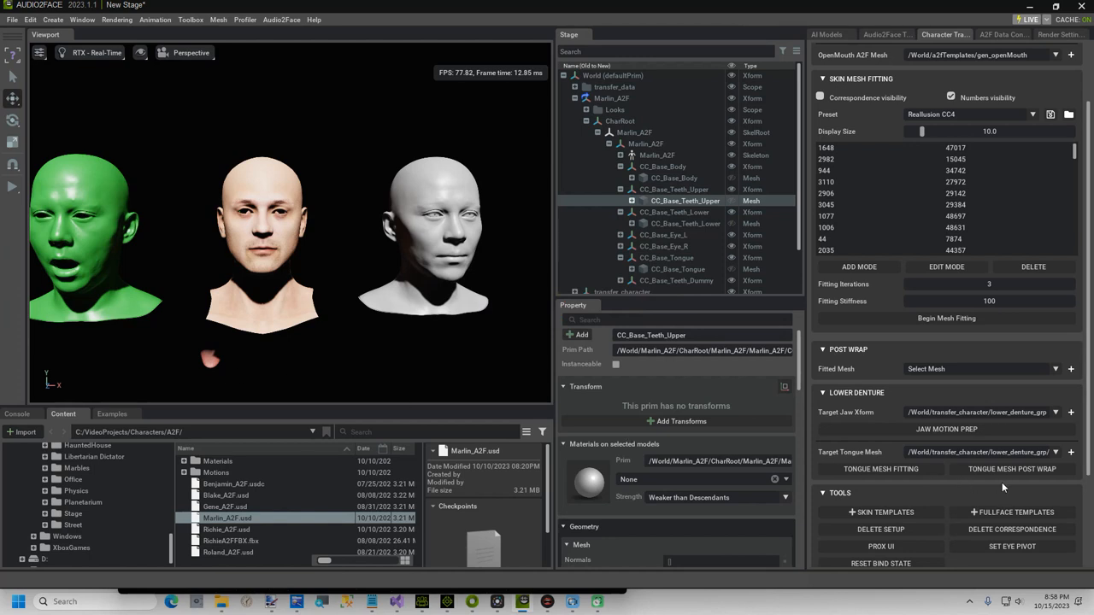
click(1012, 468)
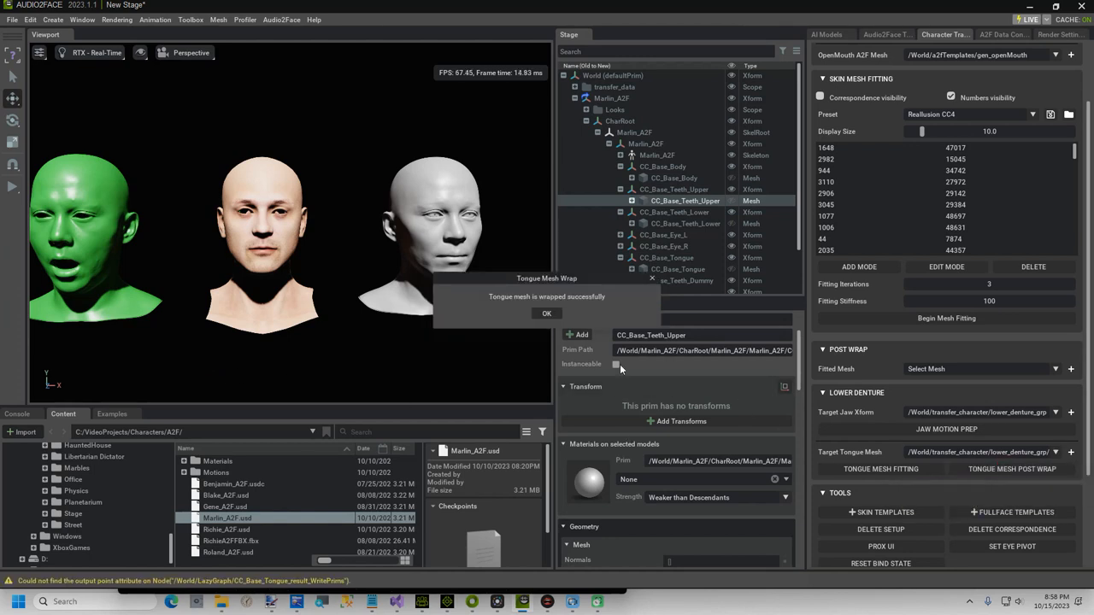
click(547, 313)
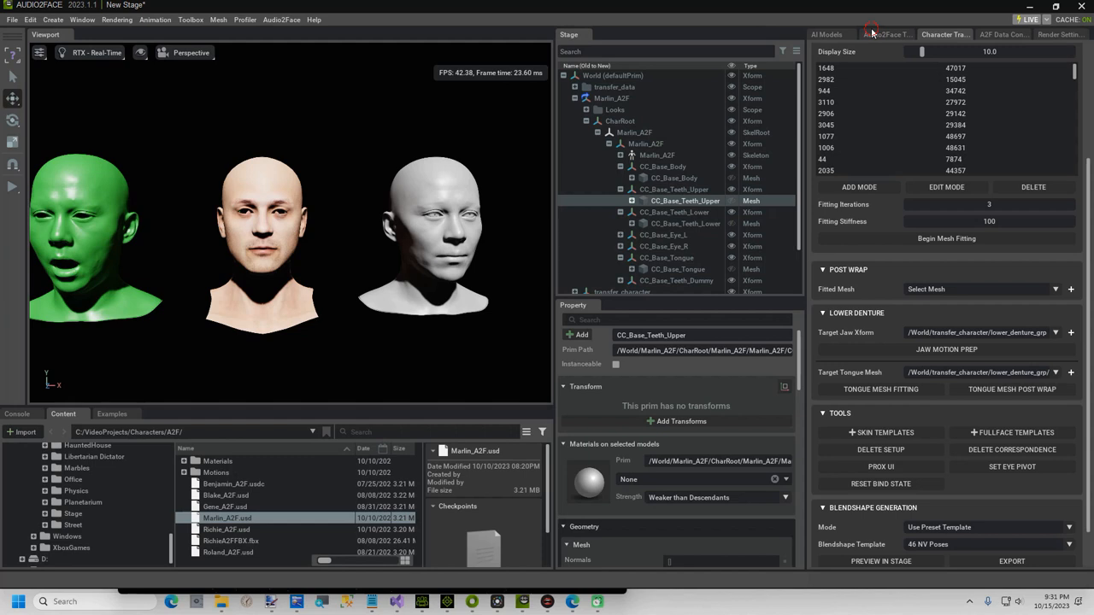
Step: Create an A2F pipeline attached to the template head and preview the sample voice track
click(887, 34)
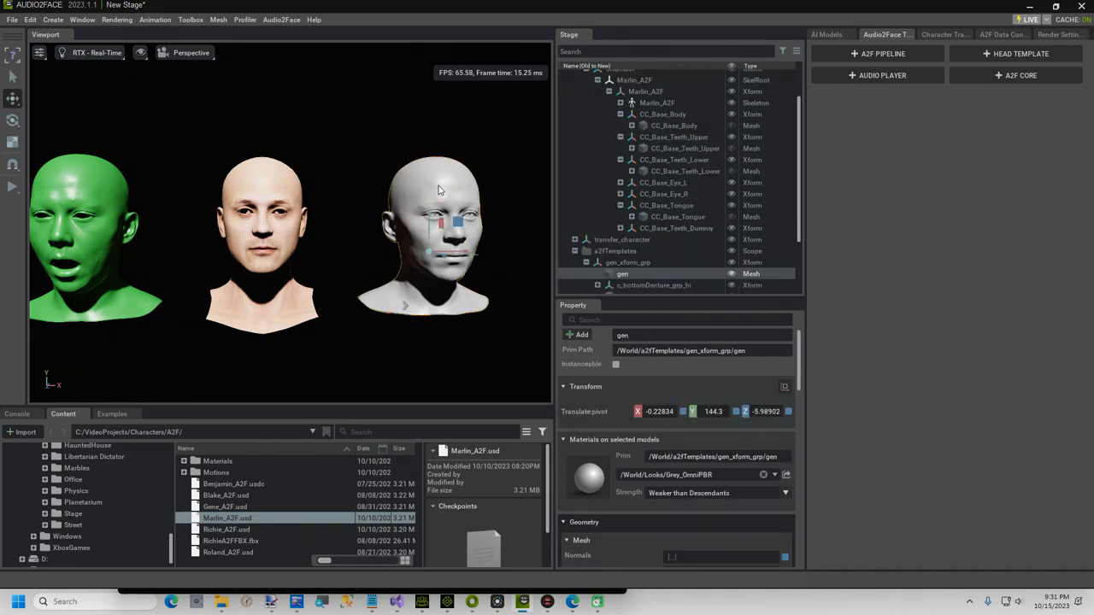
click(883, 53)
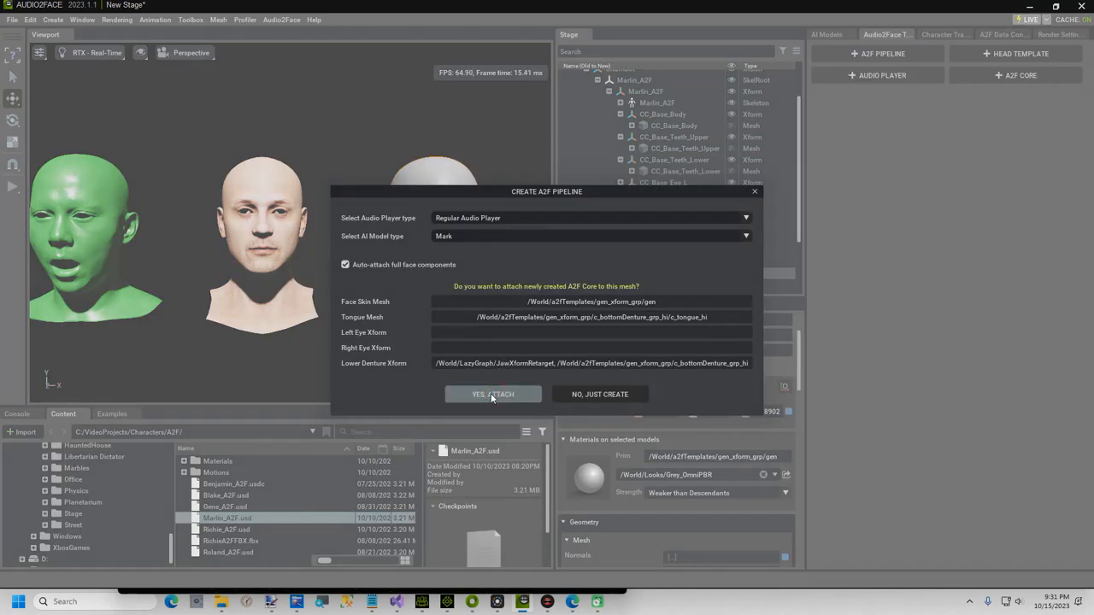
click(494, 394)
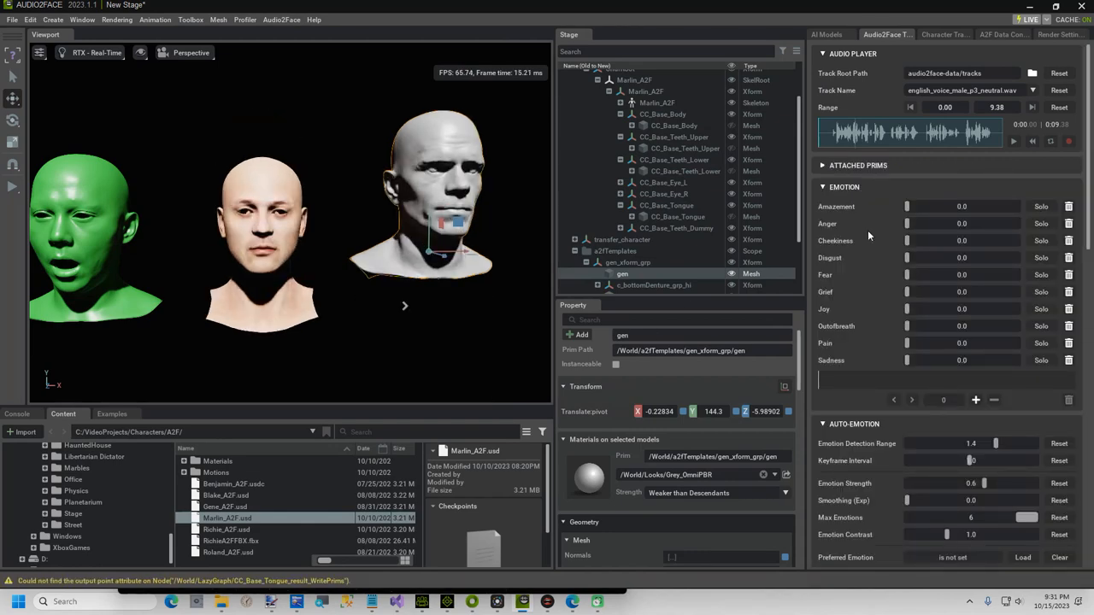
click(1013, 141)
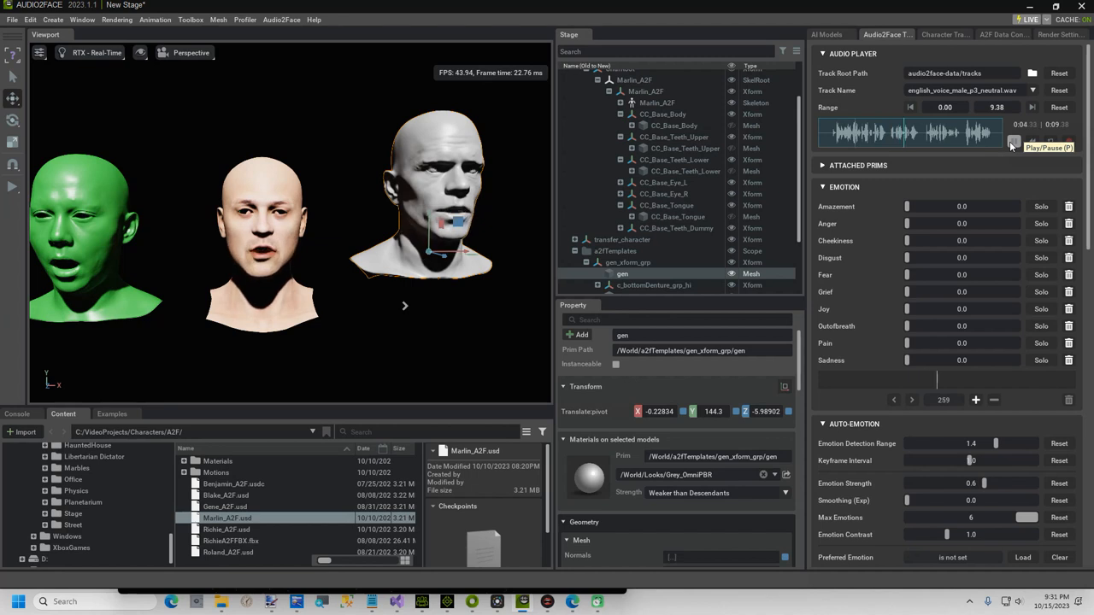
click(1014, 142)
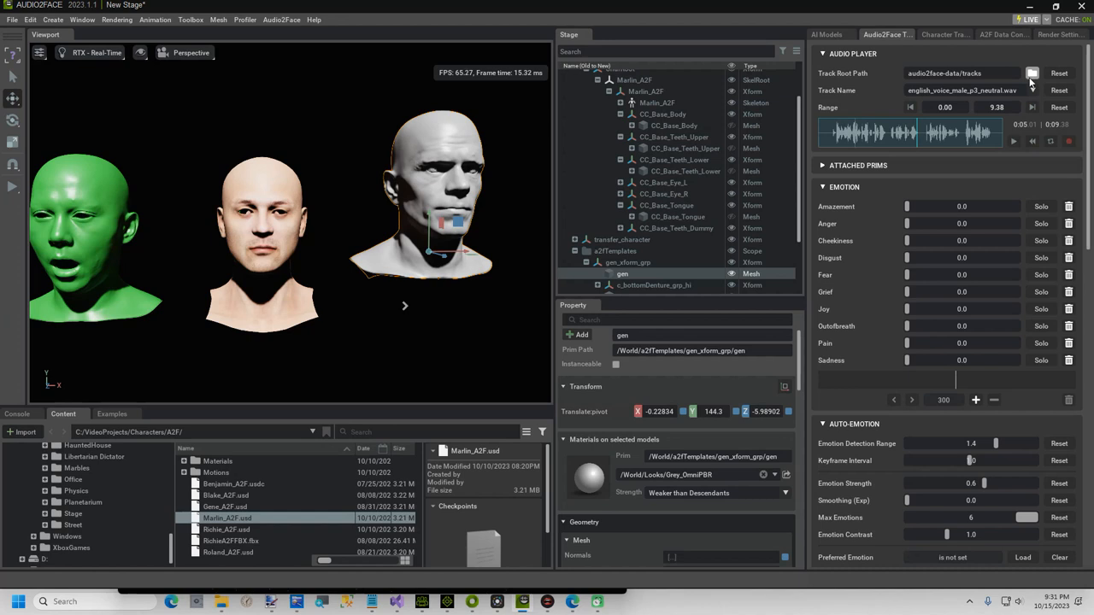
Step: Set the track root to C:/VideoProjects/HauntedHouse and play the Scary Story Part I track
click(1032, 73)
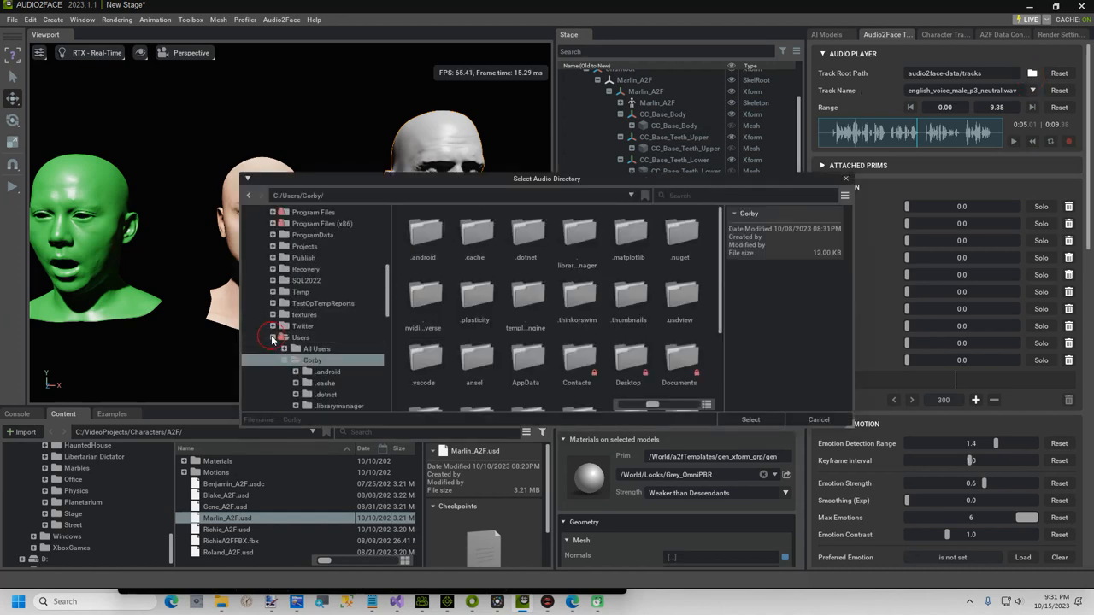
click(314, 360)
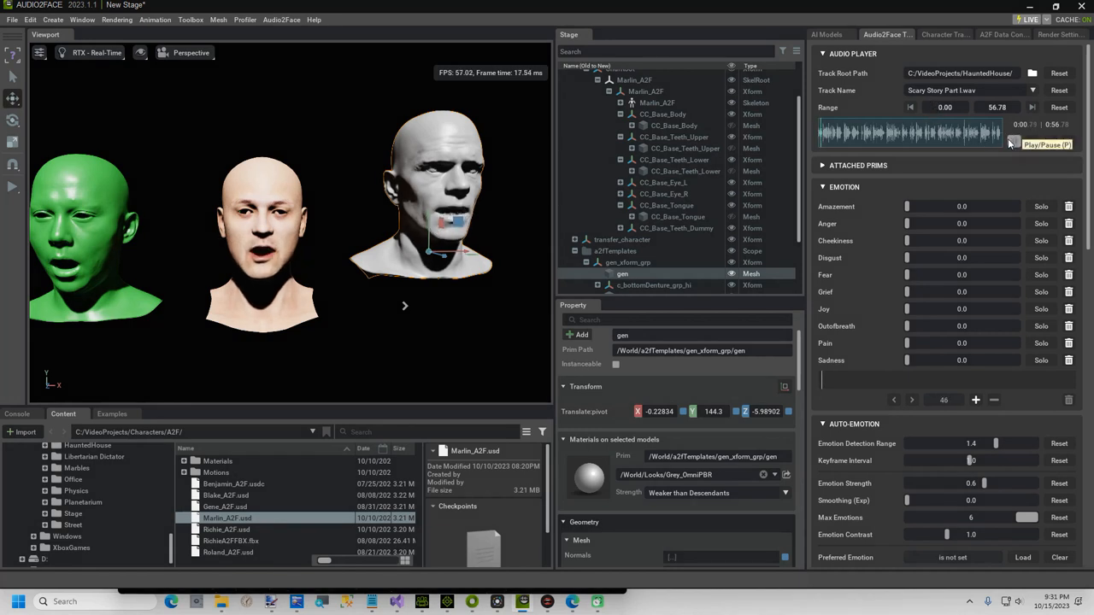
click(1012, 144)
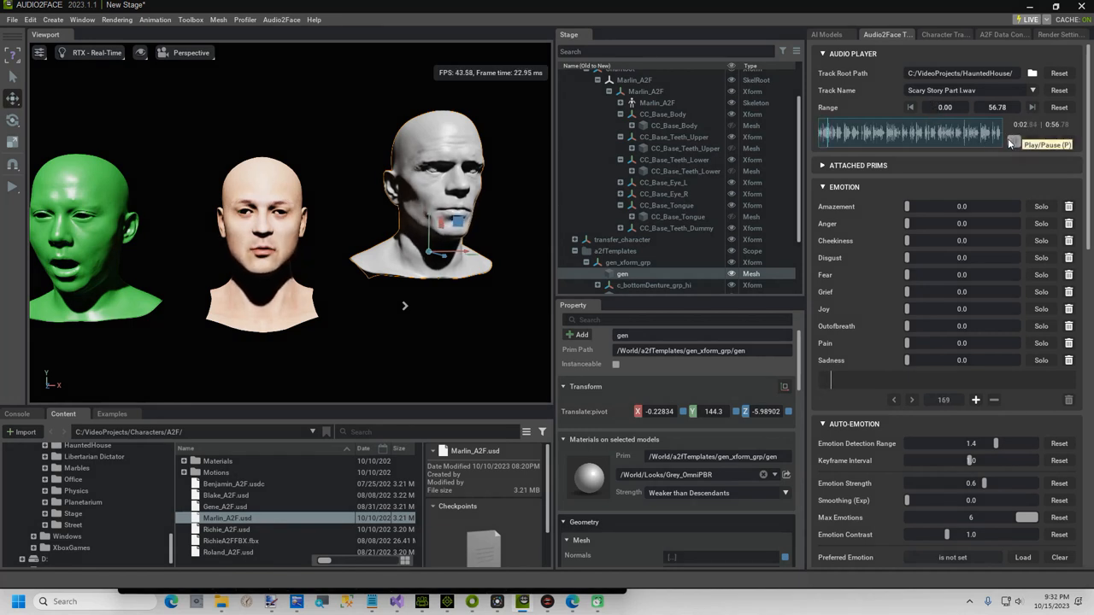
click(1013, 144)
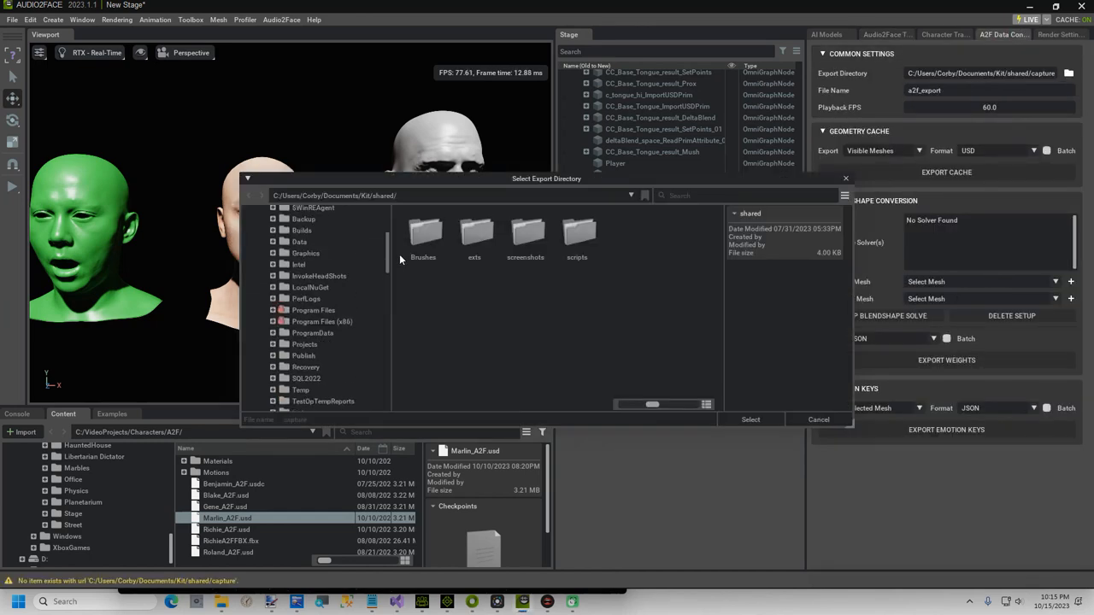
Step: Select the HauntedHouse project folder as the export directory
click(247, 195)
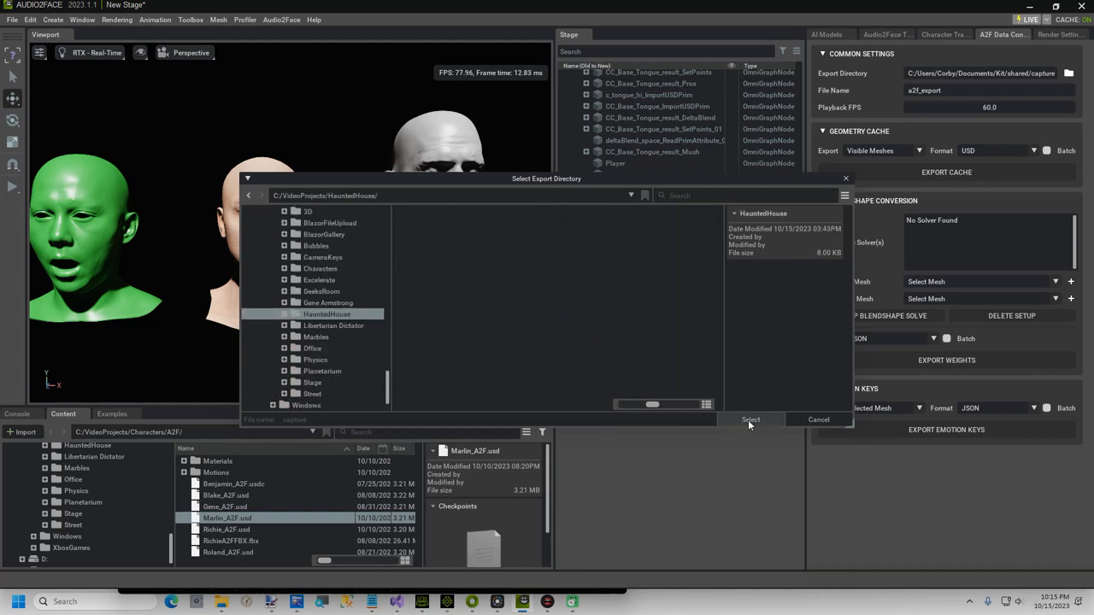
click(750, 420)
text(A2F Tutorial)
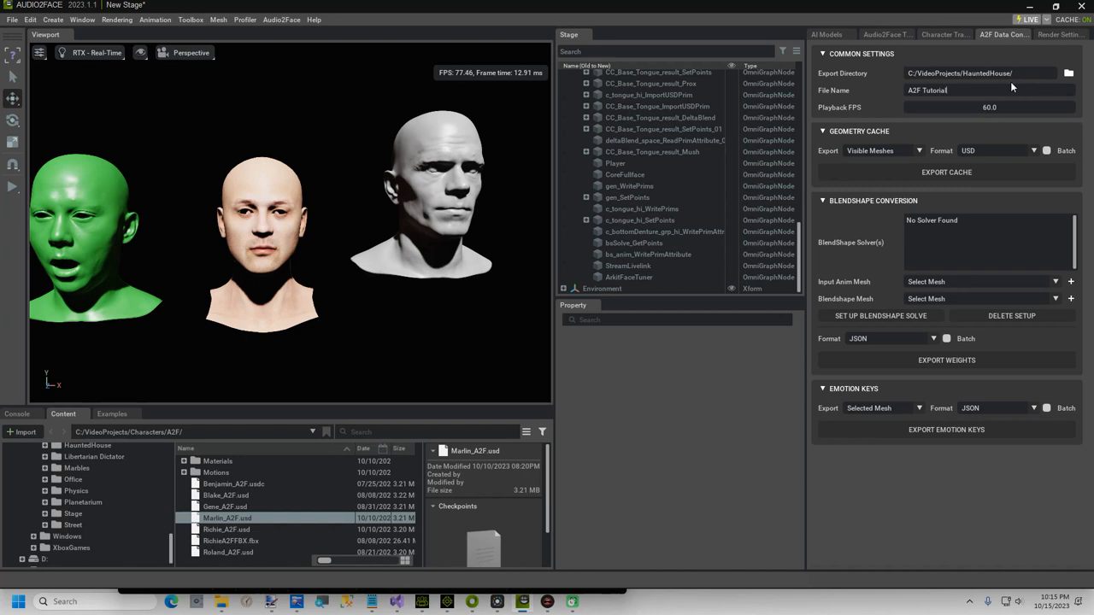
Step: Solve CC_Base_Body_result onto CC_Base_Body and export weights as A2F Tutorial_bsweight.json
click(975, 281)
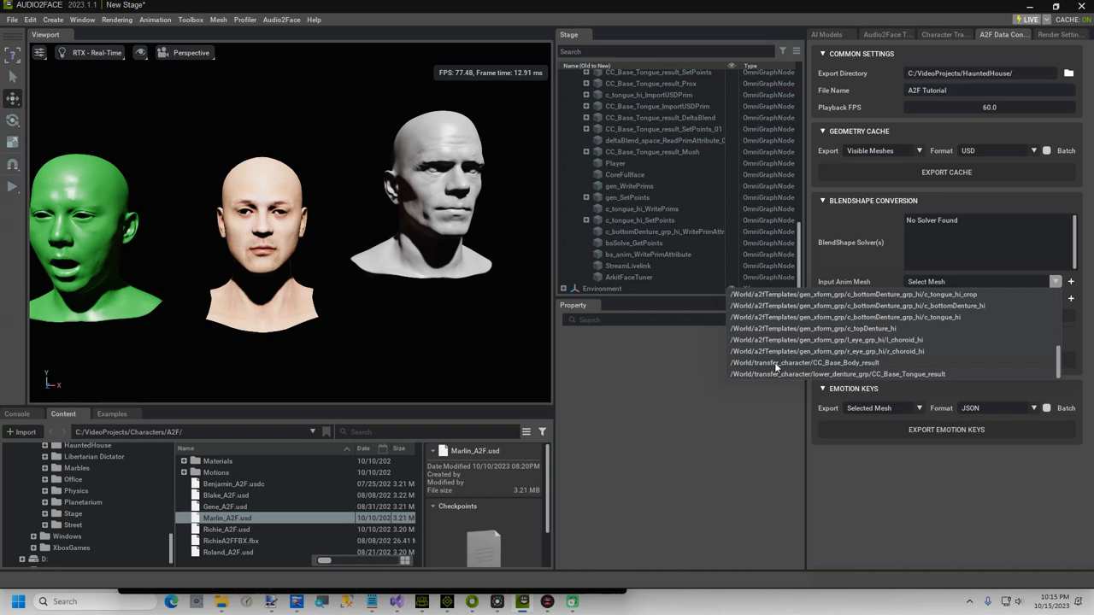
mouse_move(842, 374)
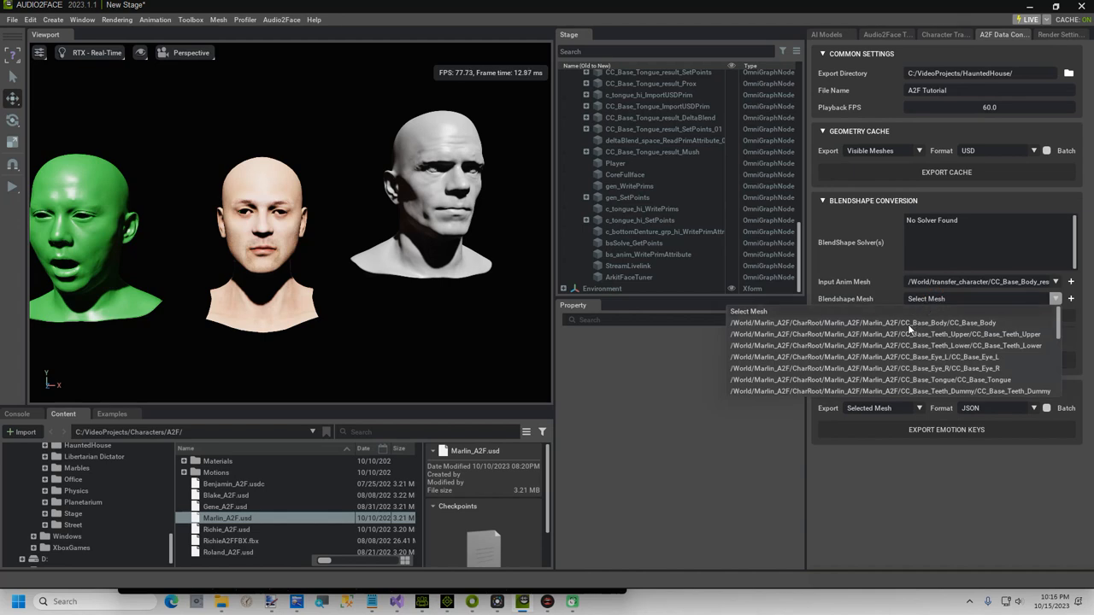
click(863, 322)
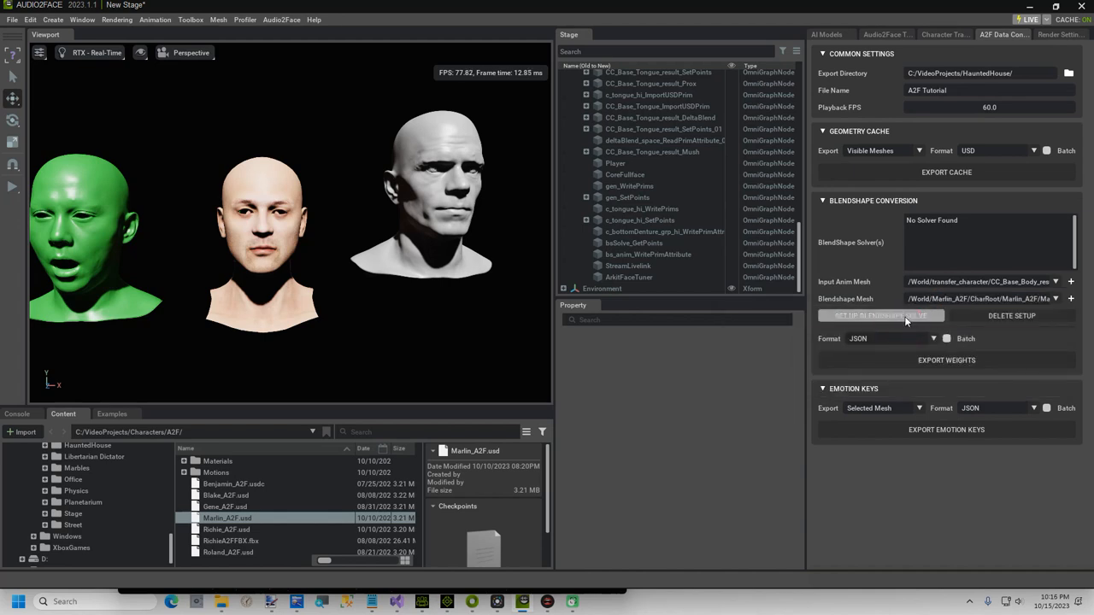
click(880, 315)
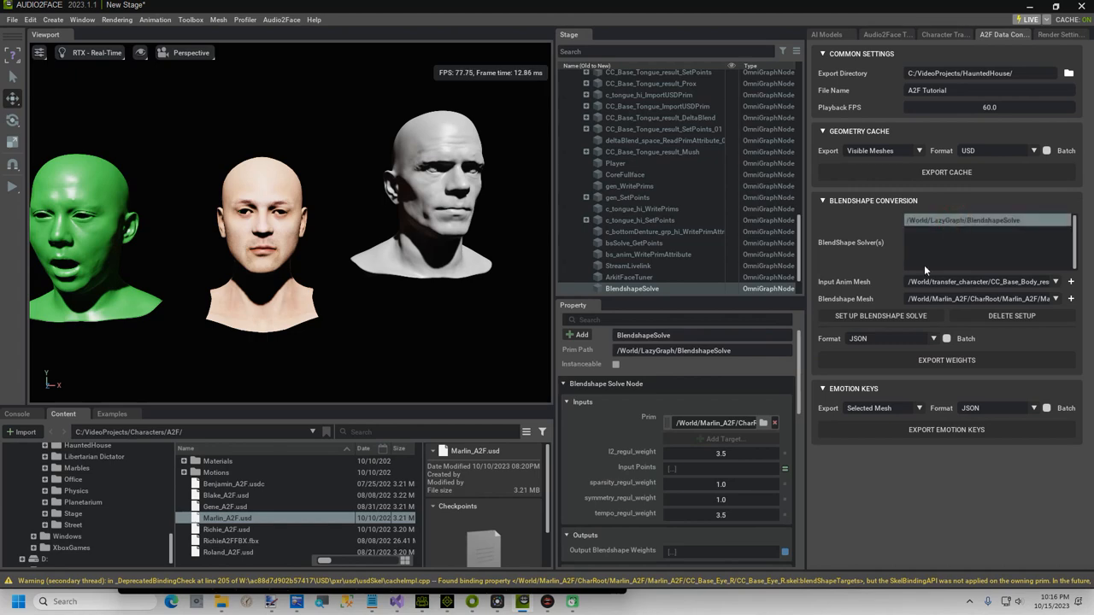
click(946, 360)
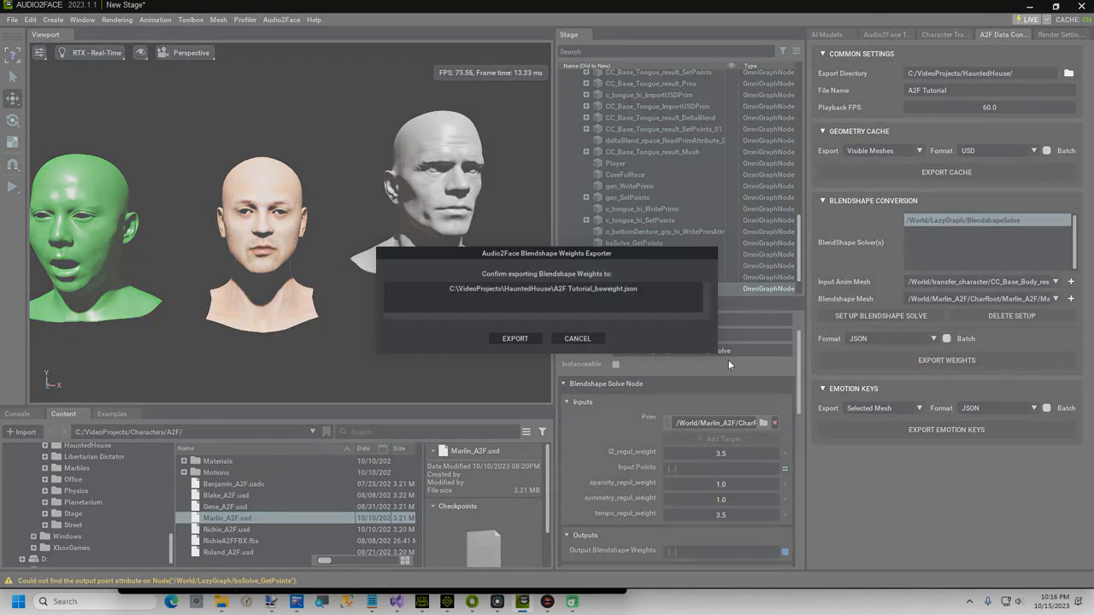
click(515, 339)
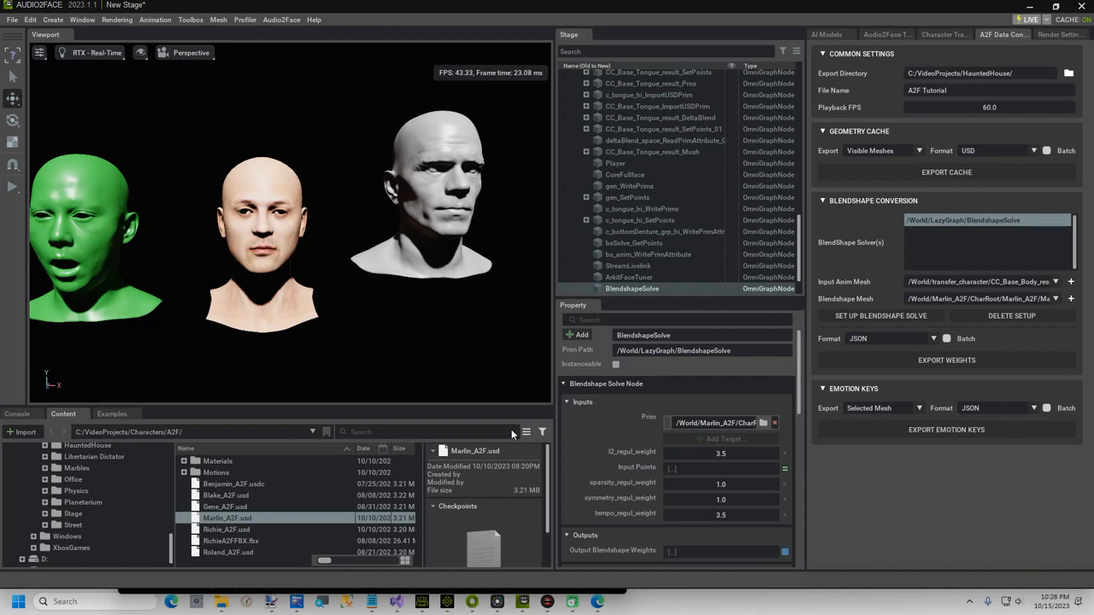
mouse_move(634, 434)
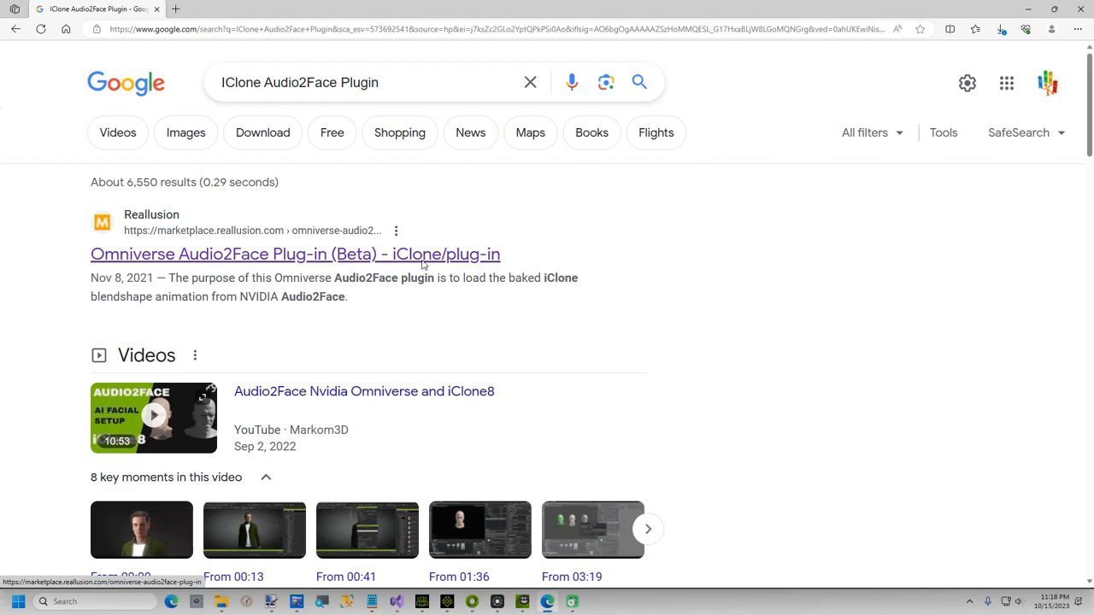
Step: Find the Omniverse Audio2Face Plug-in (Beta) in the inventory and download v8.00
click(295, 254)
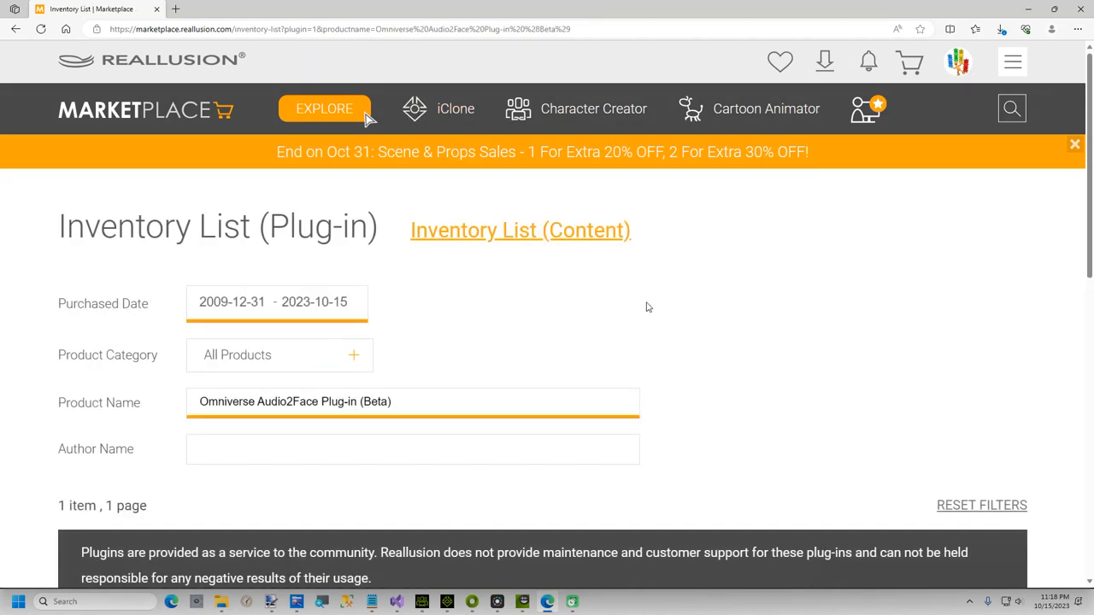
scroll(down, 3)
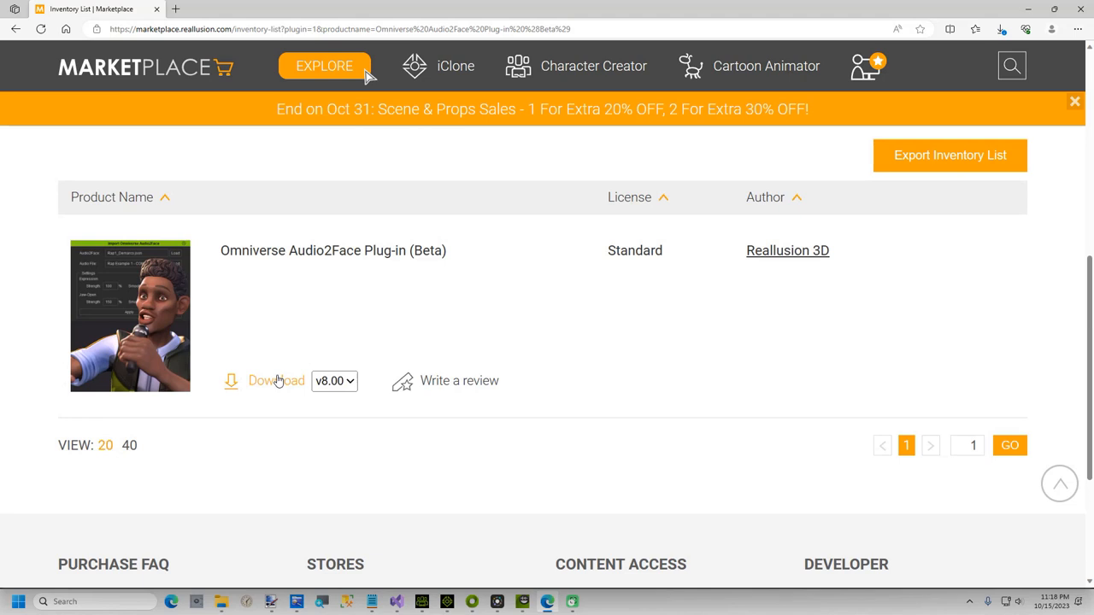
click(999, 29)
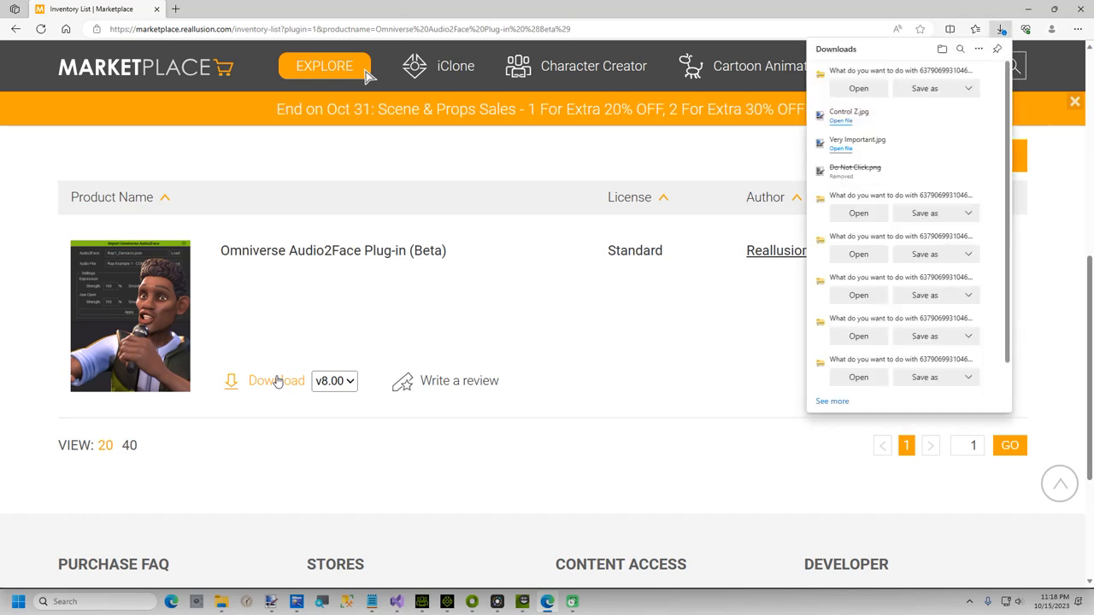
Step: Save the downloaded Audio2Face plug-in zip to C:\Temp through Edge's Save as dialog
click(924, 88)
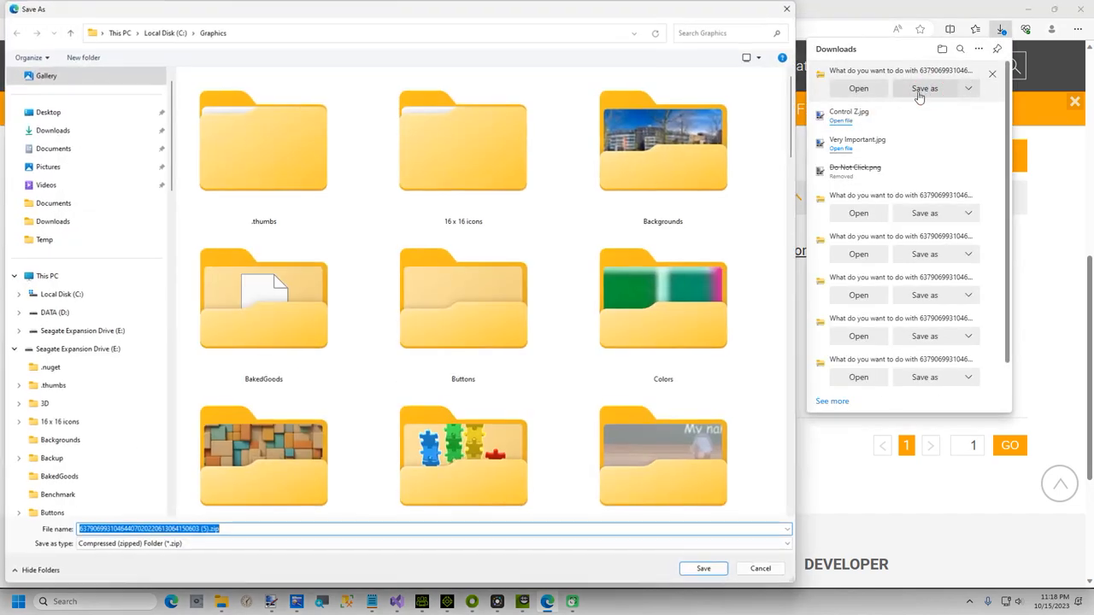
click(165, 33)
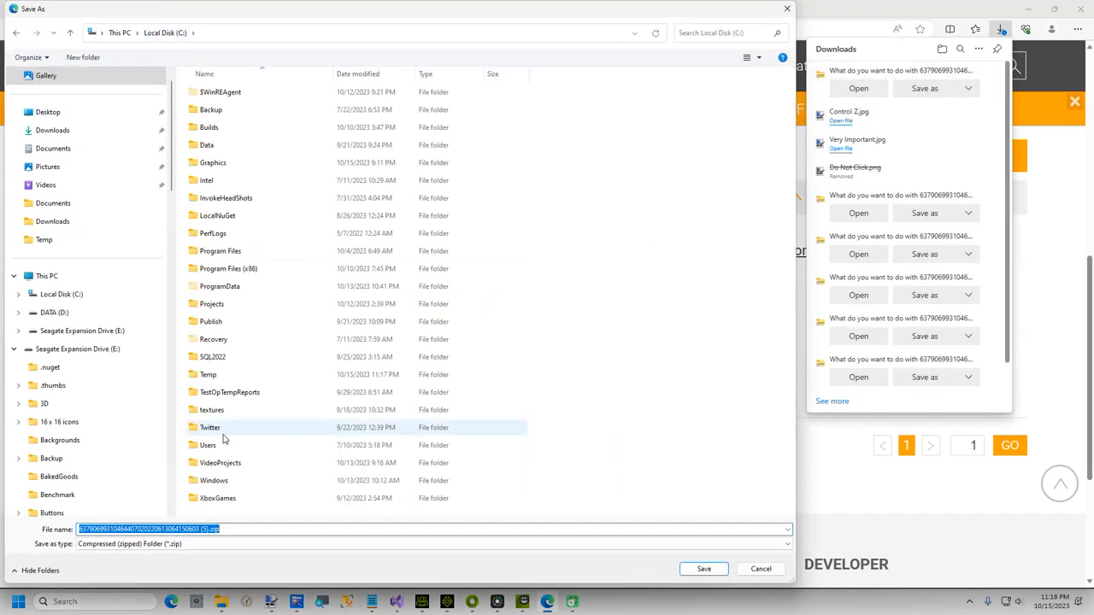
double_click(207, 375)
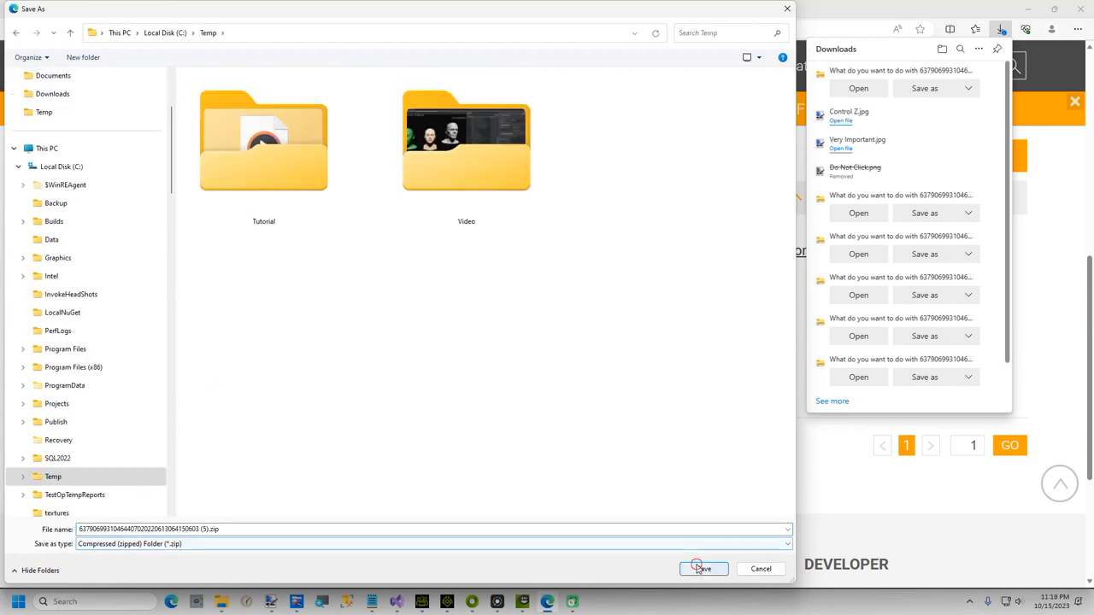
click(703, 568)
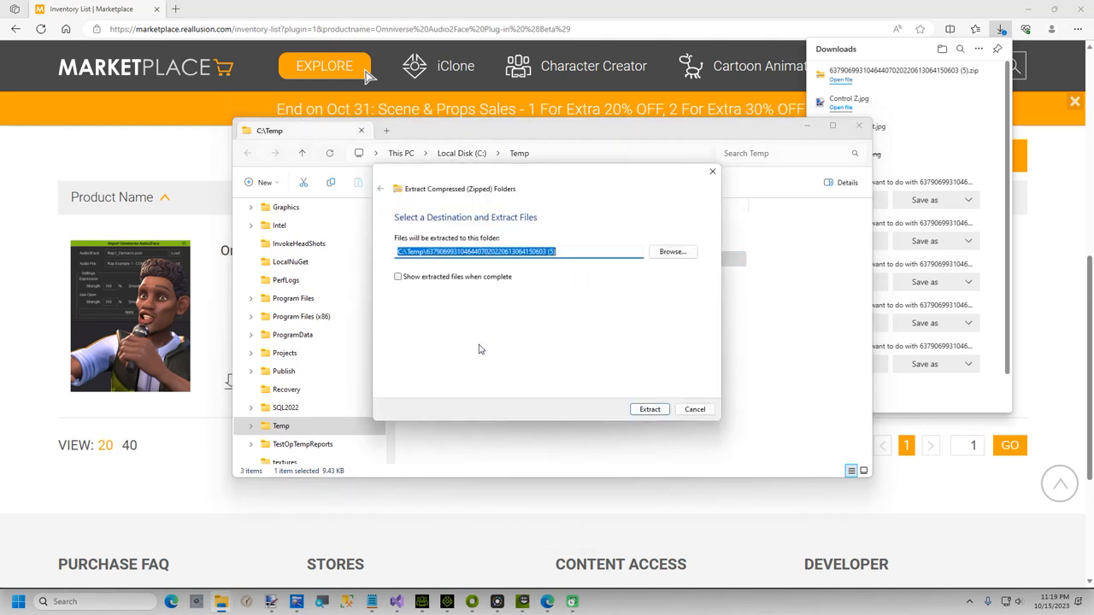
Step: Extract the plug-in zip into Temp and copy the Omniverse_Audio2Face_iClone8 folder
click(649, 408)
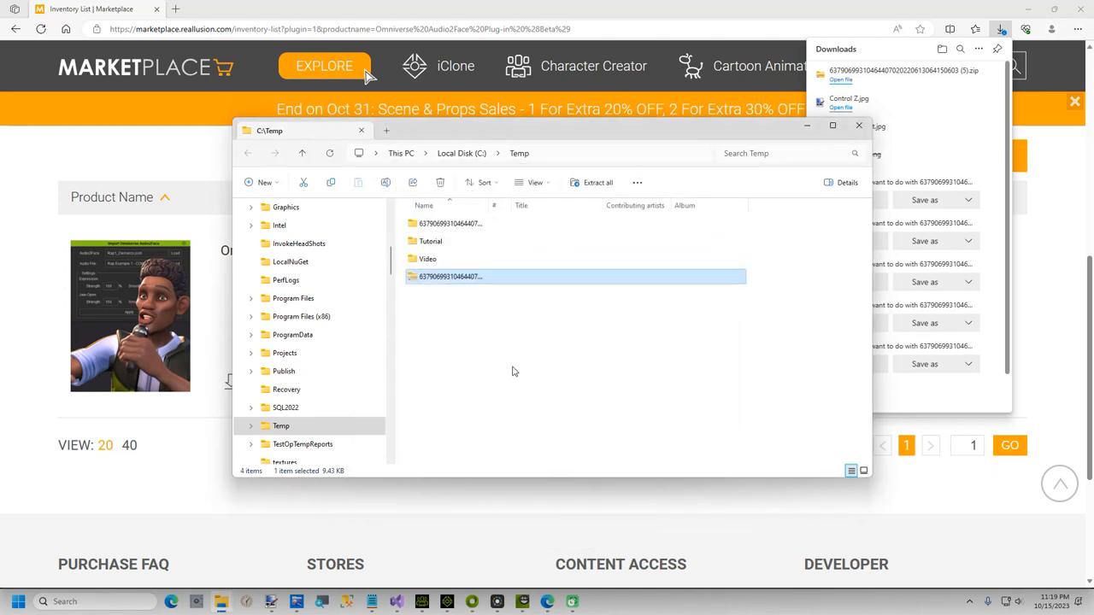
double_click(451, 276)
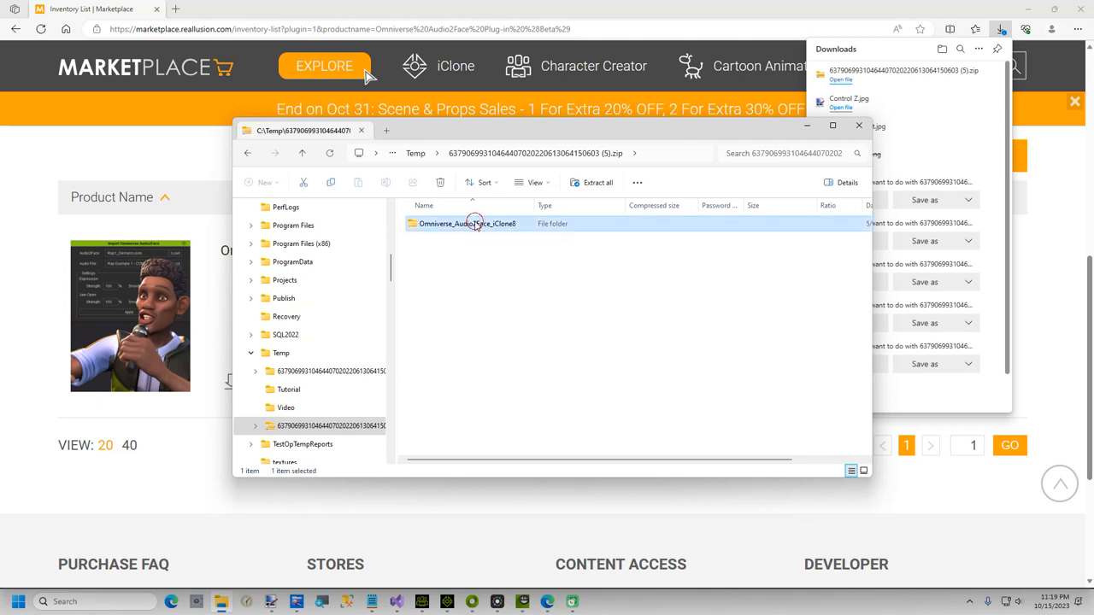
right_click(474, 223)
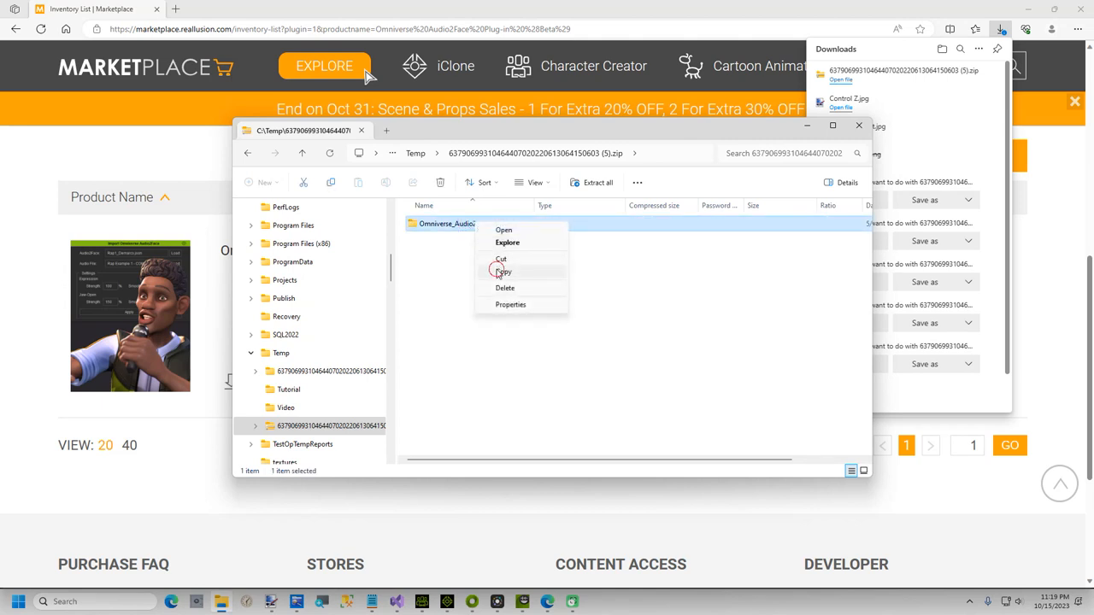
click(502, 272)
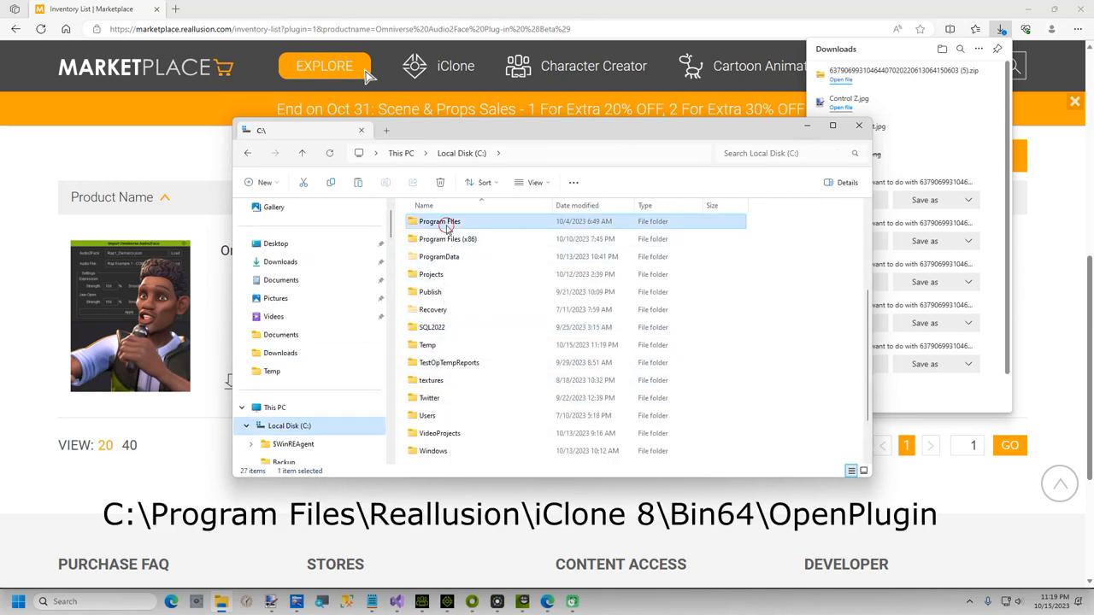
Step: Paste the folder into C:\Program Files\Reallusion\iClone 8\Bin64\OpenPlugin
double_click(439, 221)
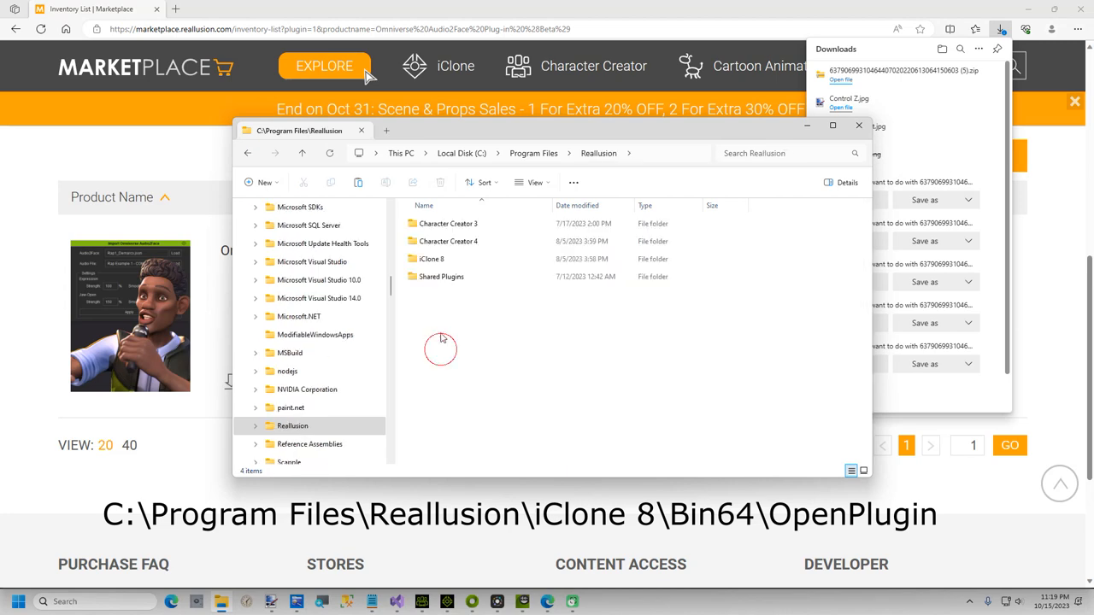
double_click(431, 258)
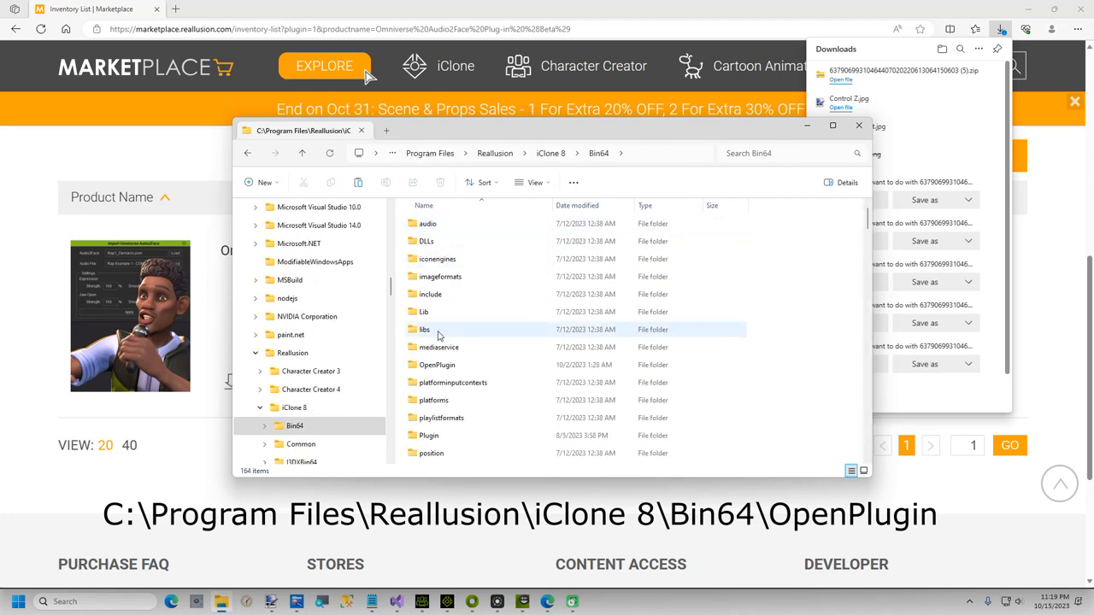
double_click(436, 365)
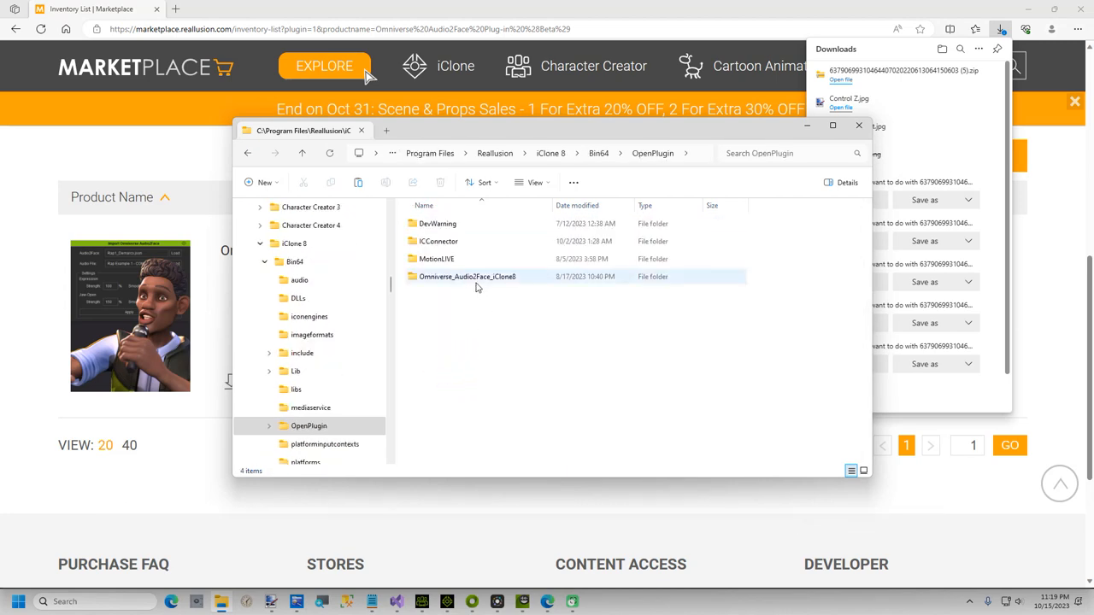
click(466, 318)
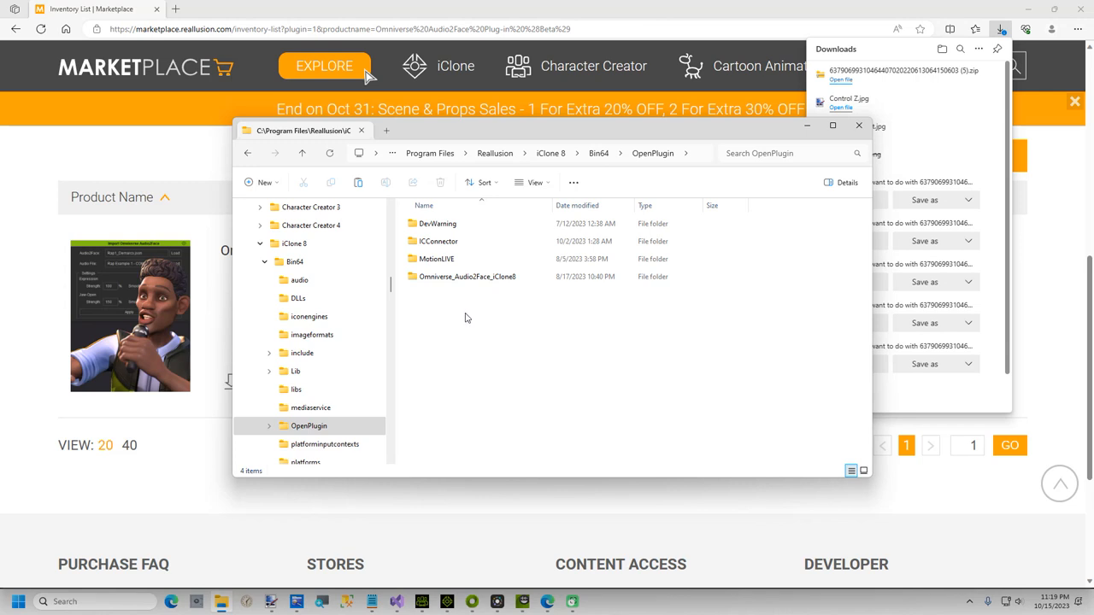
mouse_move(463, 326)
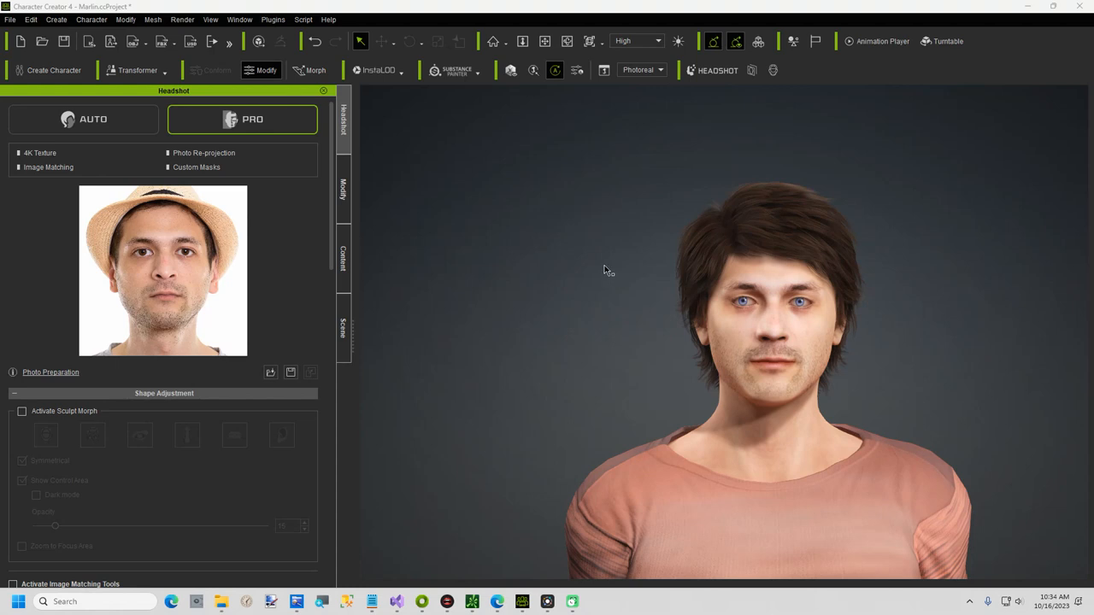
mouse_move(469, 218)
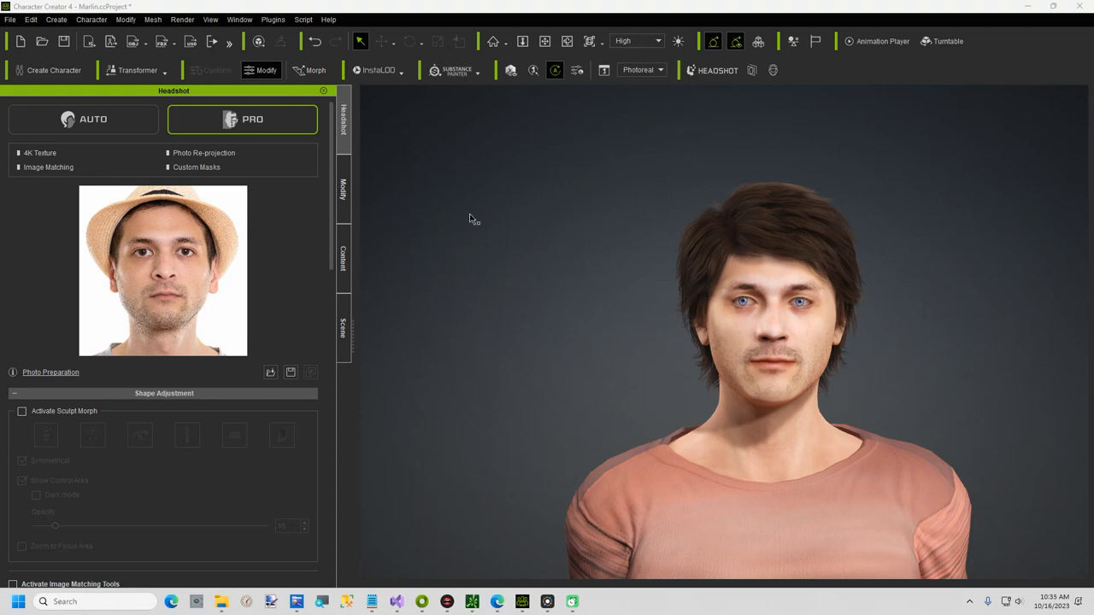
mouse_move(556, 344)
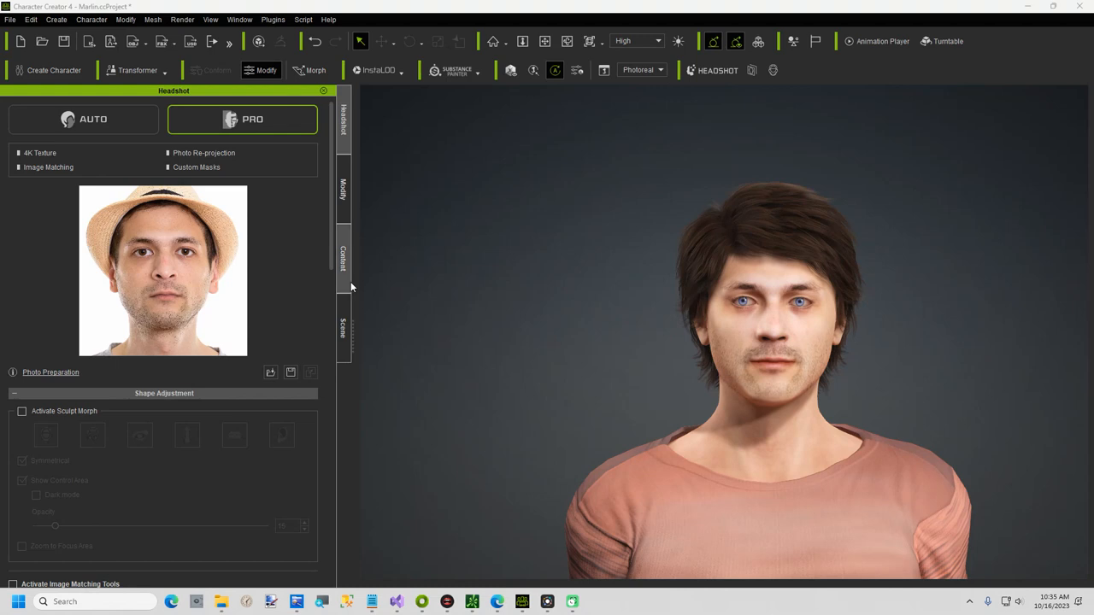
Step: Send Marlin from Character Creator 4 to iClone 8 via File > Export > Send to iClone
click(343, 256)
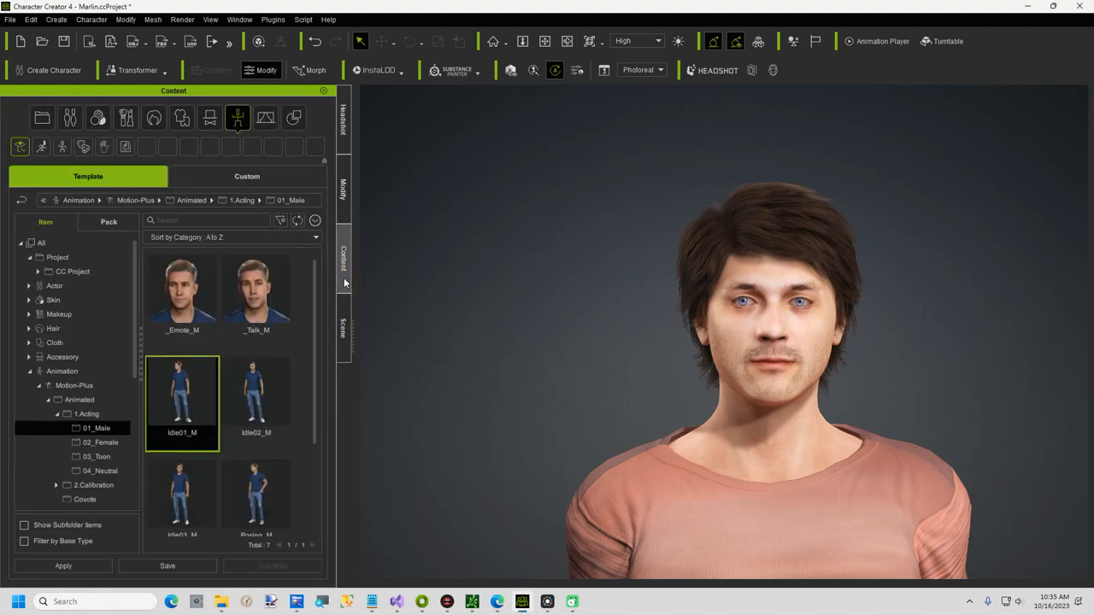
mouse_move(85, 367)
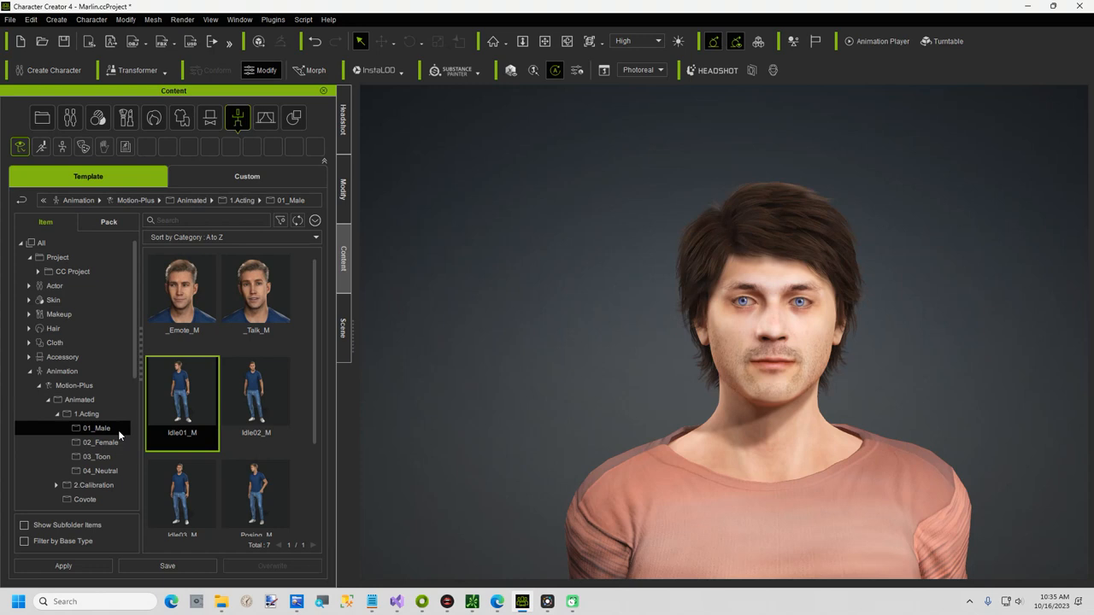
mouse_move(177, 432)
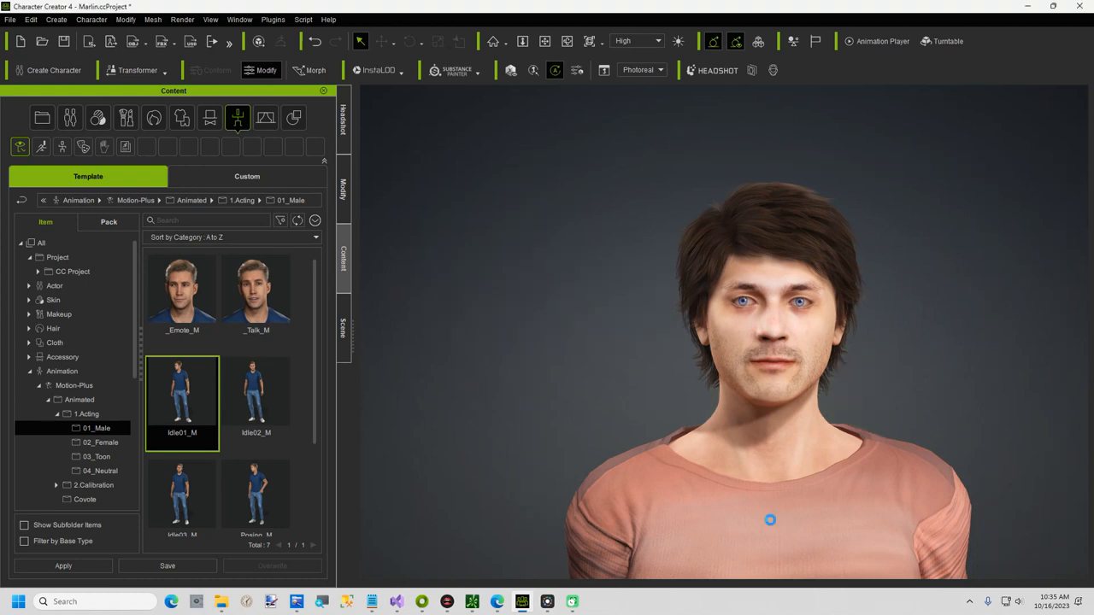
click(9, 19)
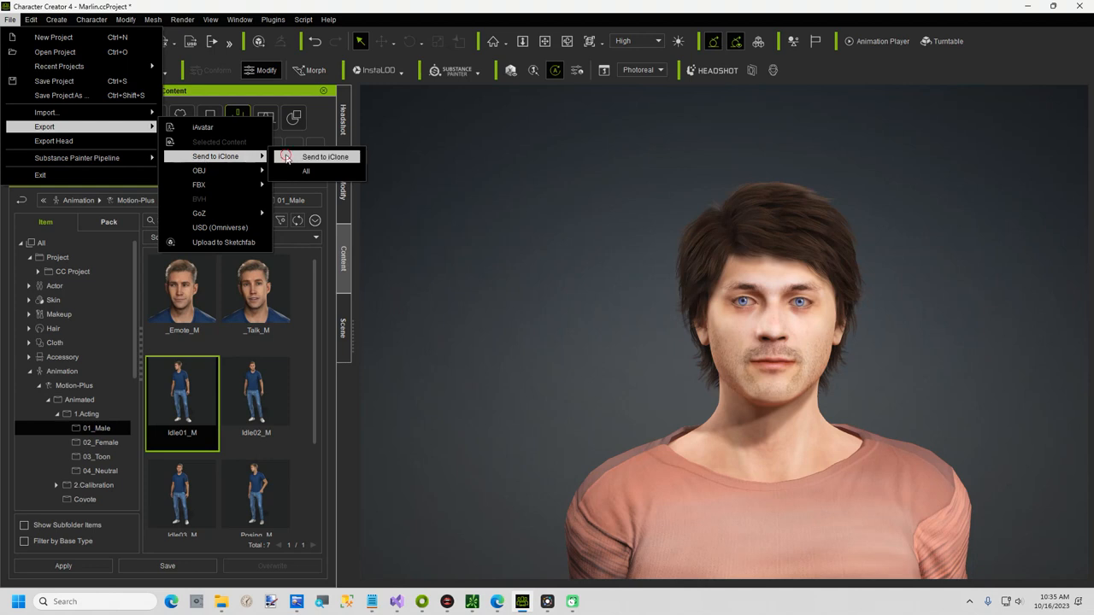
click(325, 156)
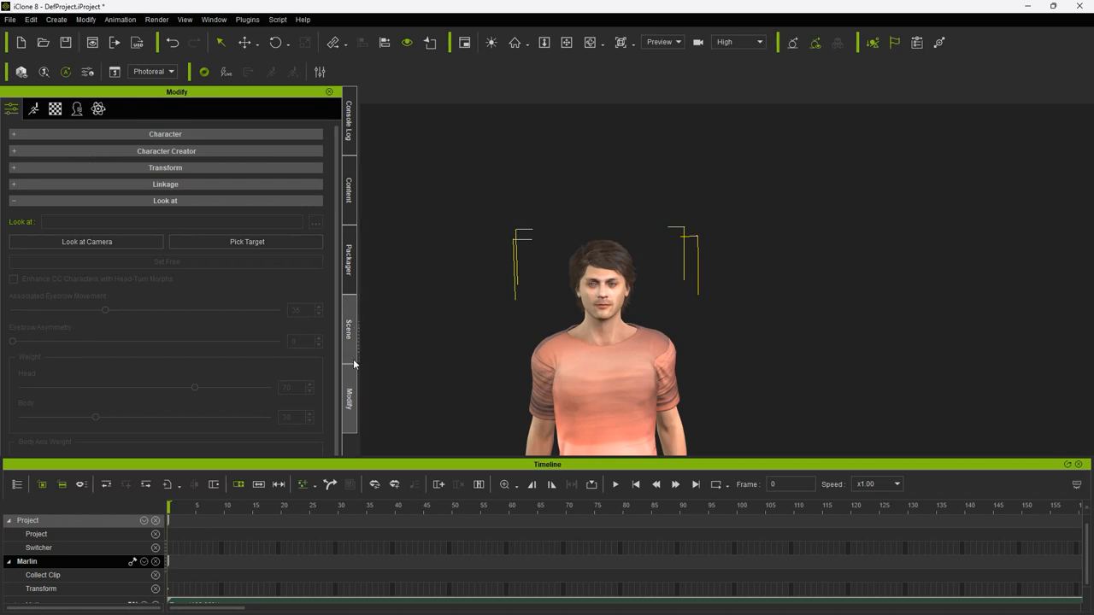
Step: Apply the Default_CC4 preset from Stage > Light Room > Default in the Content library
click(348, 188)
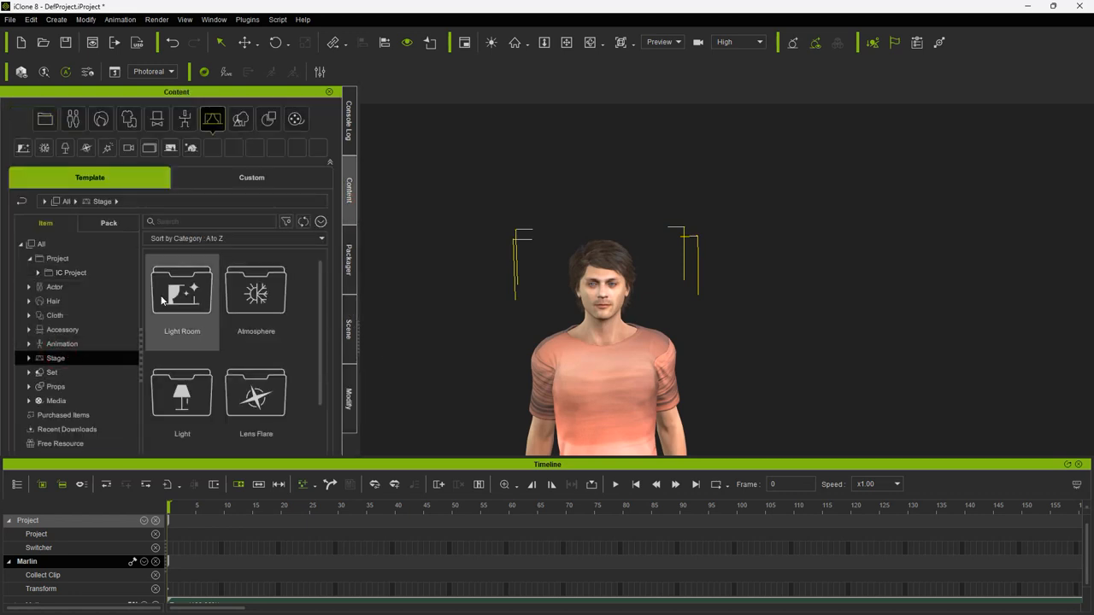
double_click(181, 295)
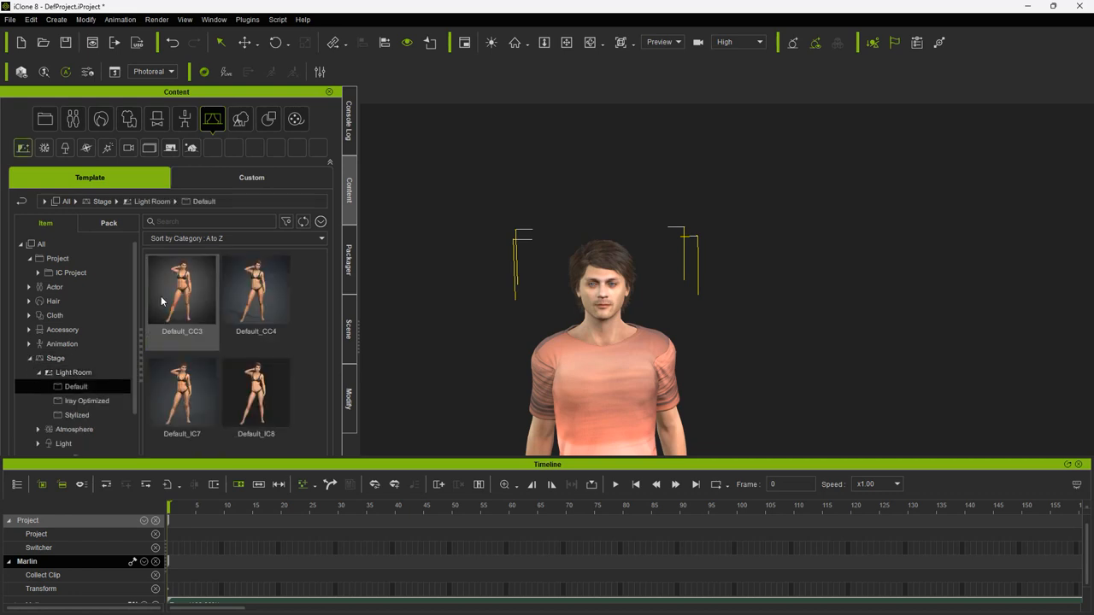
double_click(255, 290)
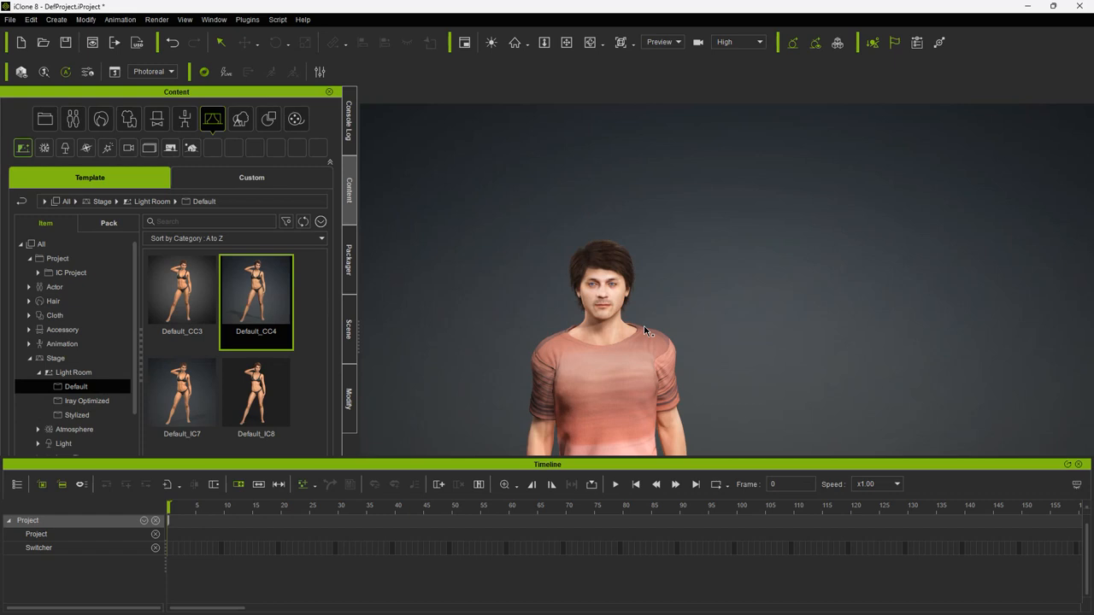
click(31, 19)
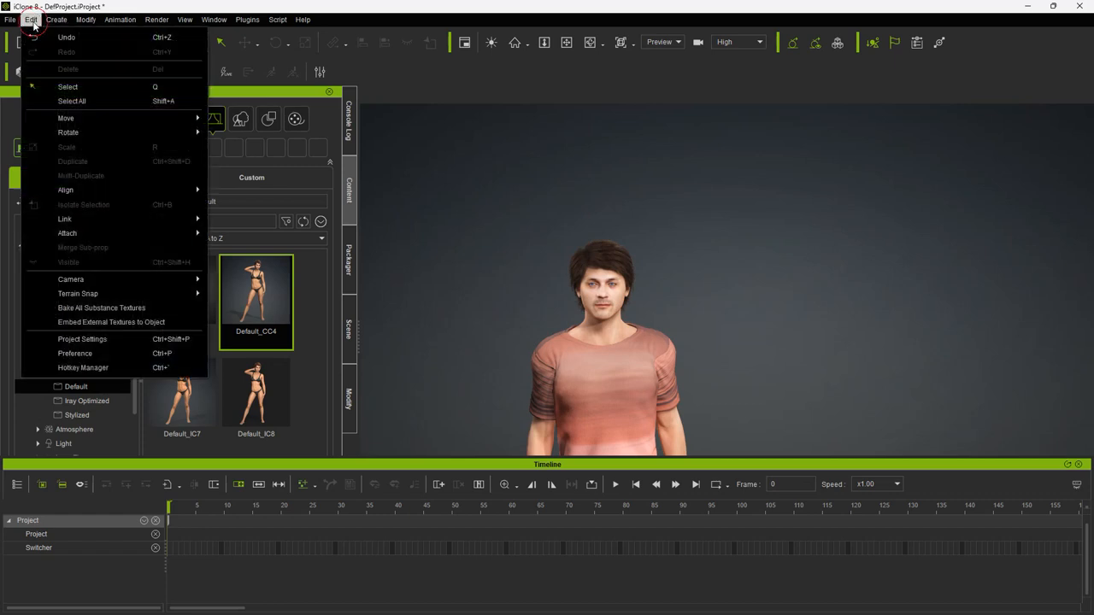
Step: Set End Frames to 3479 in Project Settings and close the panel
click(82, 340)
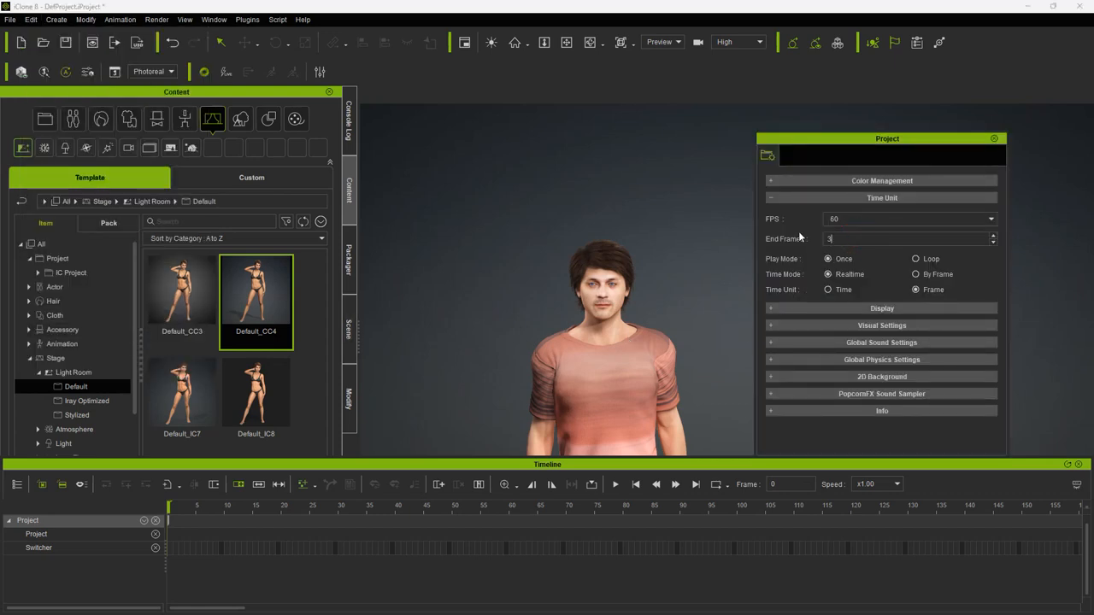
text(3479)
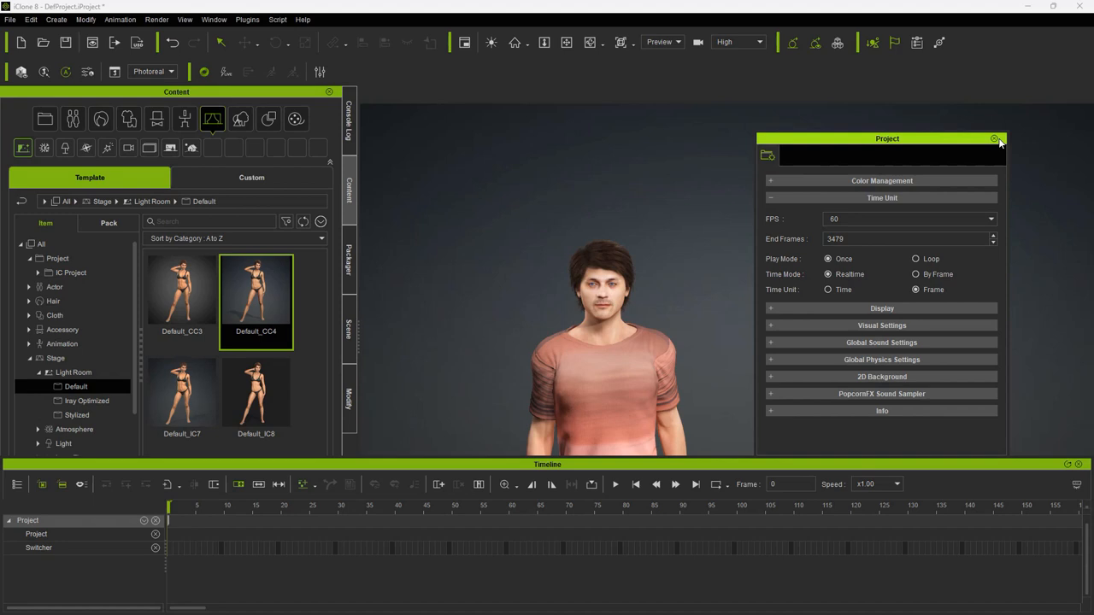
click(994, 139)
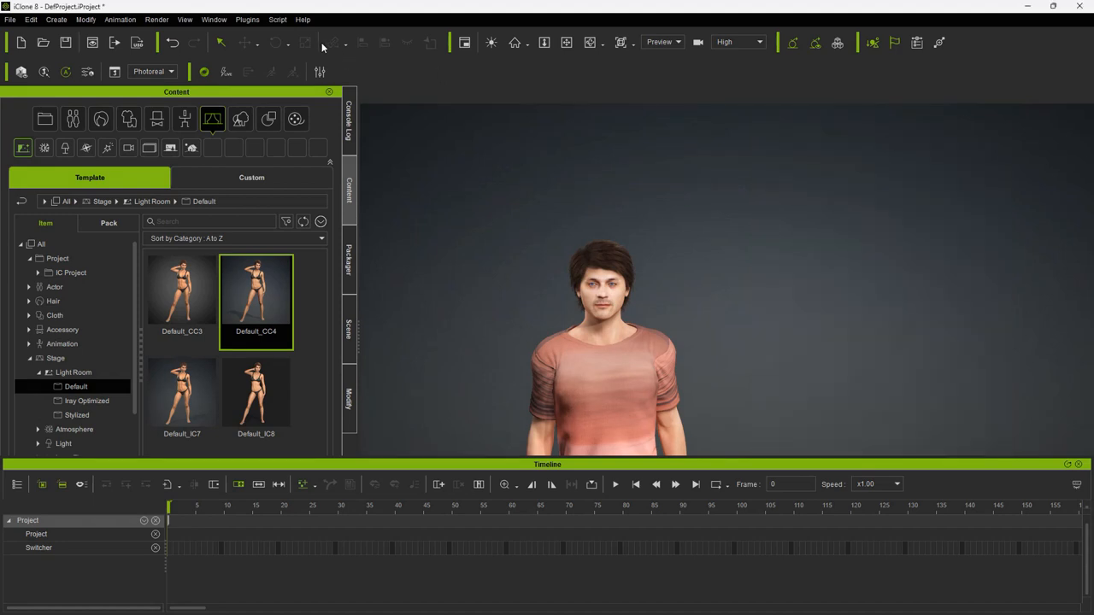
Step: Configure Render Video with 60 FPS, HD 720p frame size, and output range 0 to 3479
click(157, 19)
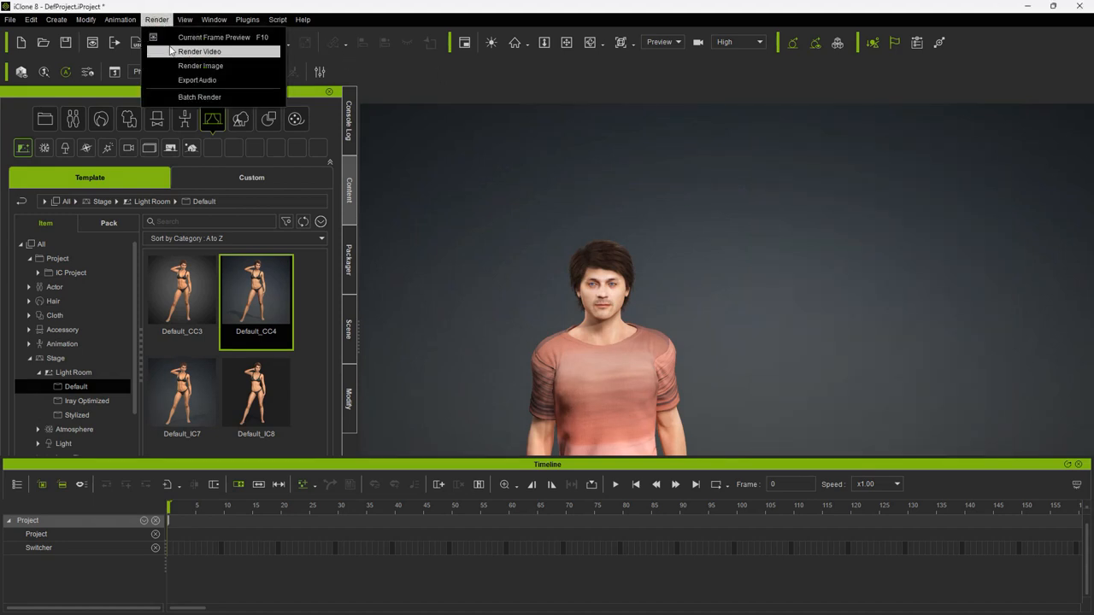
click(200, 52)
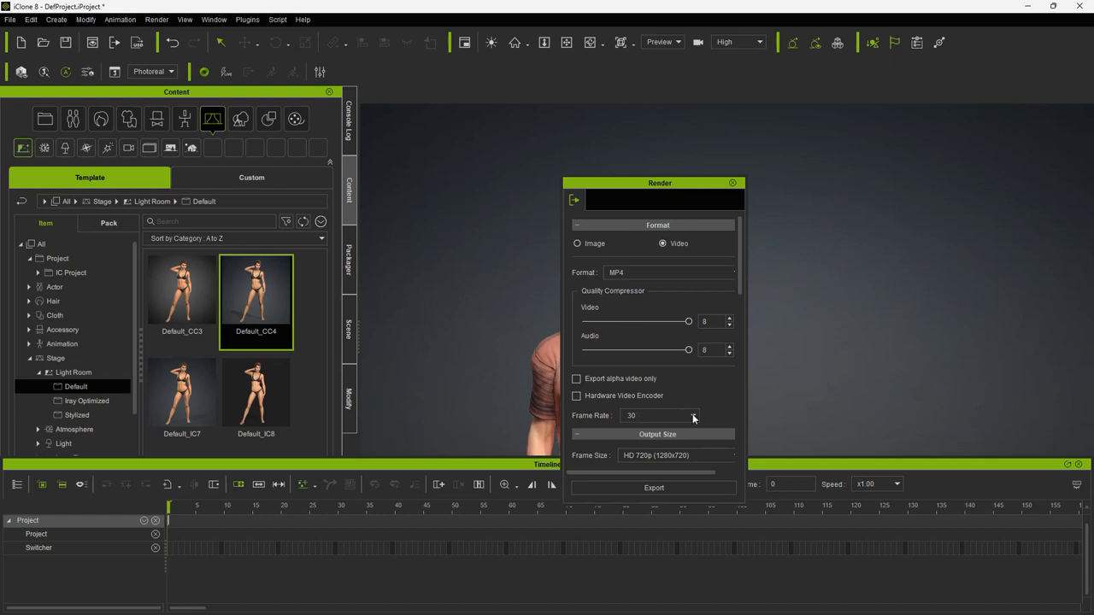
click(694, 416)
text(60)
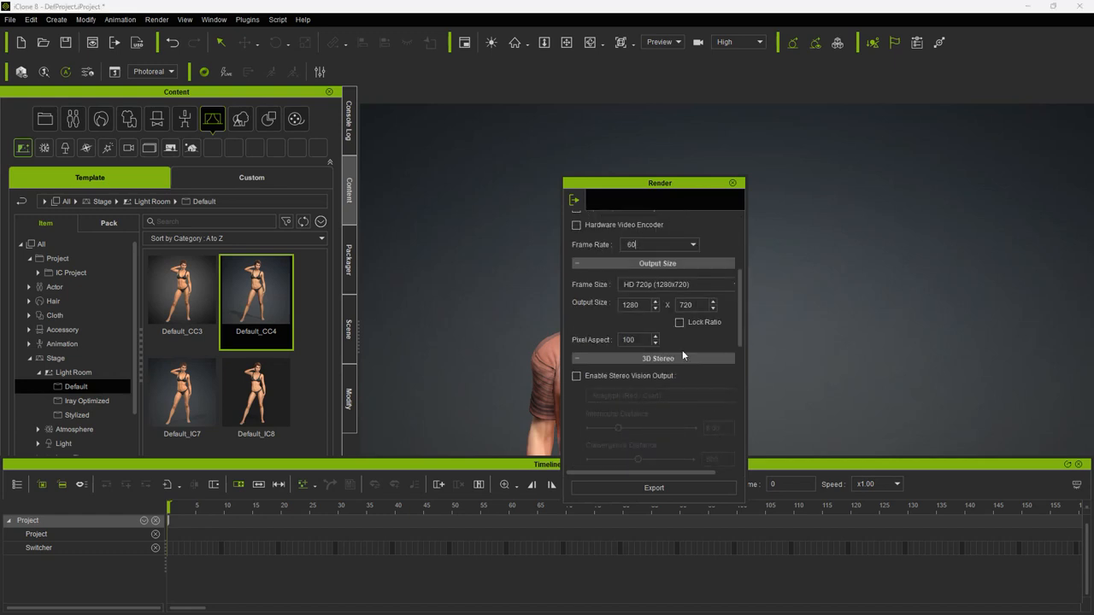
click(676, 283)
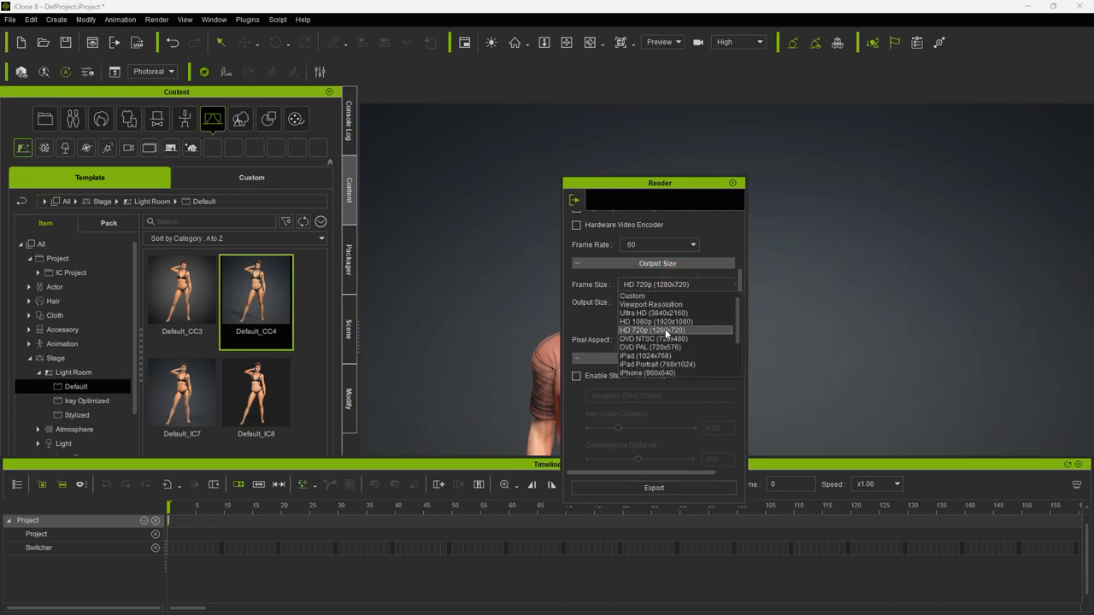
click(652, 331)
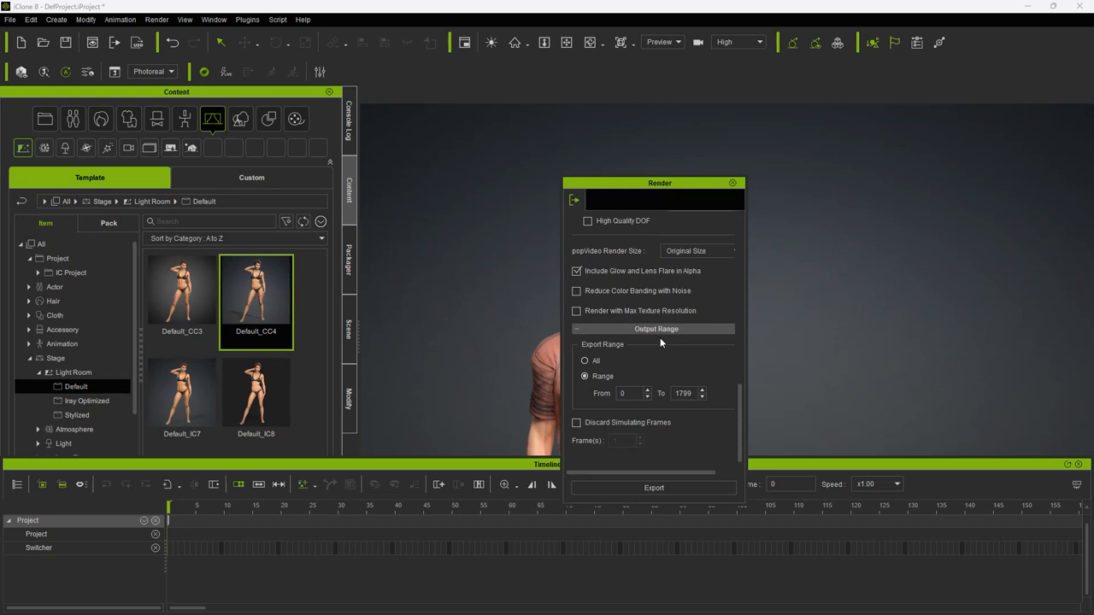
triple_click(684, 393)
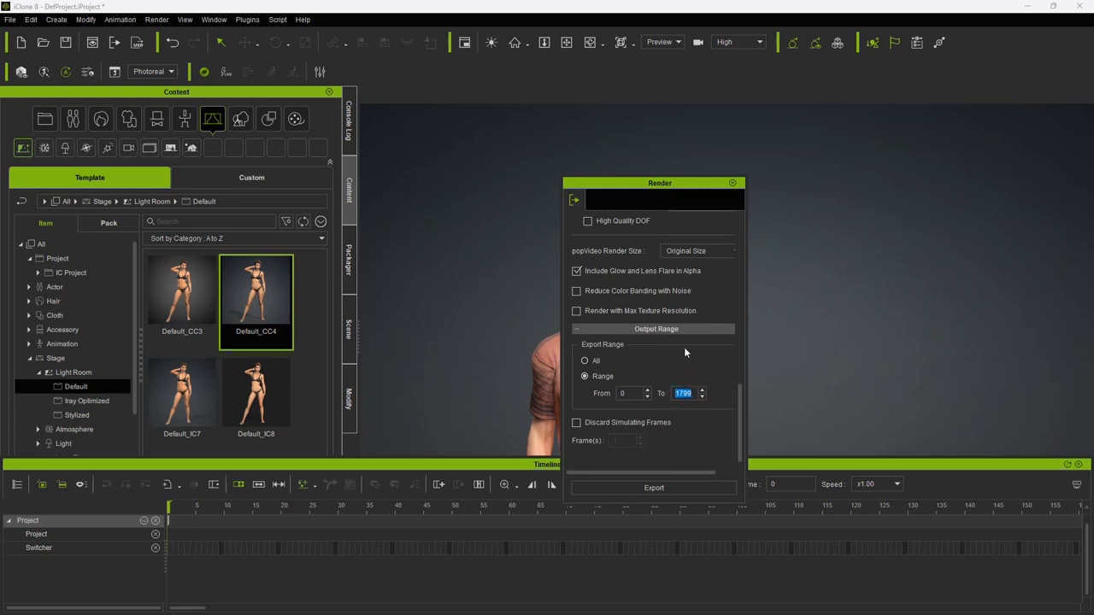
text(3479)
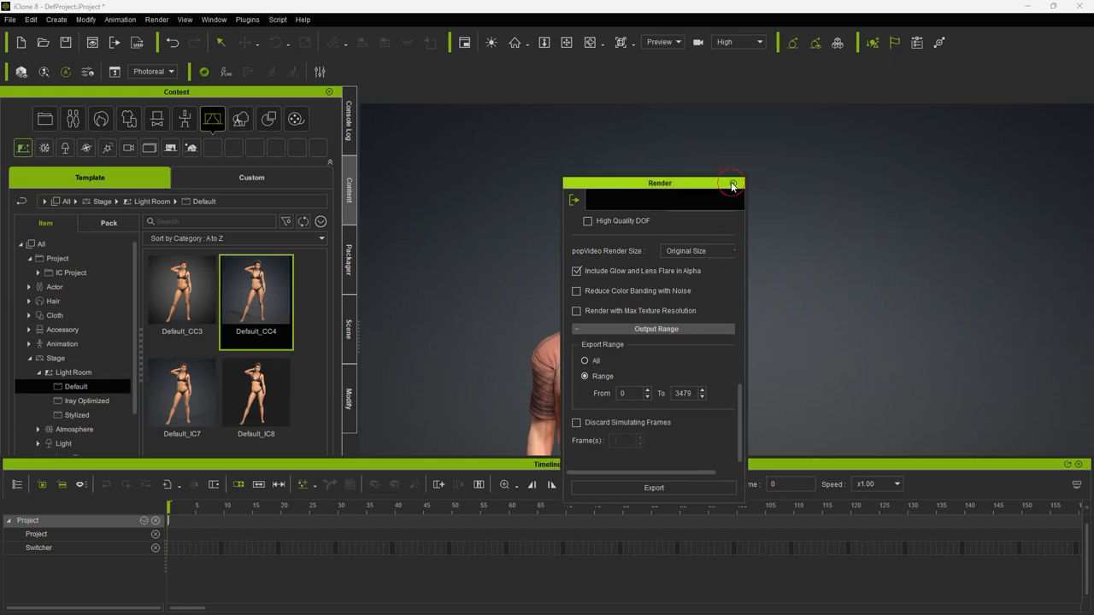
Step: Close the Render panel and add a camera with Create > Camera
click(732, 183)
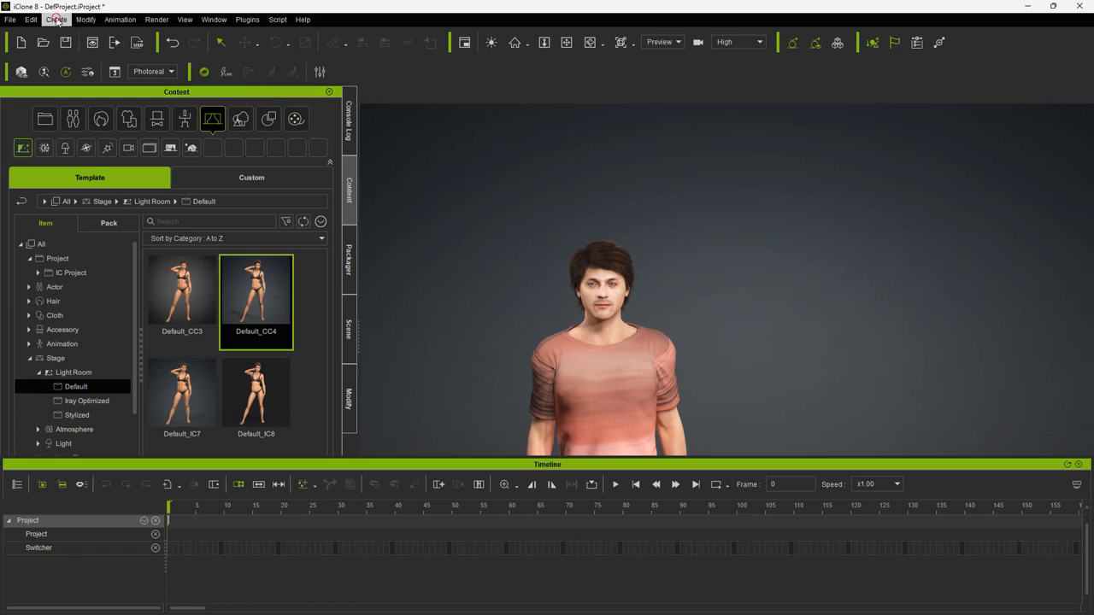
click(55, 18)
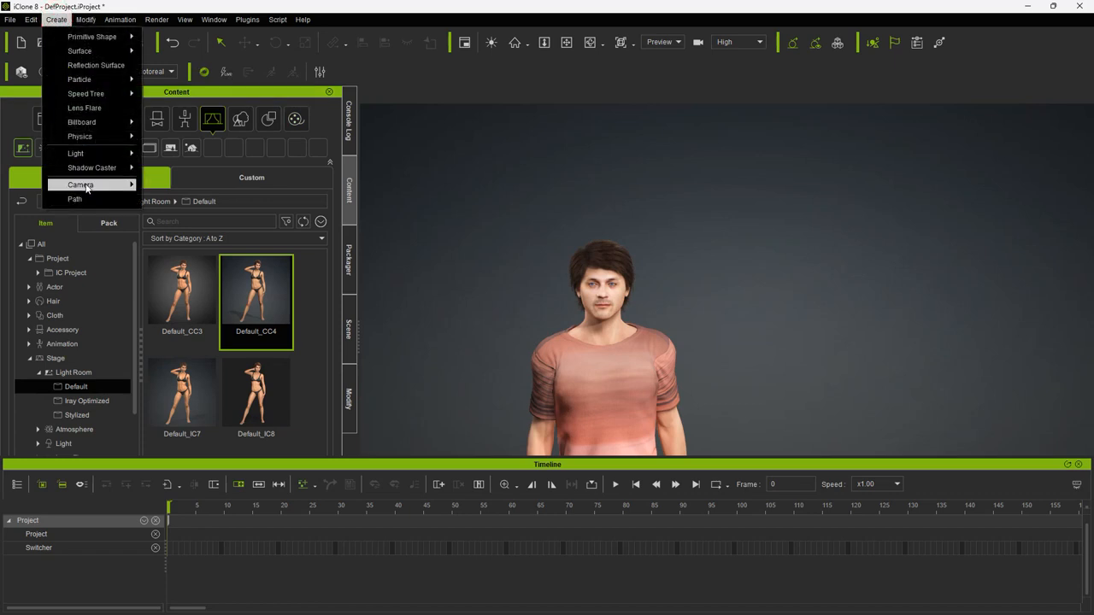
click(80, 185)
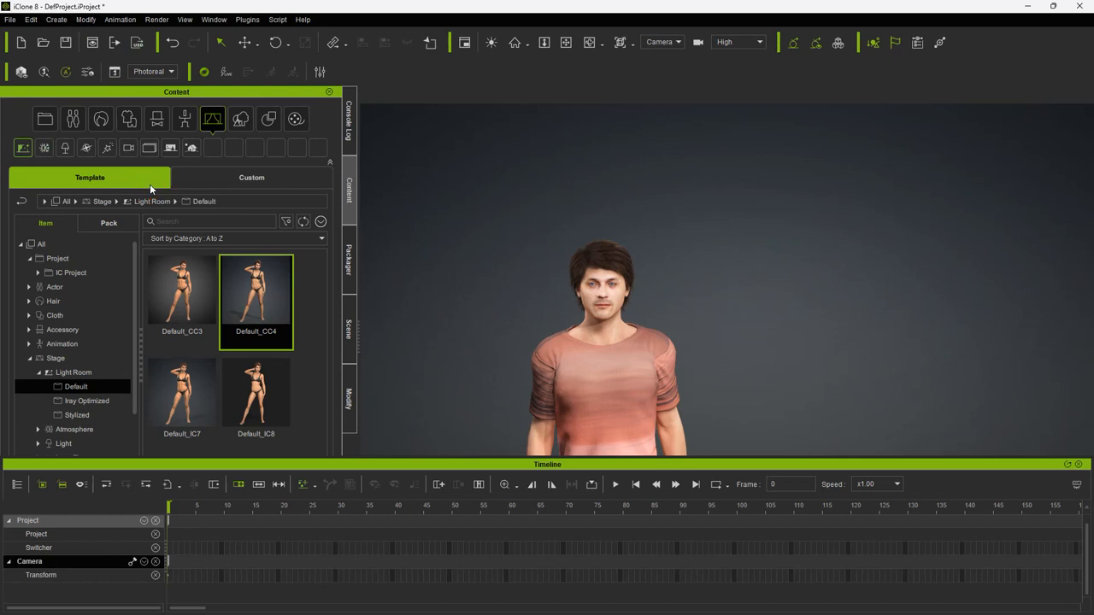
Step: Select Marlin in the Scene list and view its settings in the Modify tab
click(349, 333)
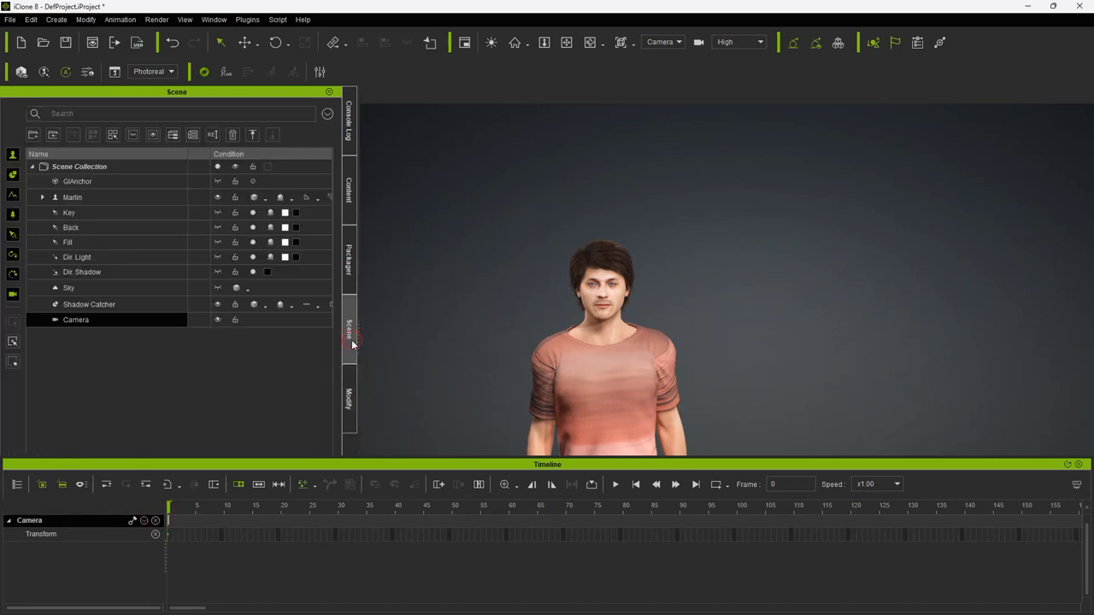
click(72, 198)
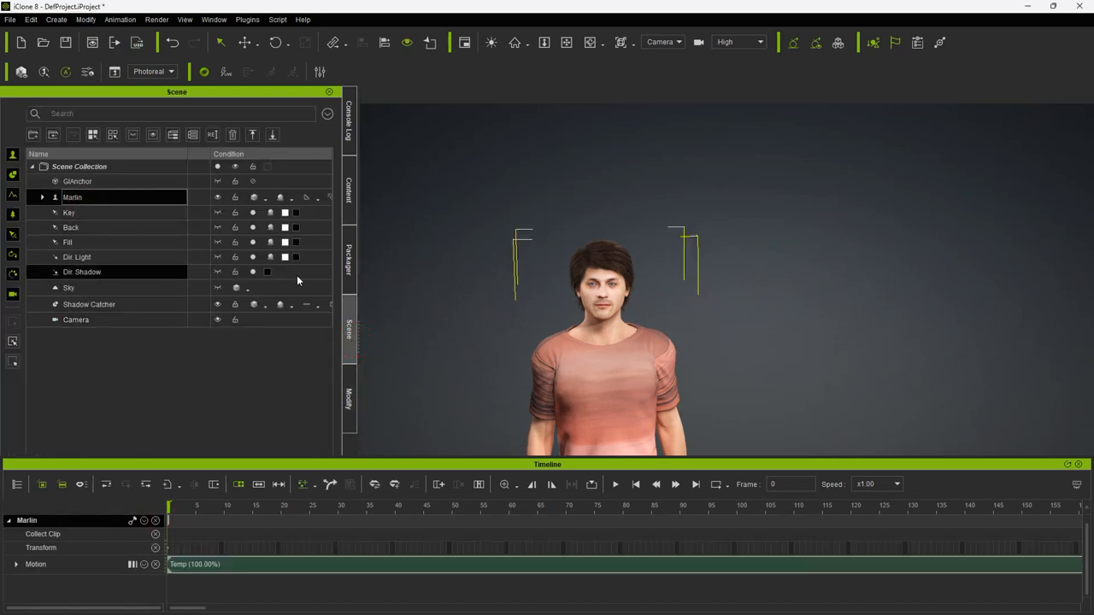
click(349, 397)
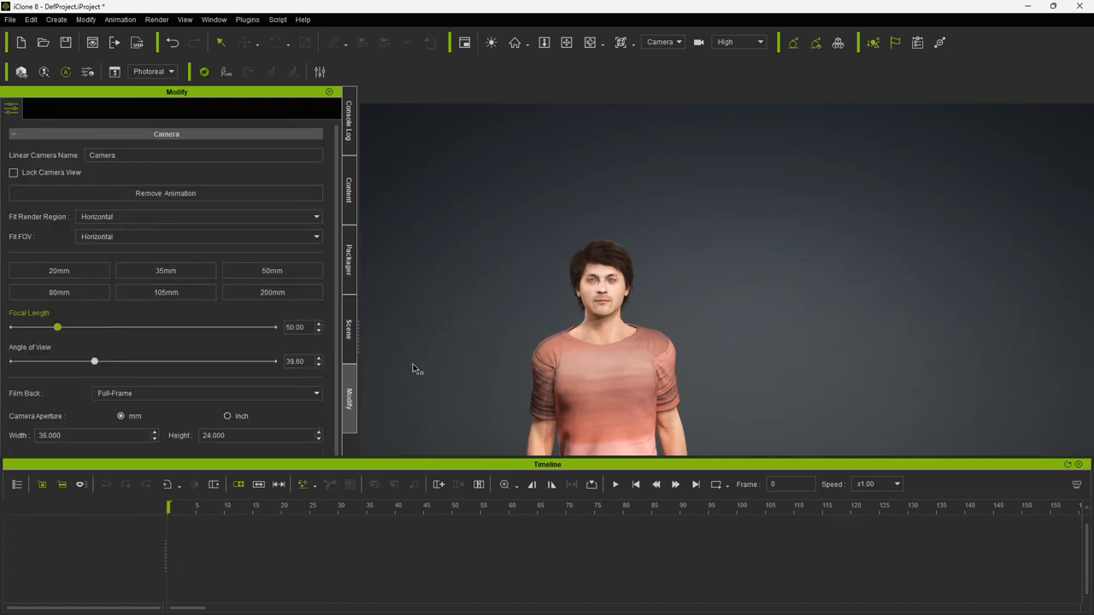
click(598, 342)
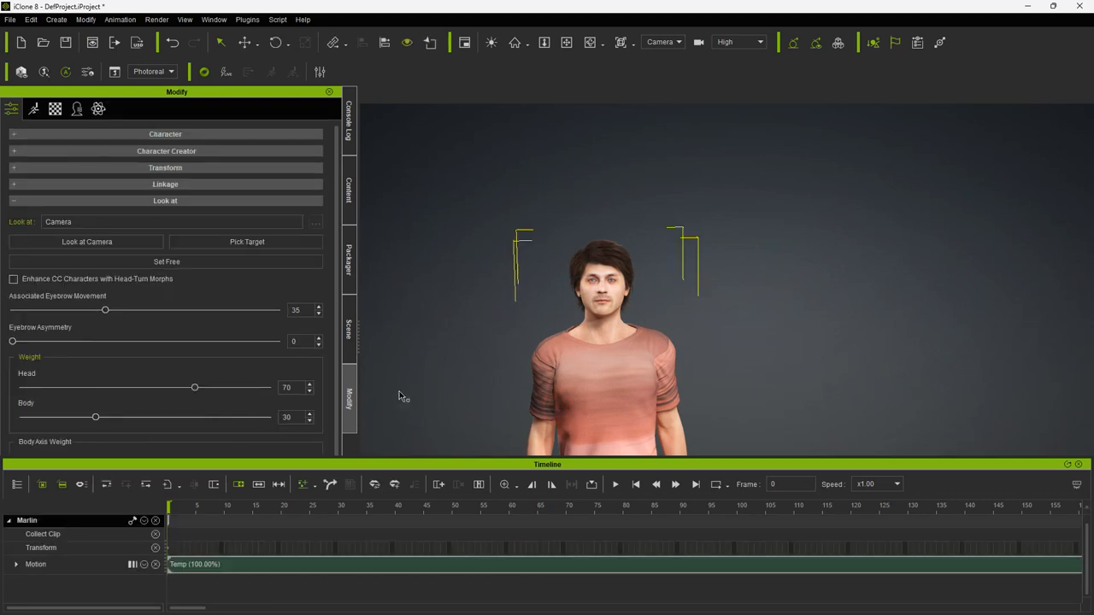
mouse_move(231, 574)
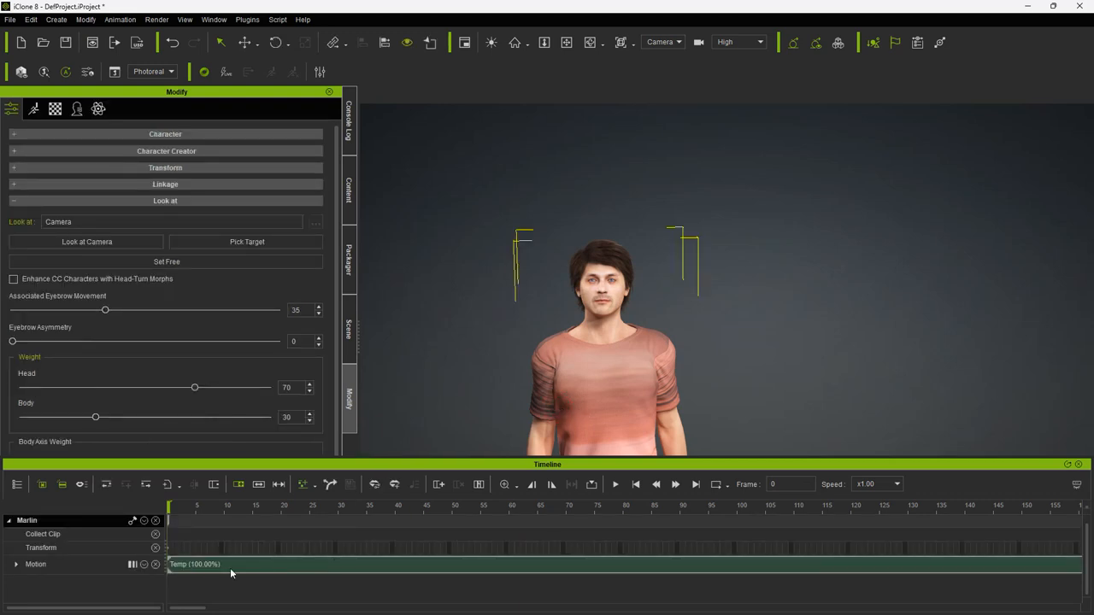
mouse_move(198, 544)
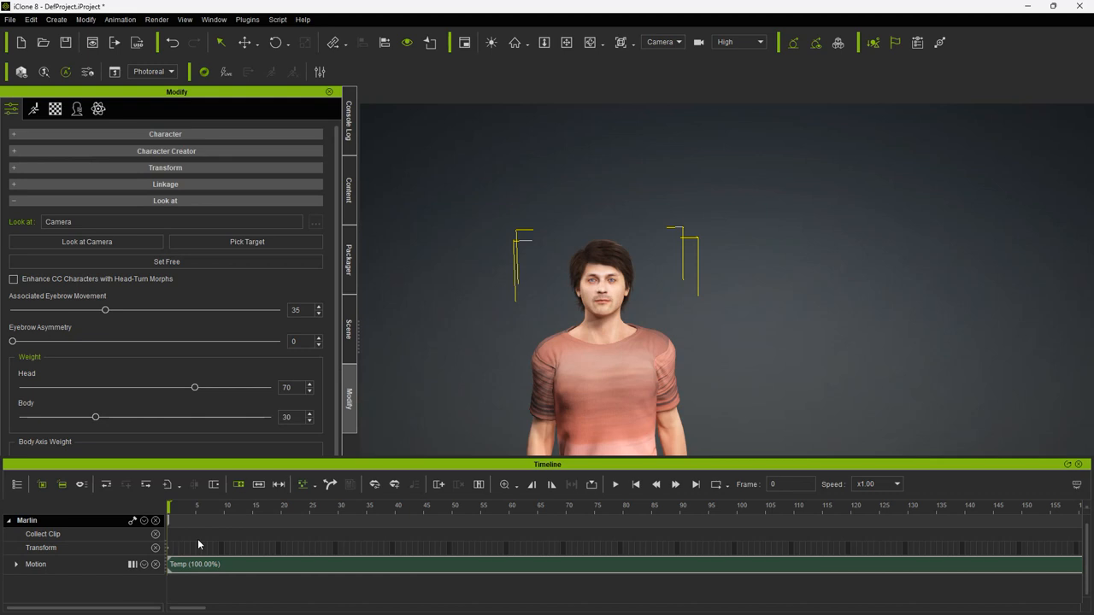
mouse_move(216, 33)
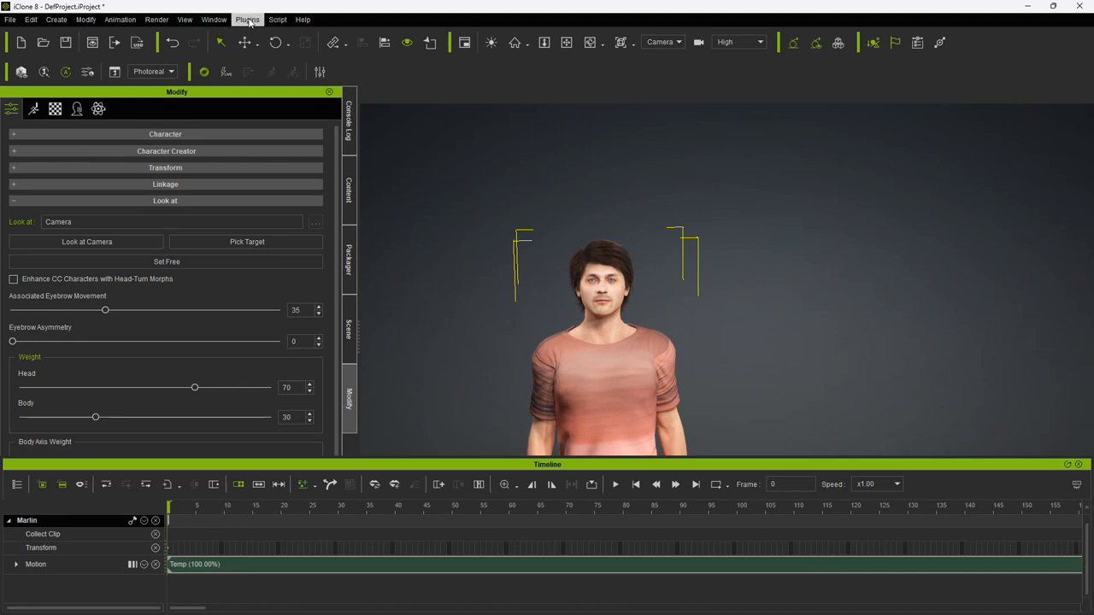
Step: Import A2F Tutorial_bsweight.json and Scary Story Part I.wav through the Audio2Face plug-in, then close it
click(247, 18)
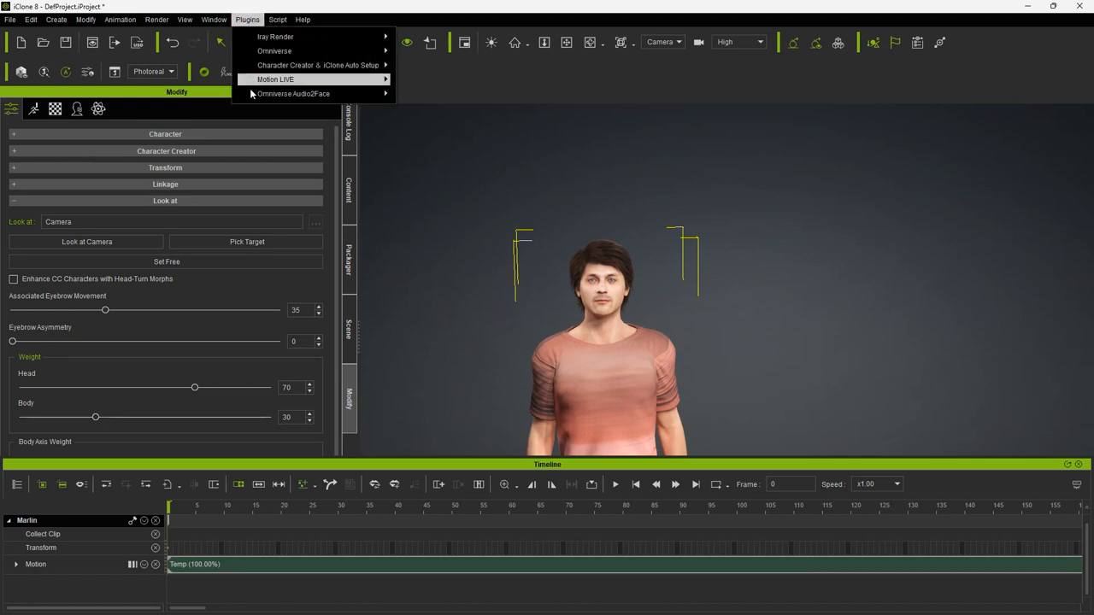
mouse_move(293, 94)
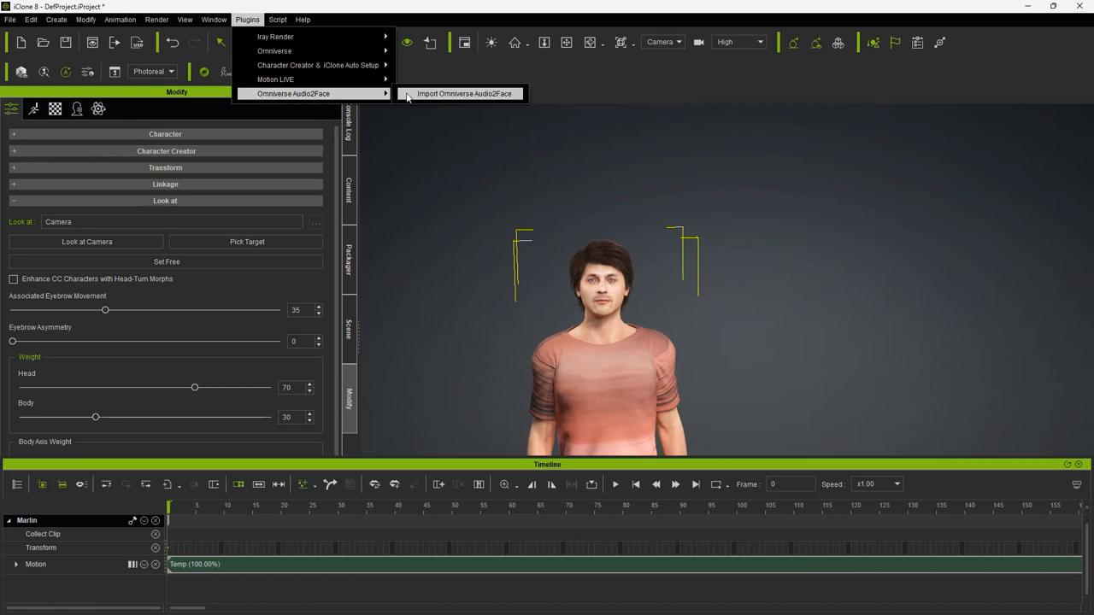
click(464, 94)
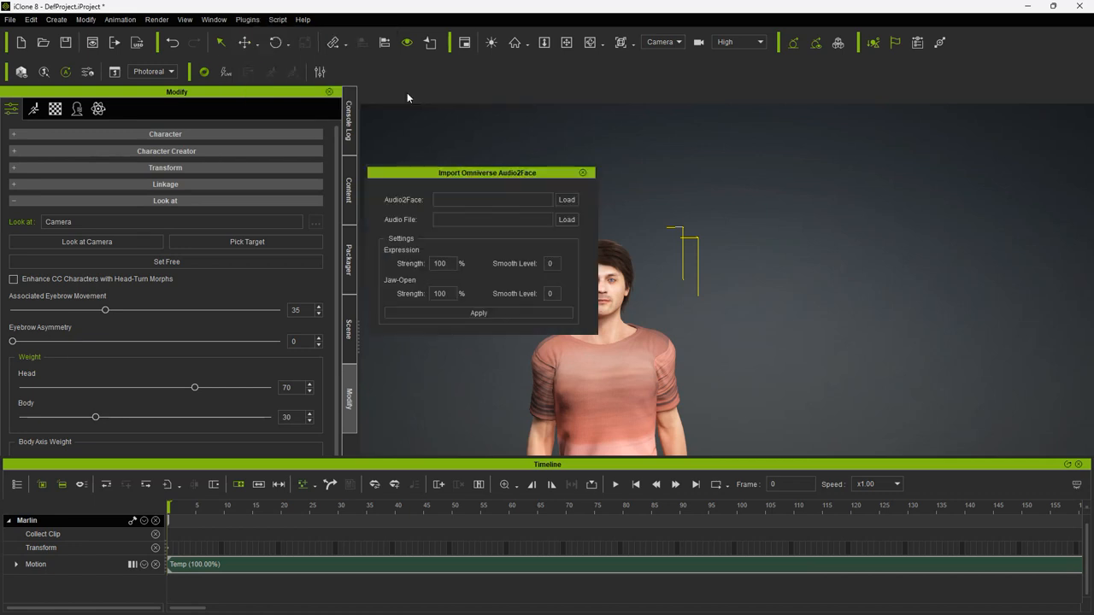
mouse_move(541, 196)
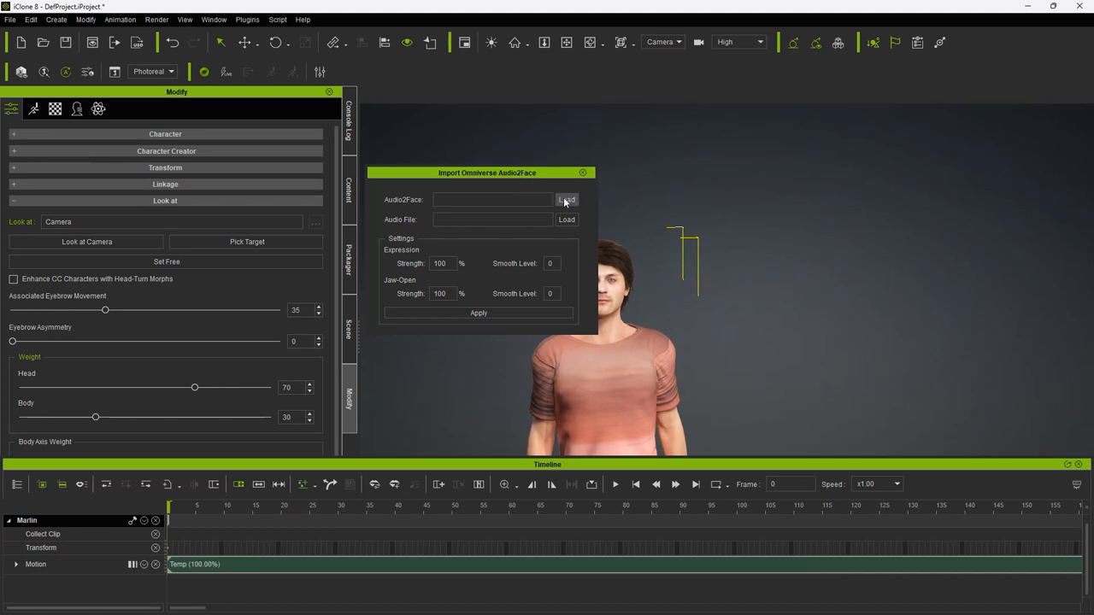
click(567, 199)
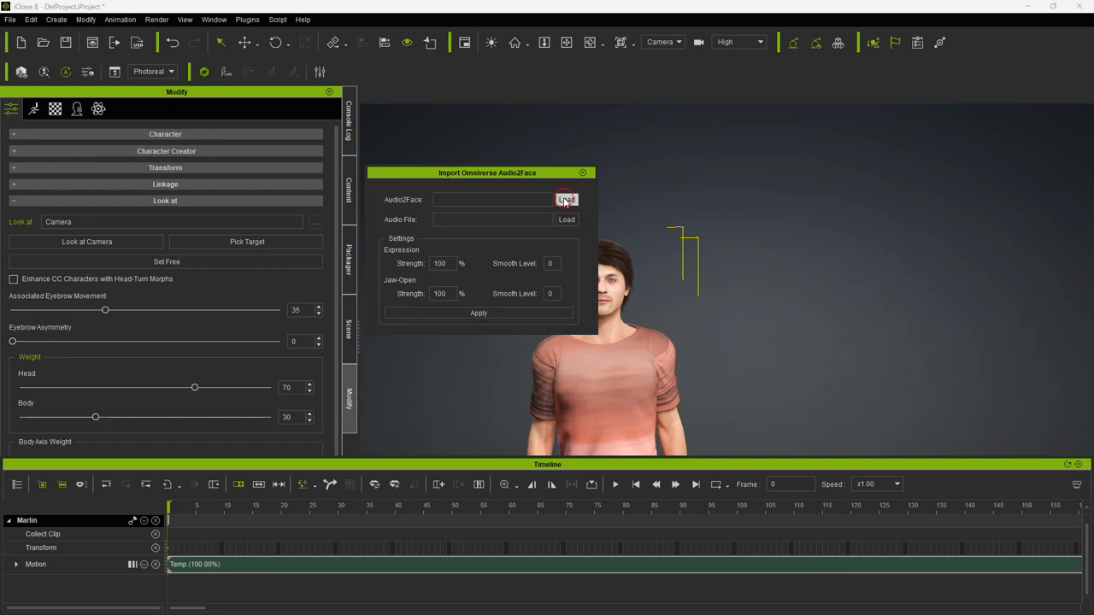
click(566, 200)
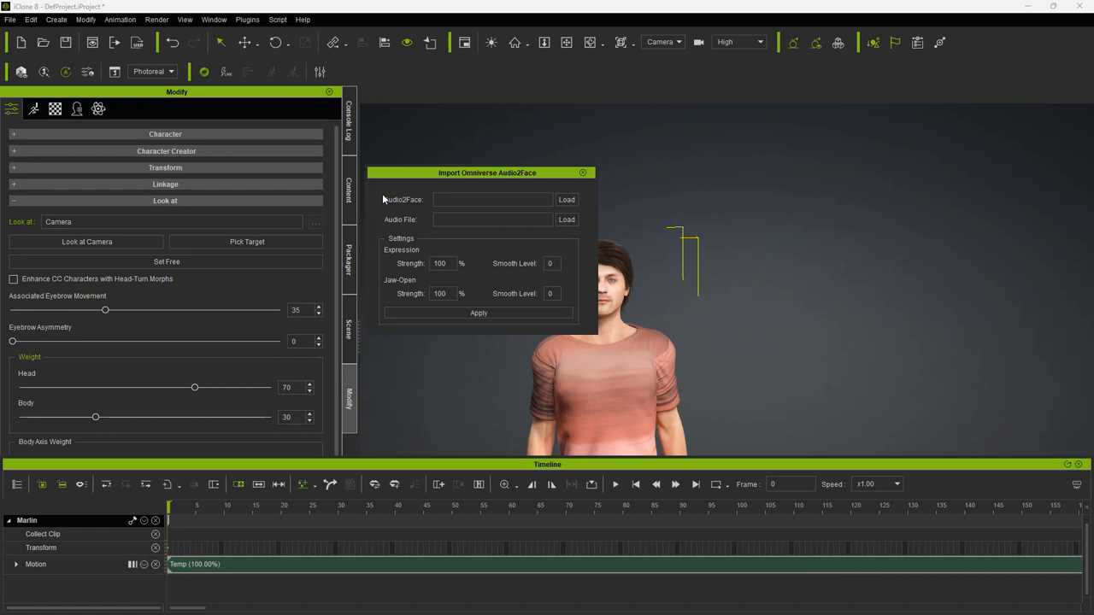
click(566, 199)
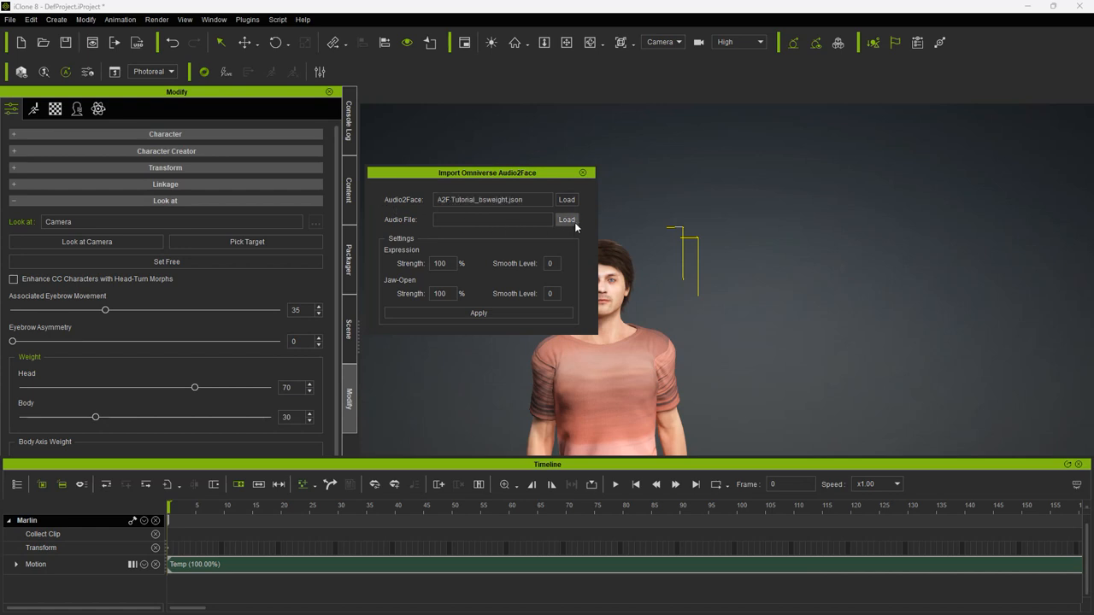
click(566, 220)
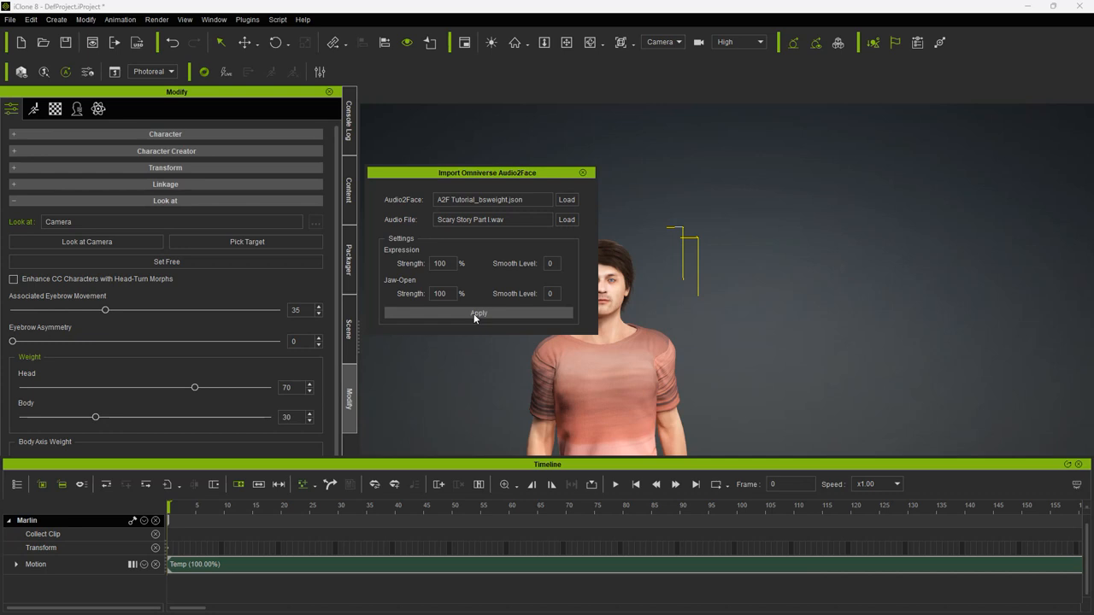
mouse_move(437, 176)
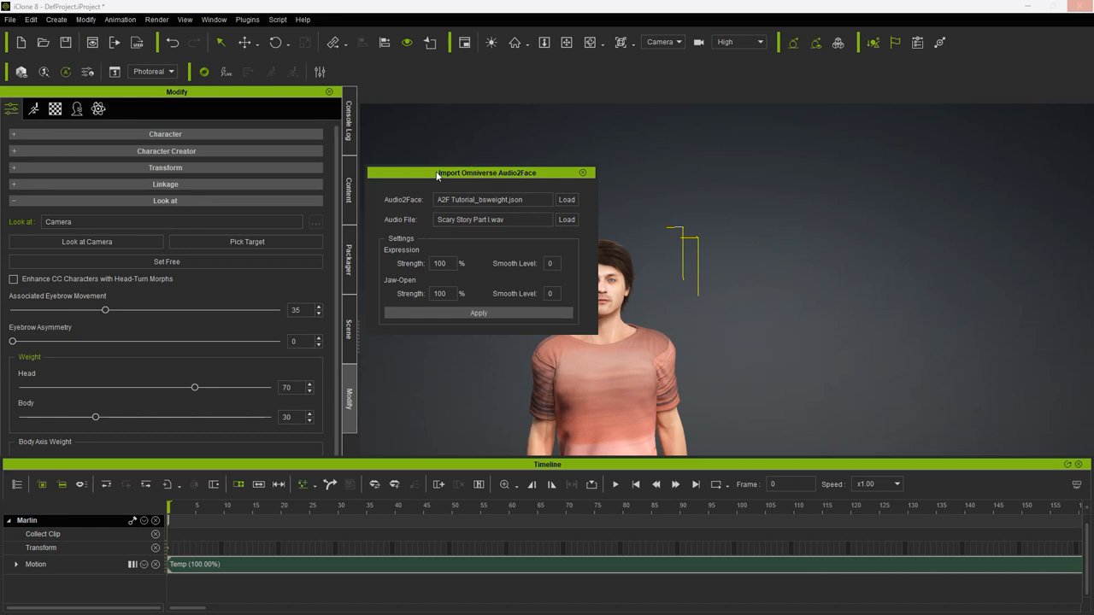
drag(486, 172, 440, 170)
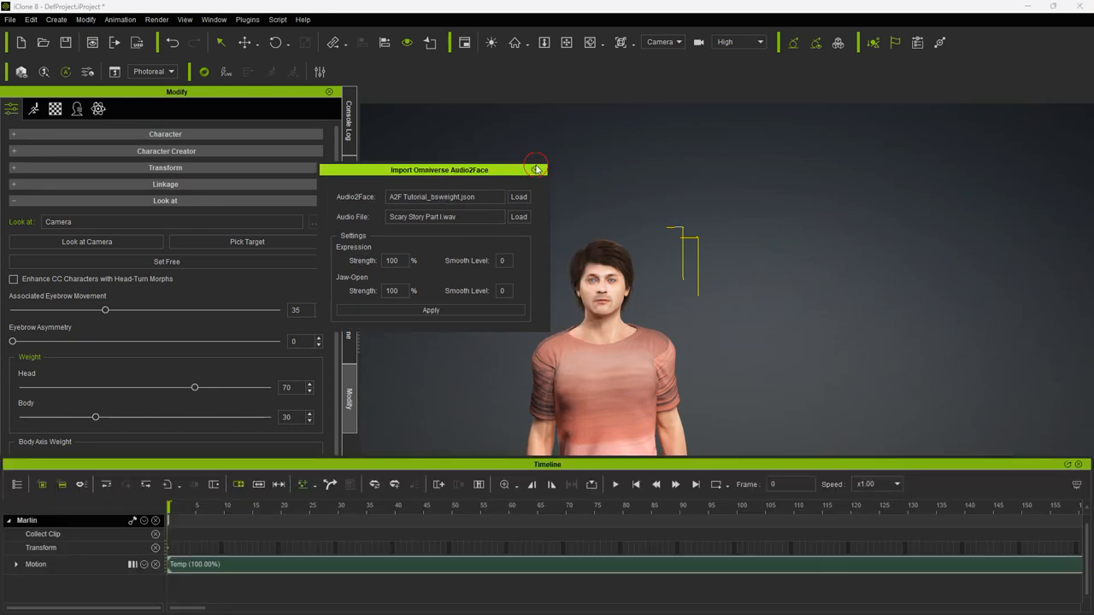
click(538, 170)
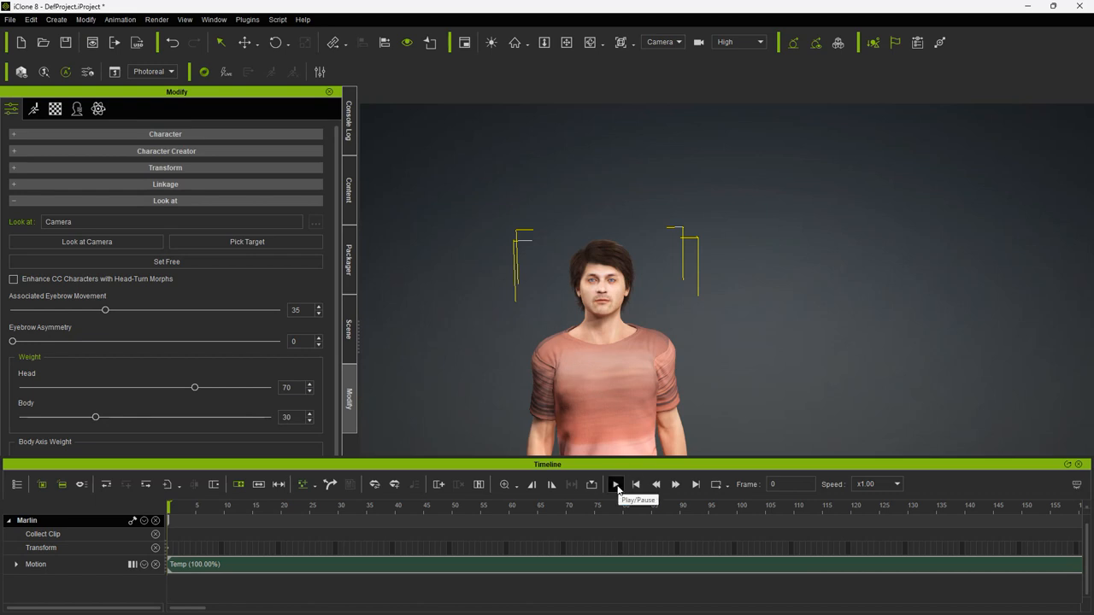
click(615, 484)
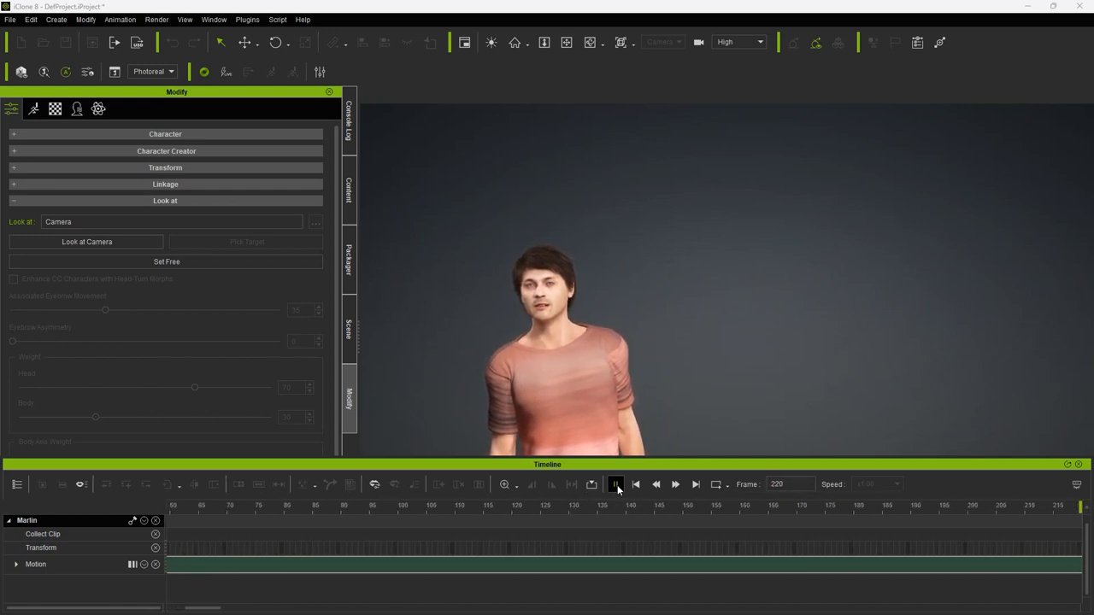
click(616, 485)
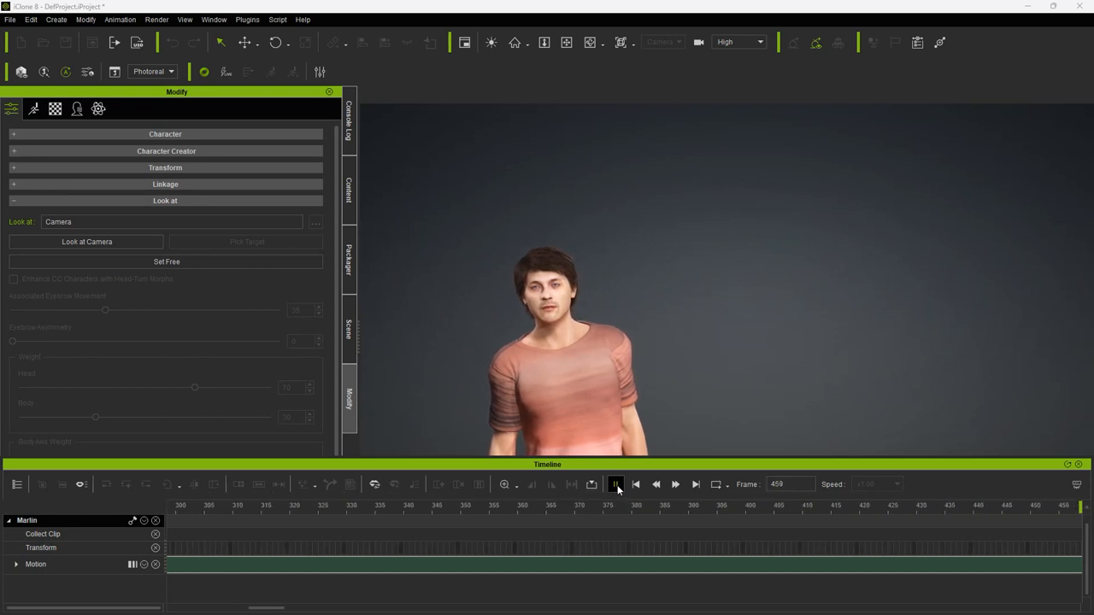
click(615, 485)
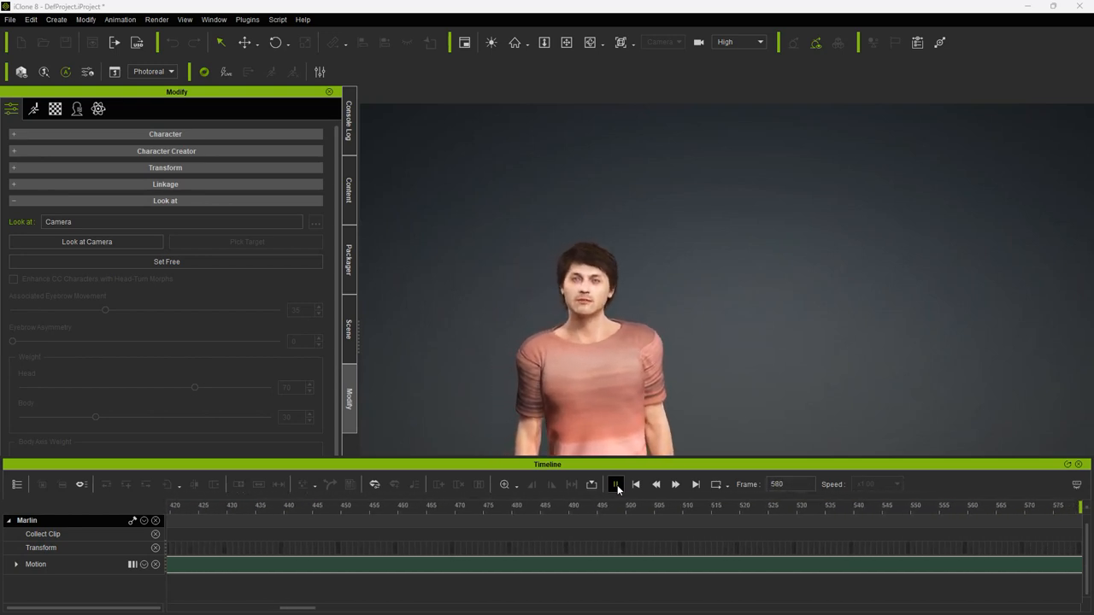
click(616, 485)
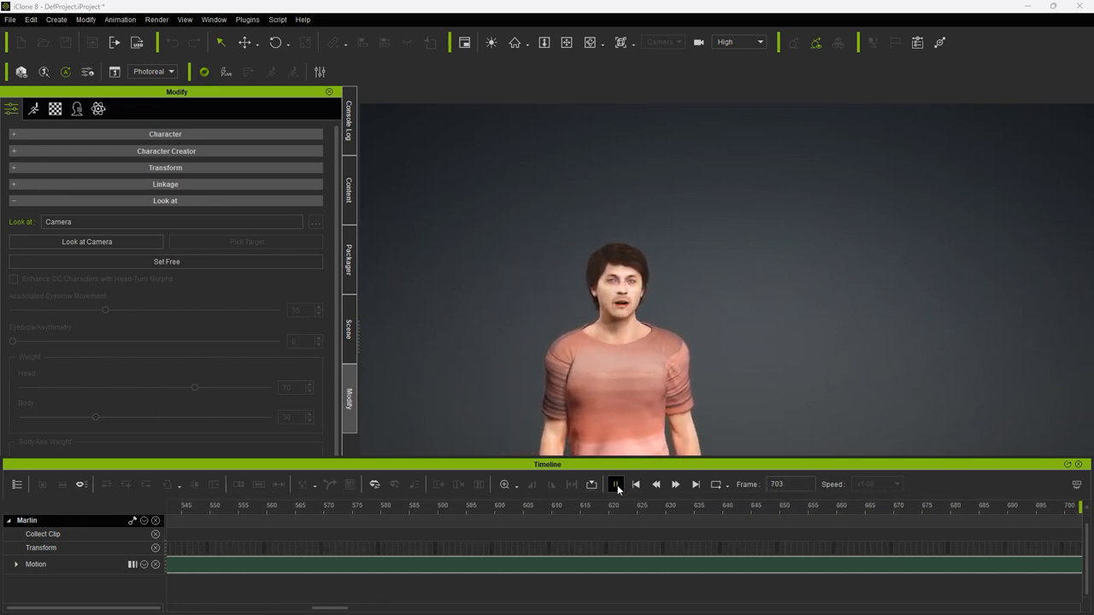
click(615, 484)
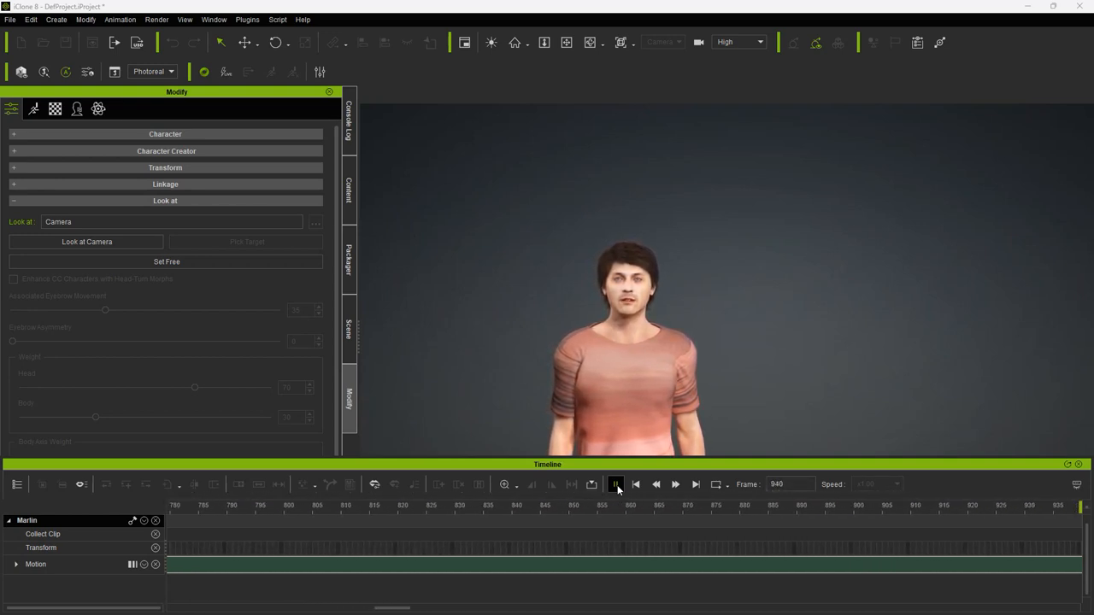
click(616, 485)
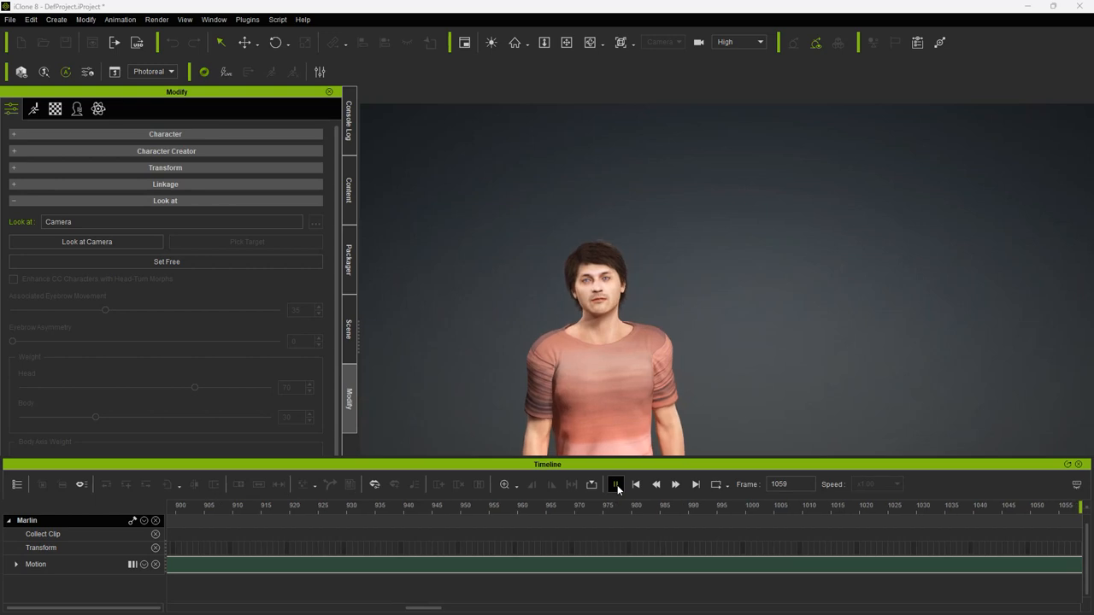
click(616, 485)
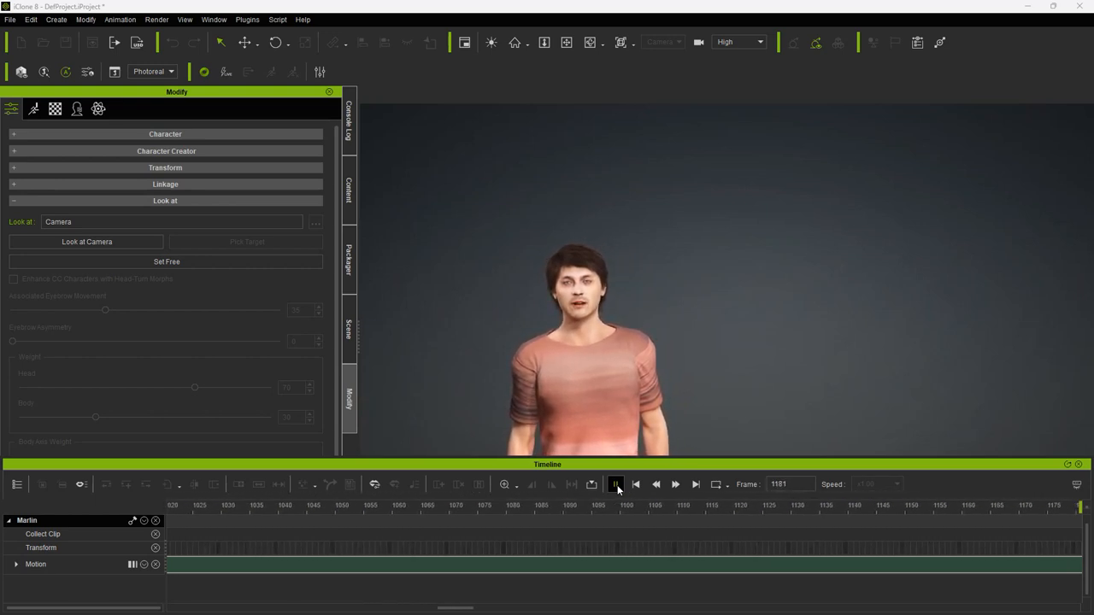
click(616, 485)
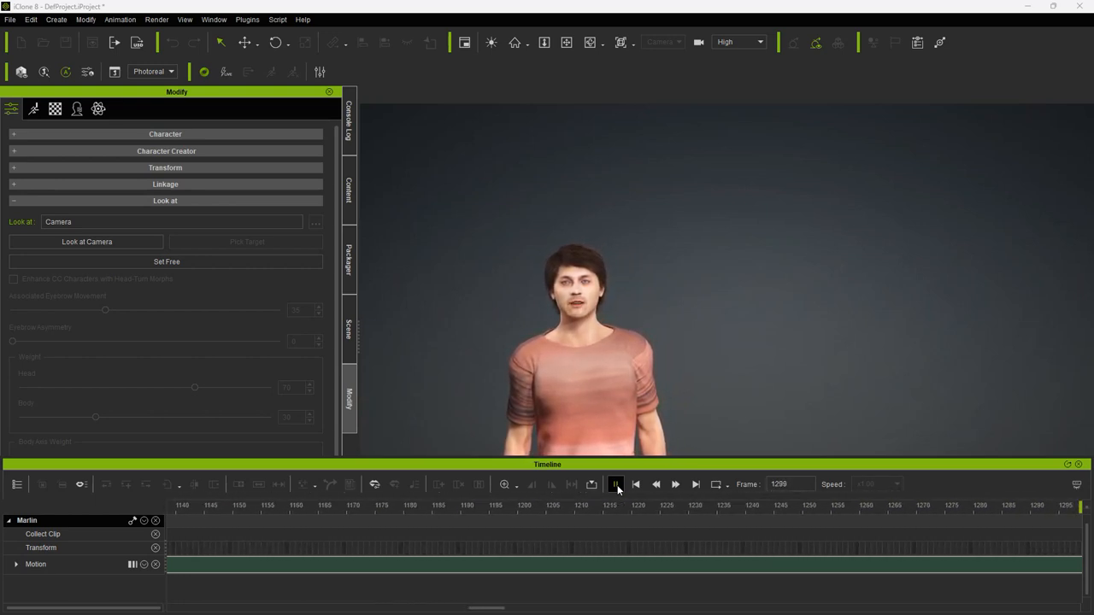
click(616, 484)
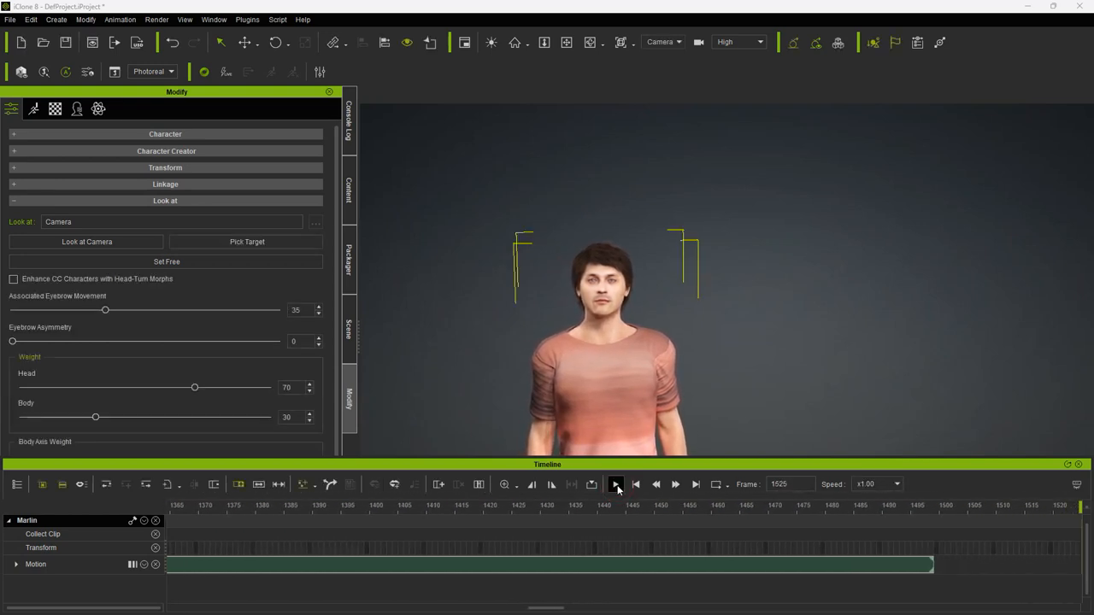
click(615, 485)
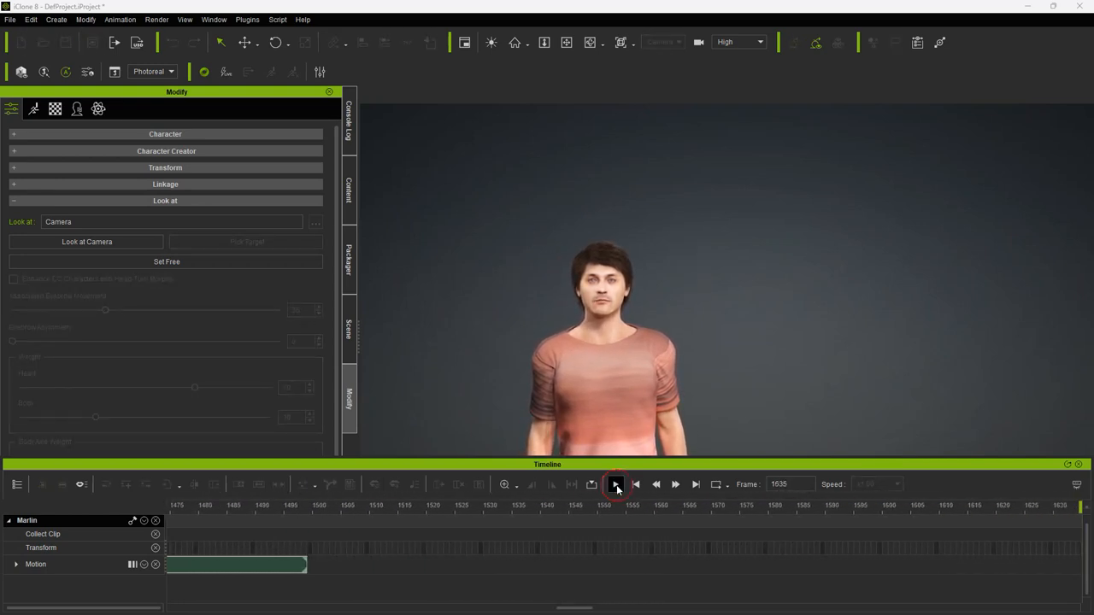
click(615, 484)
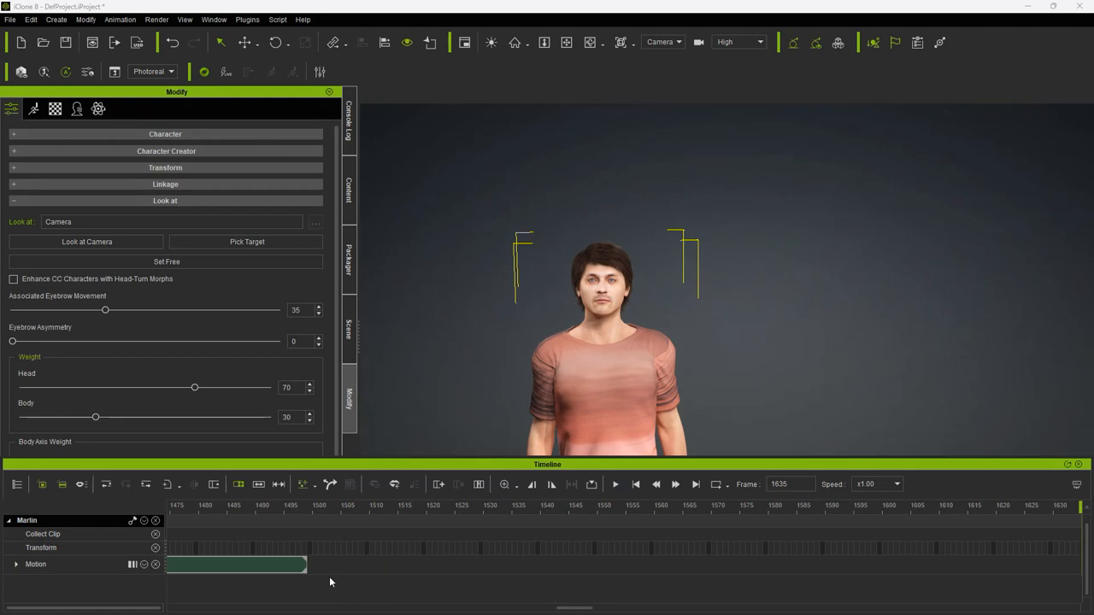
mouse_move(329, 575)
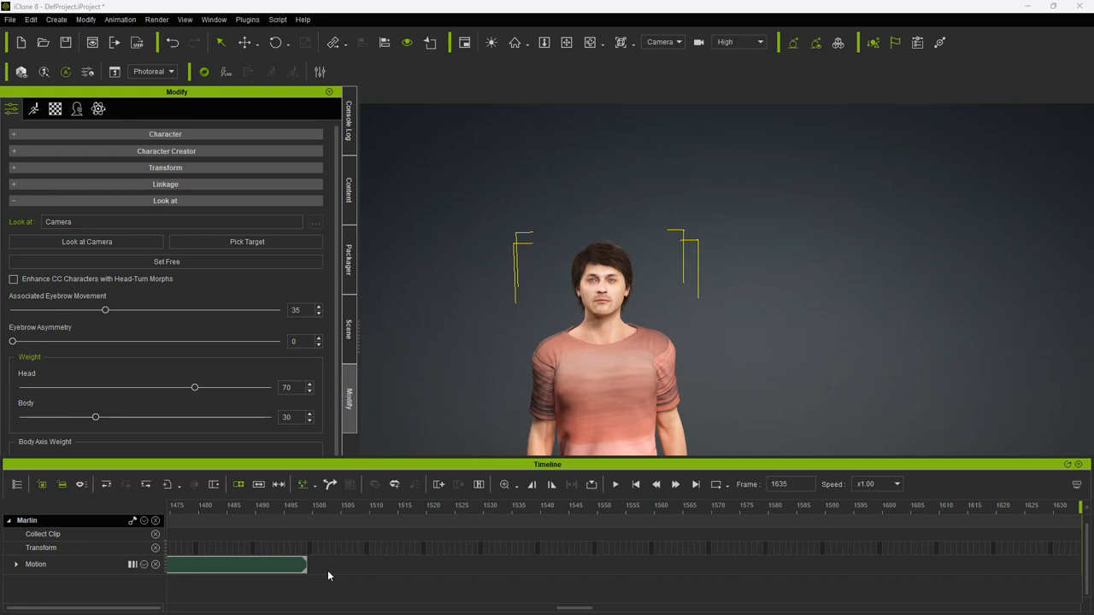
Step: Copy Marlin's motion clip and paste copies at frames 1500 and 3000
right_click(237, 564)
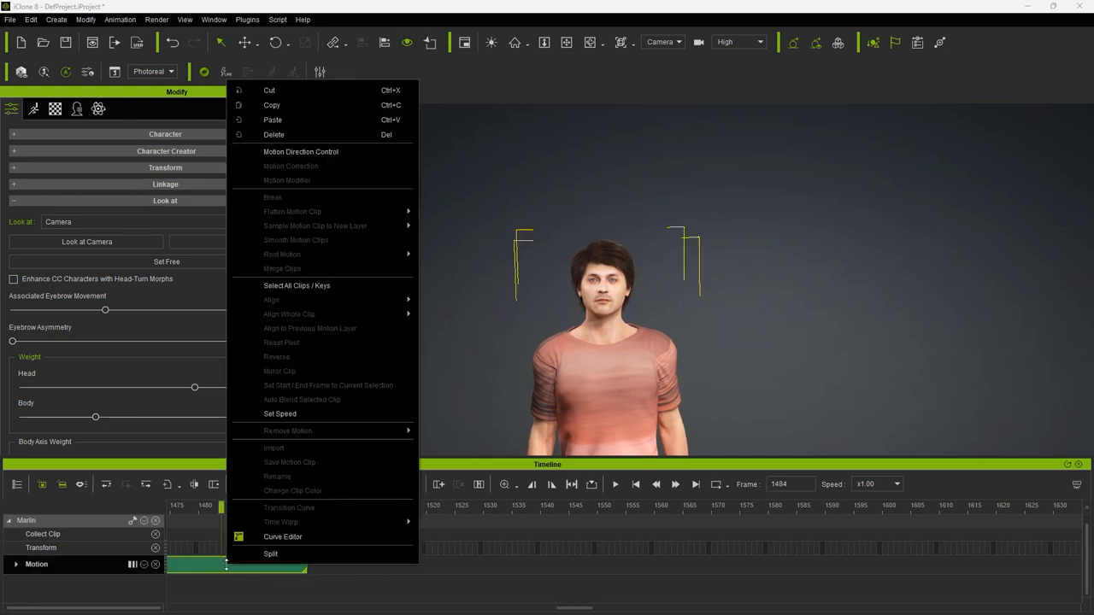
mouse_move(272, 120)
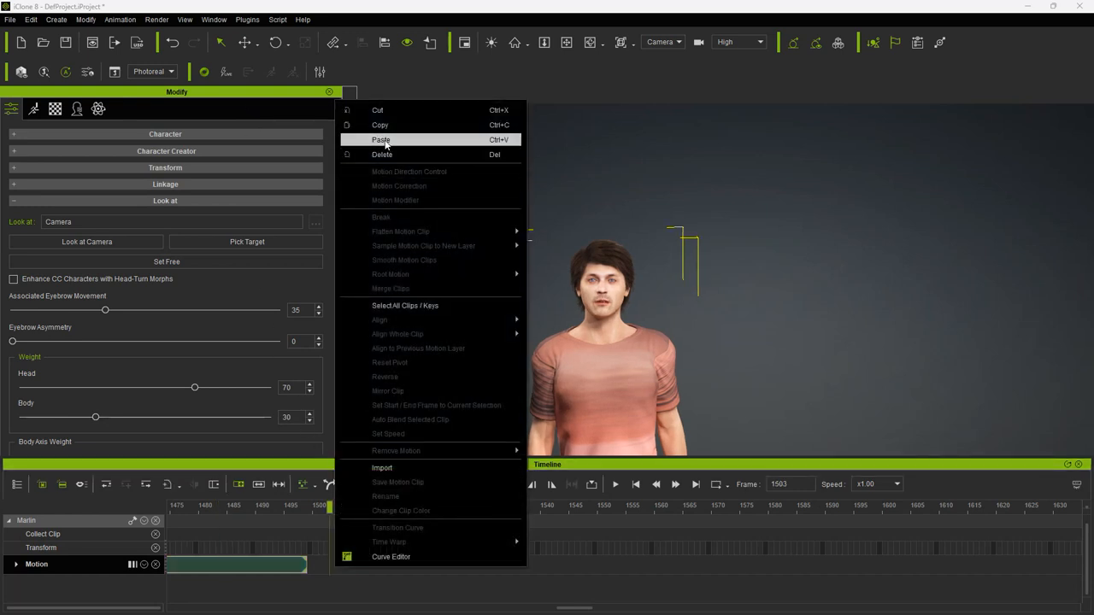
click(381, 140)
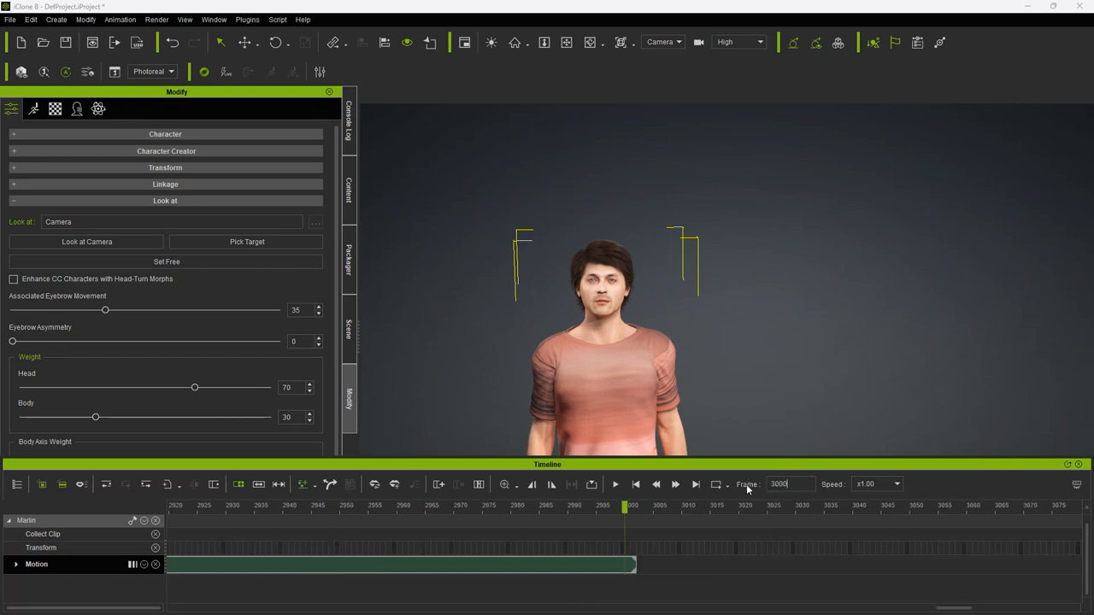
right_click(402, 564)
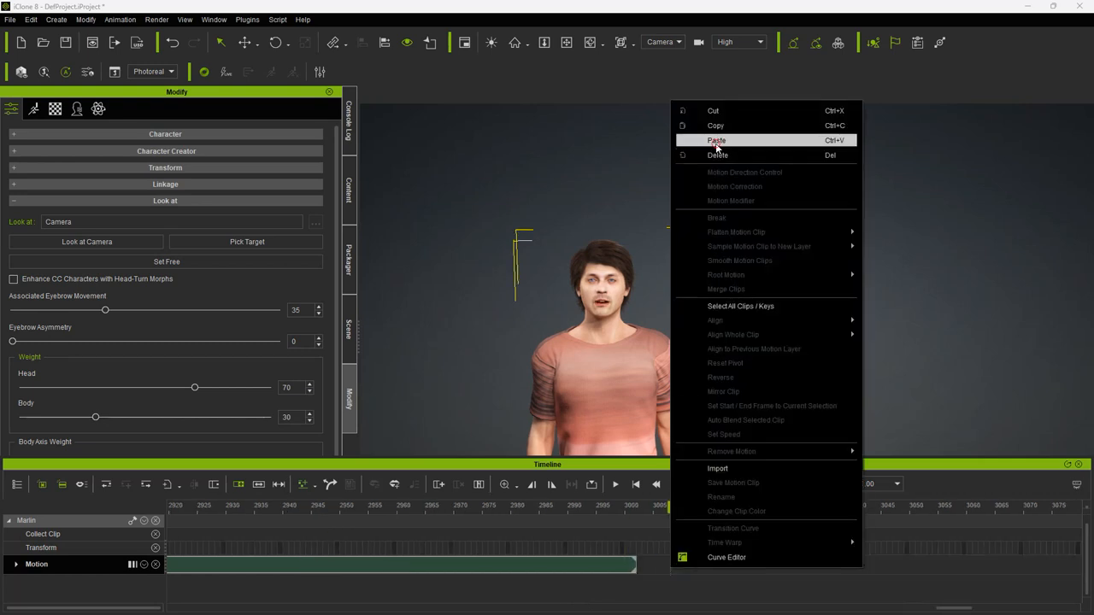
click(716, 140)
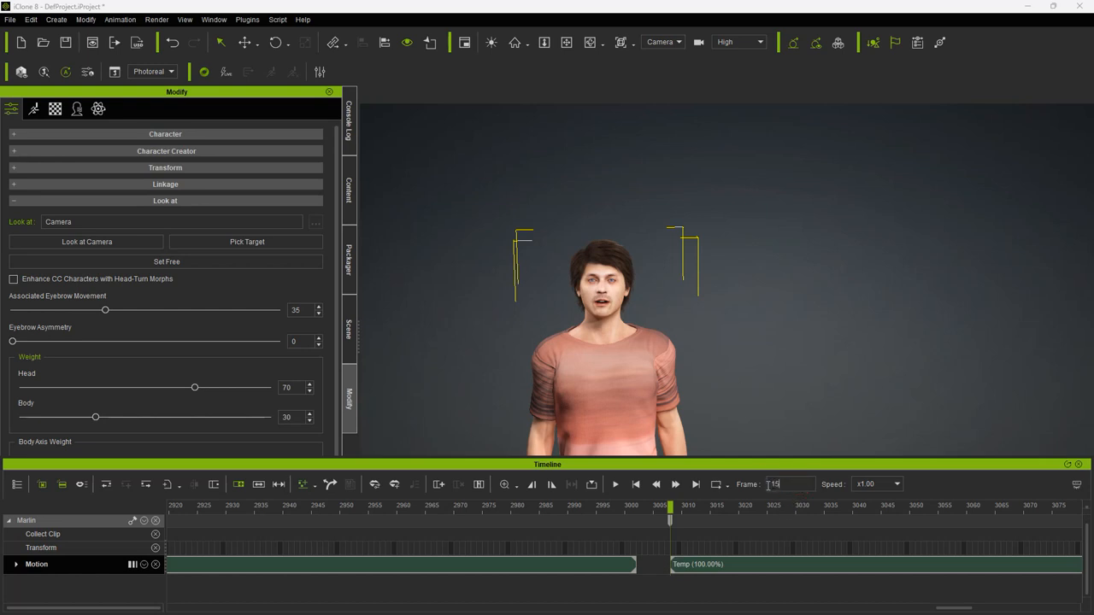
click(696, 484)
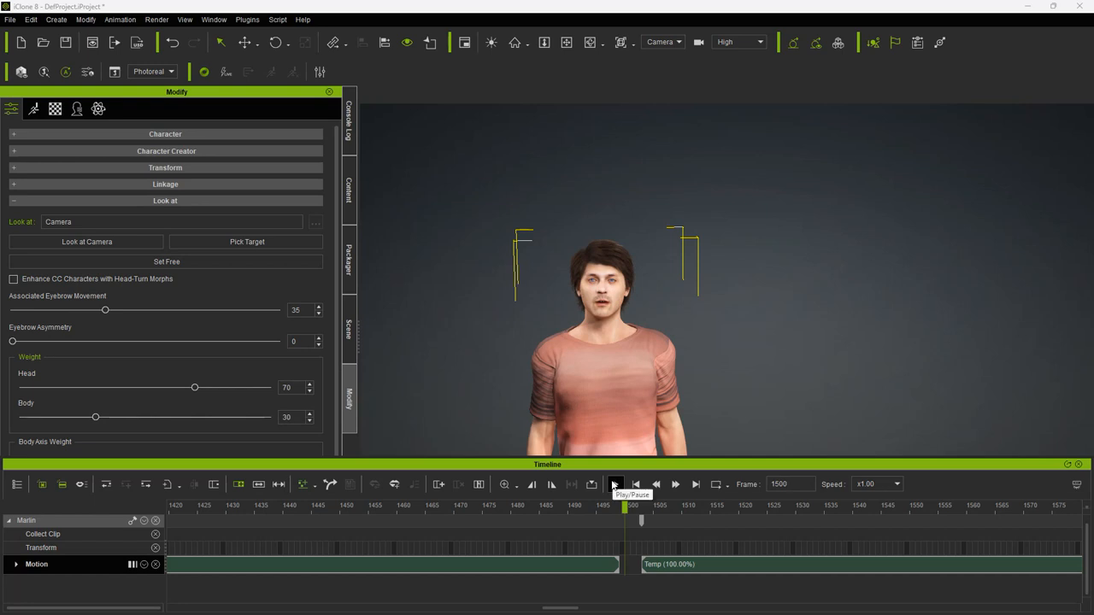
click(614, 484)
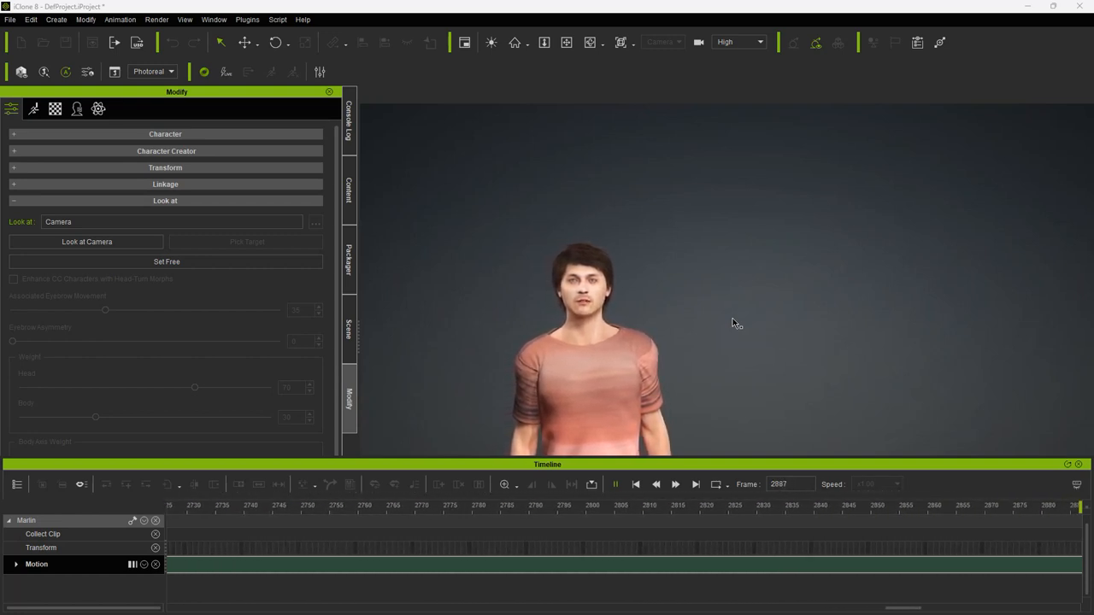
click(614, 484)
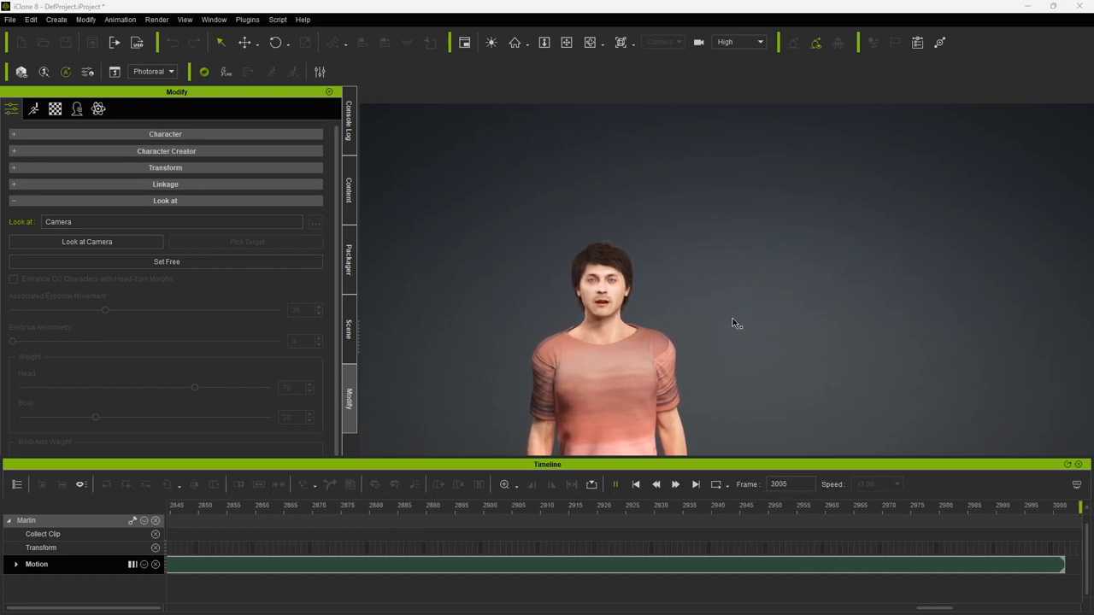